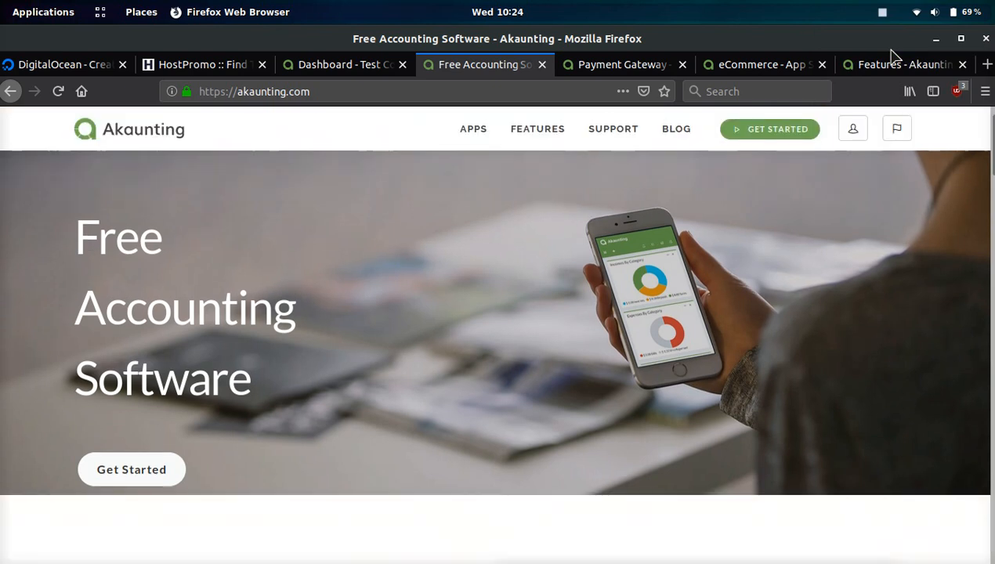
Step: Scroll through the current page to review its contents
scroll("down", 3)
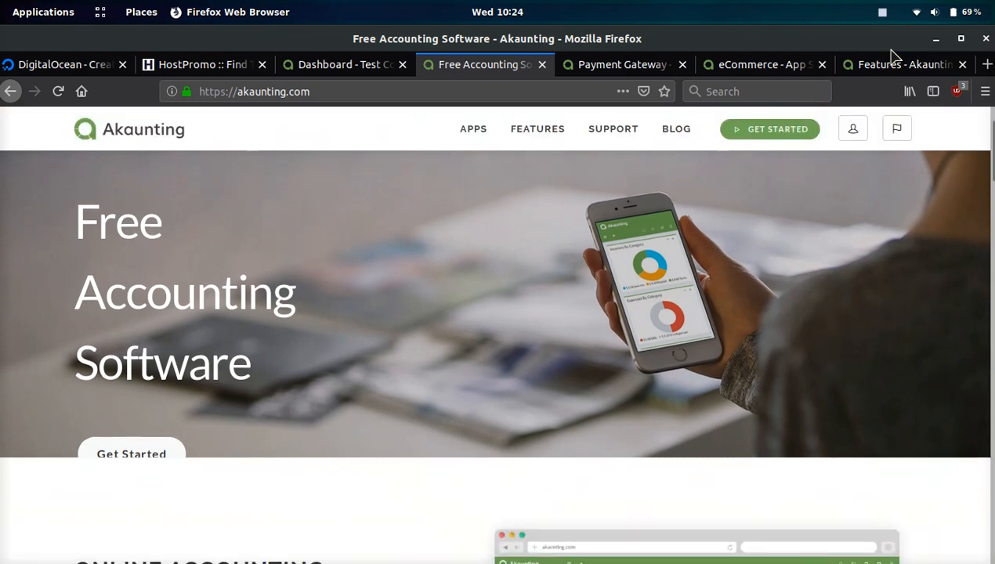
scroll("down", 3)
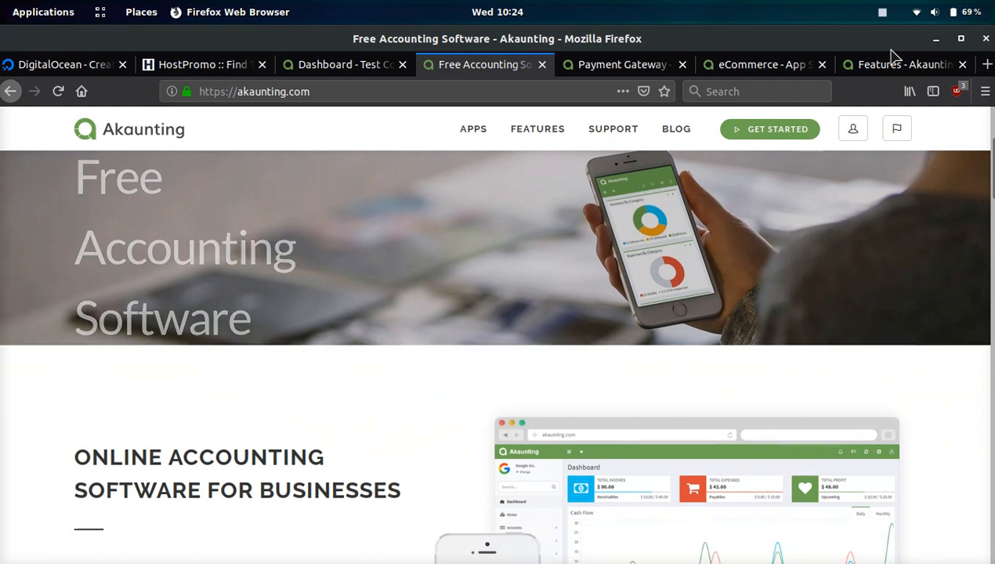
scroll("down", 3)
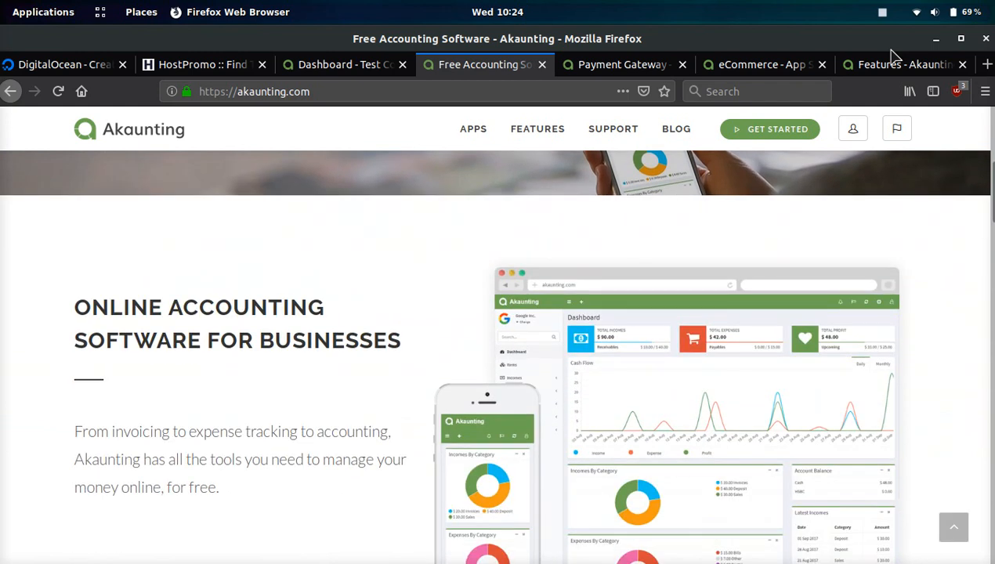
scroll("down", 3)
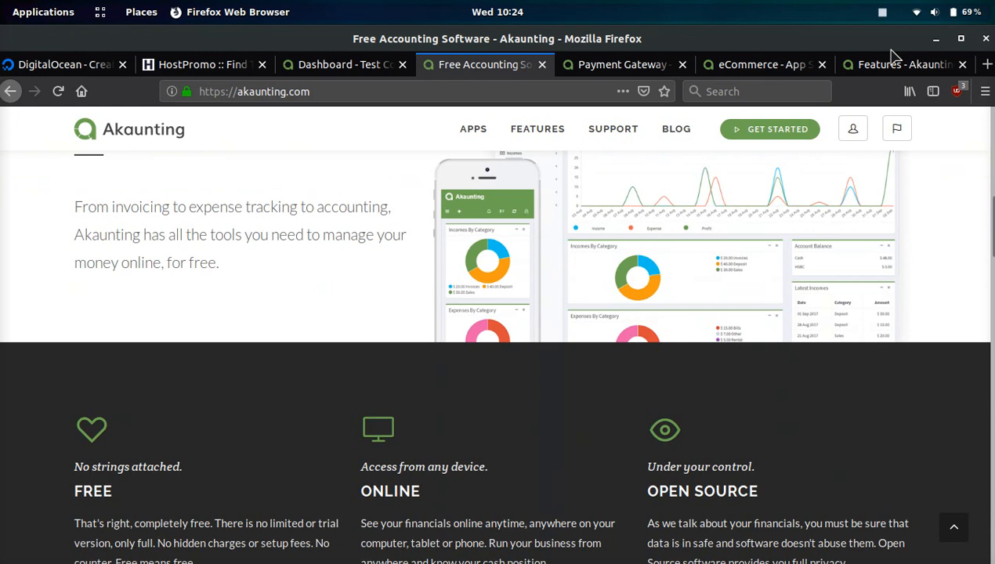
scroll("down", 3)
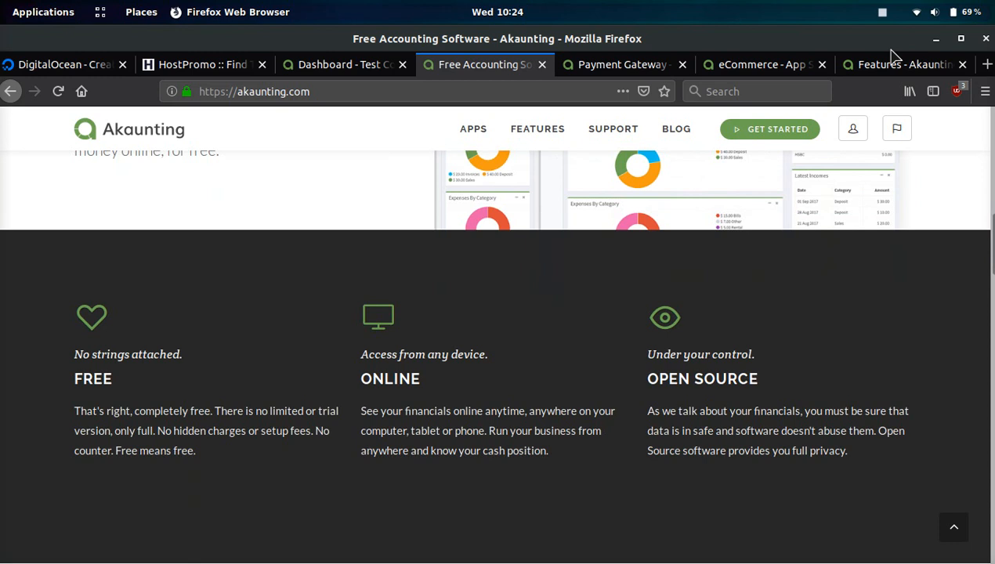
scroll("down", 3)
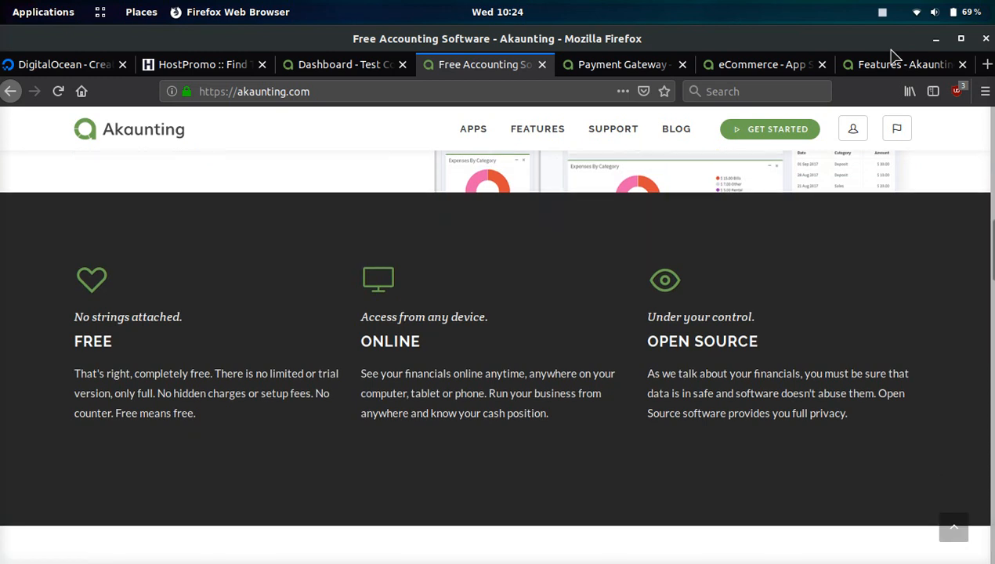
scroll("down", 3)
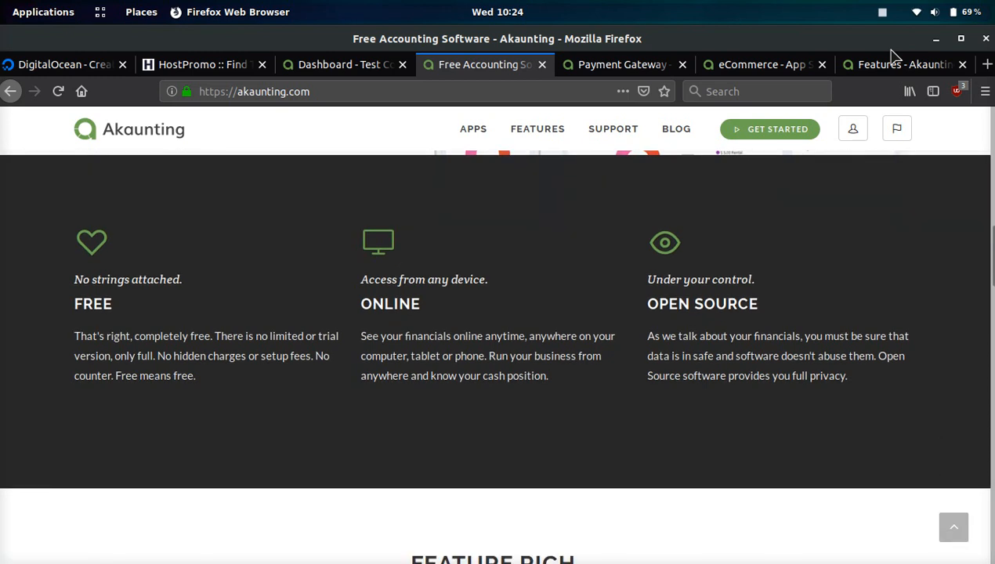
scroll("down", 3)
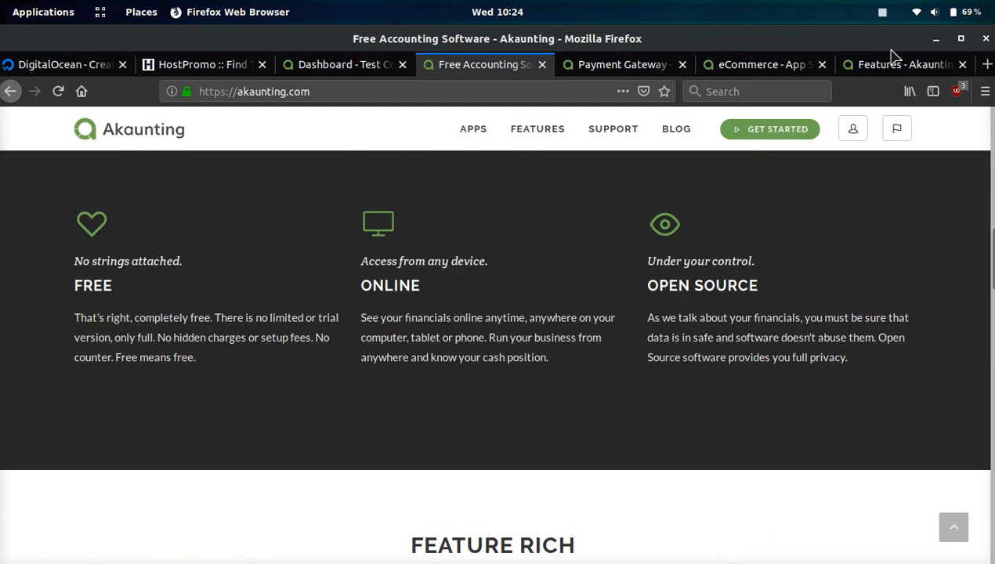
scroll("up", 3)
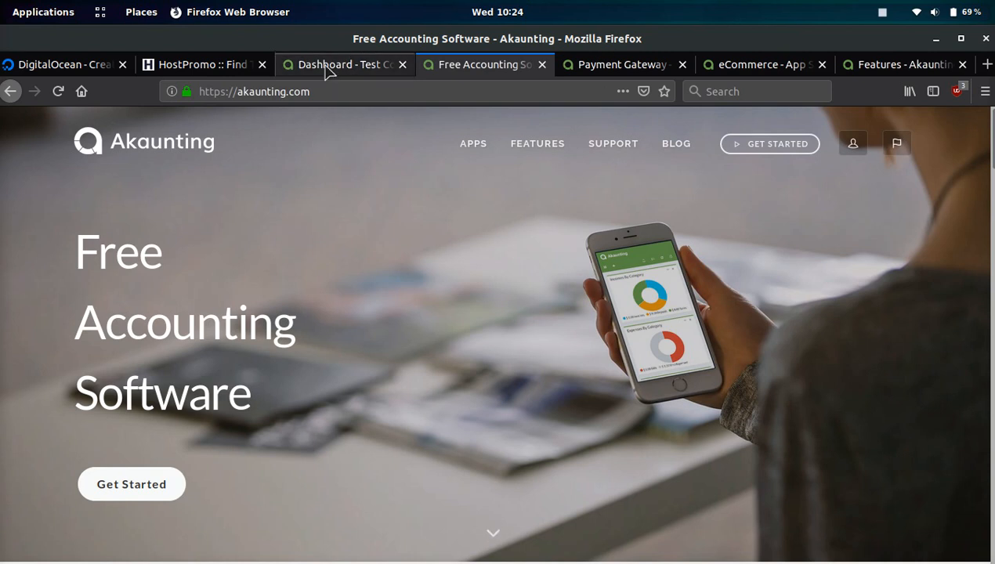
Step: Glance at the Akaunting dashboard, then switch to the HostPromo hosting deals page
left_click(341, 64)
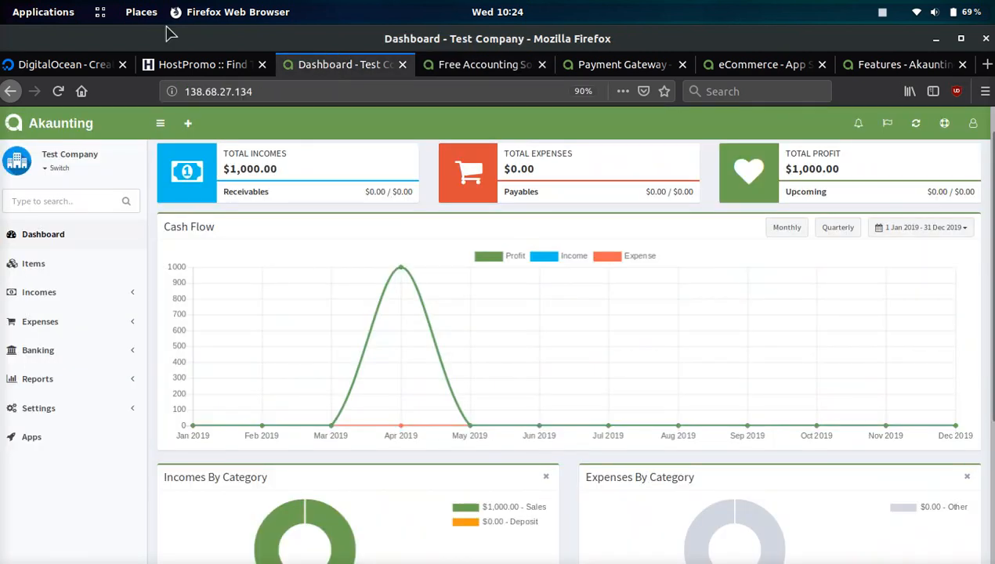
left_click(196, 65)
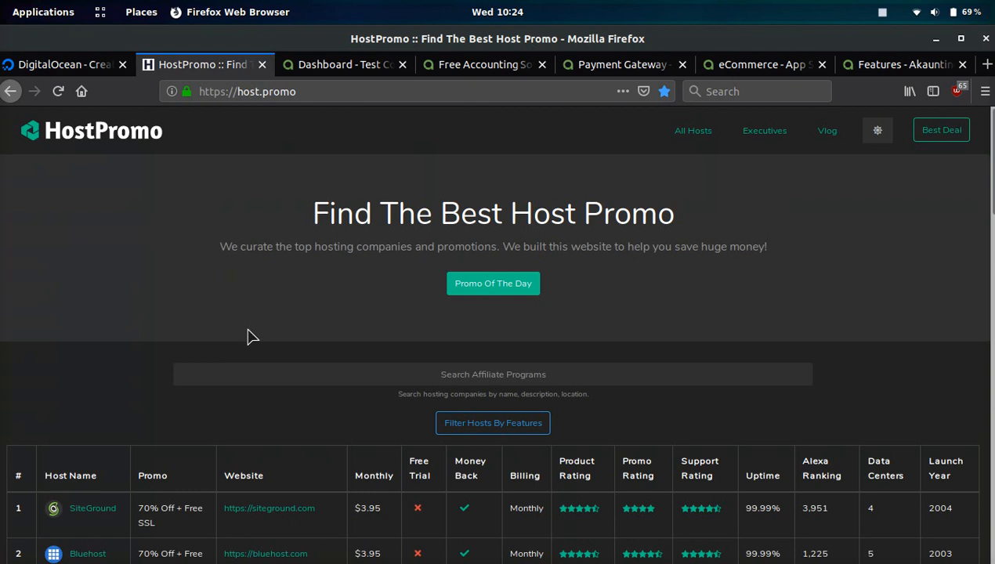
scroll("down", 3)
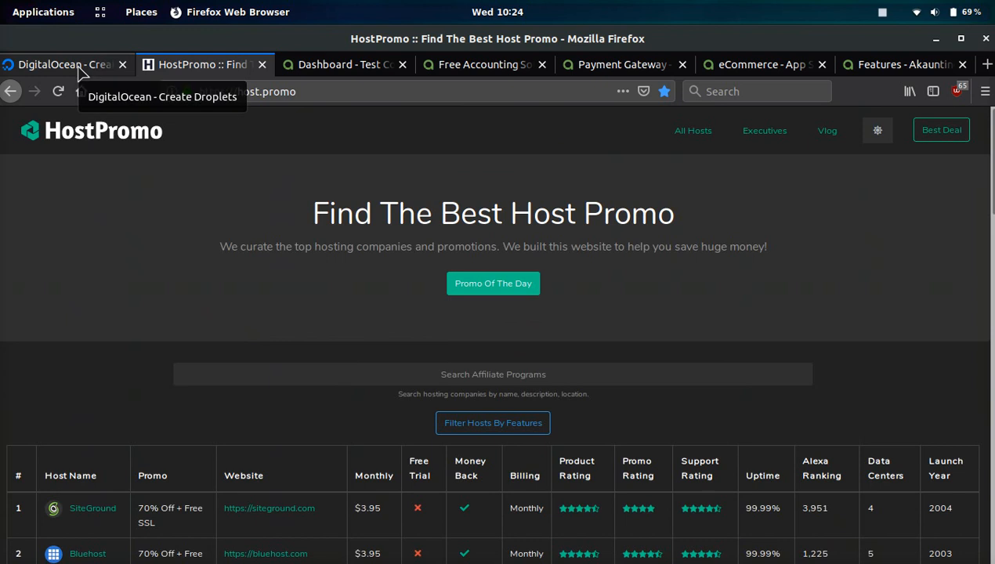
Step: Switch to DigitalOcean's Create Droplets page with Akaunting on 18.04 in the Marketplace
left_click(63, 64)
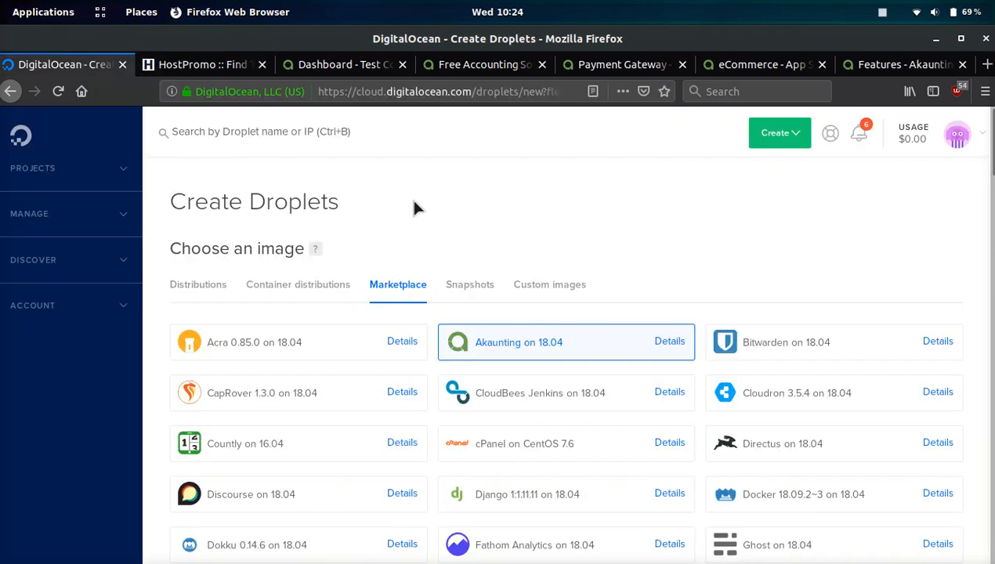
mouse_move(492, 228)
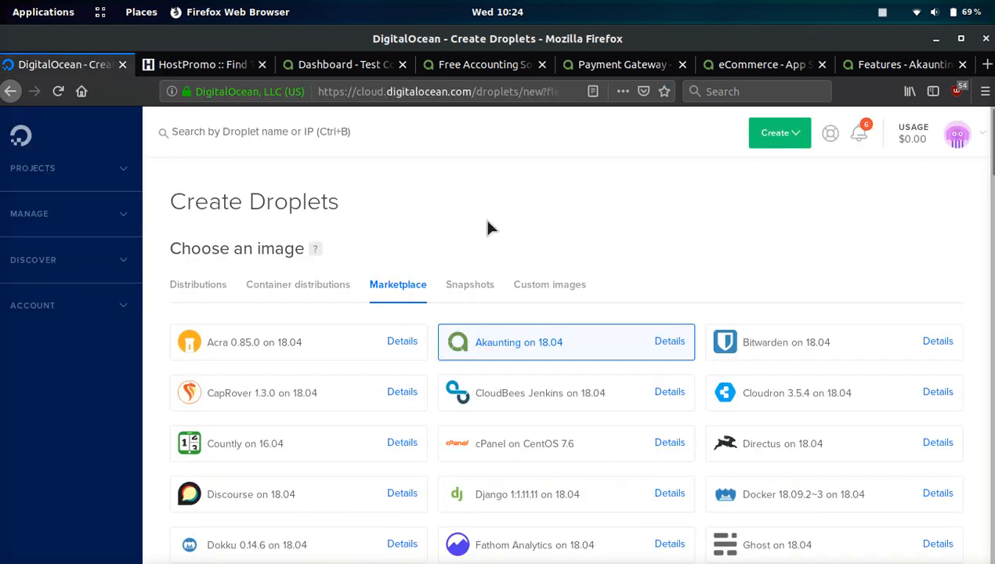
mouse_move(550, 217)
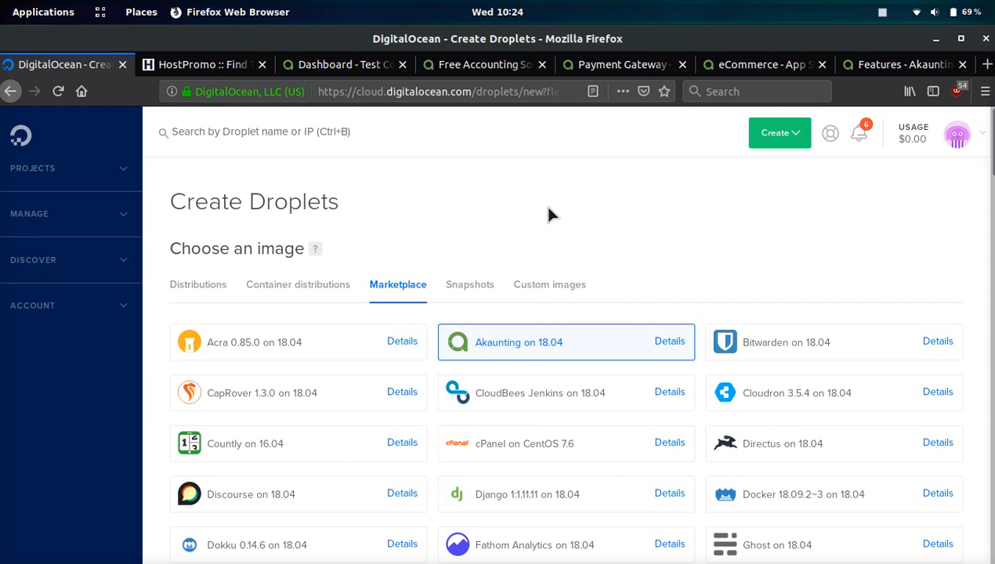
mouse_move(786, 148)
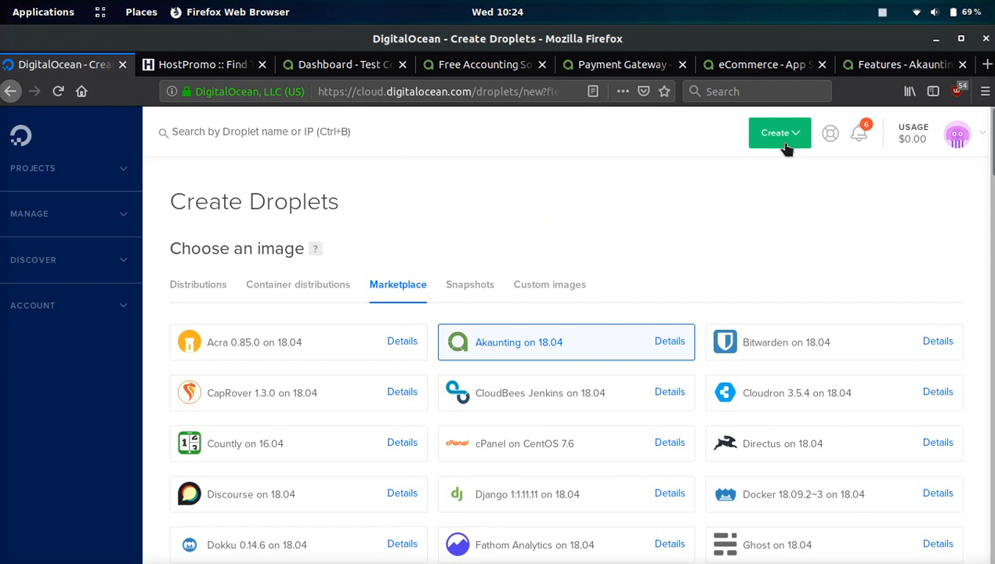
mouse_move(483, 341)
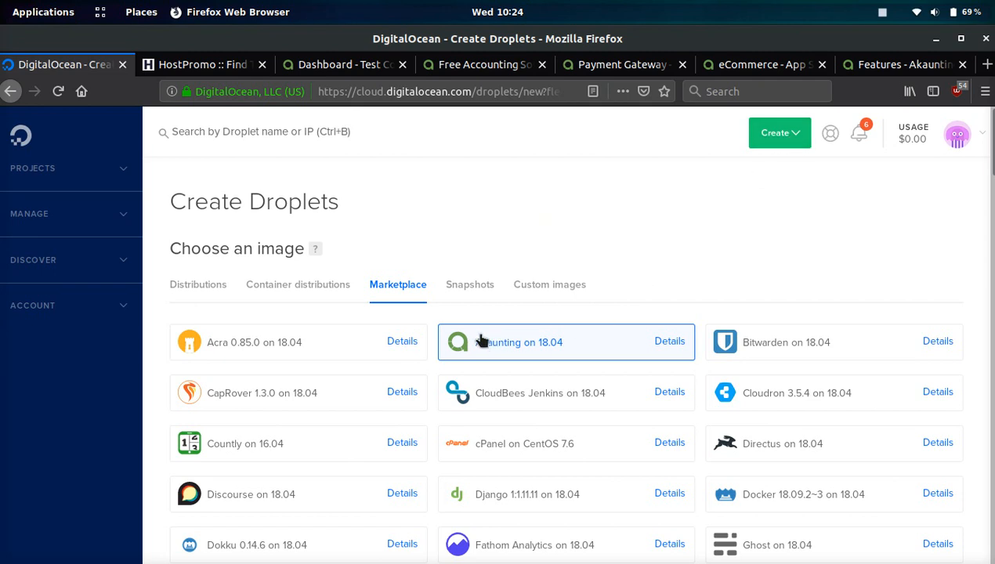
mouse_move(515, 348)
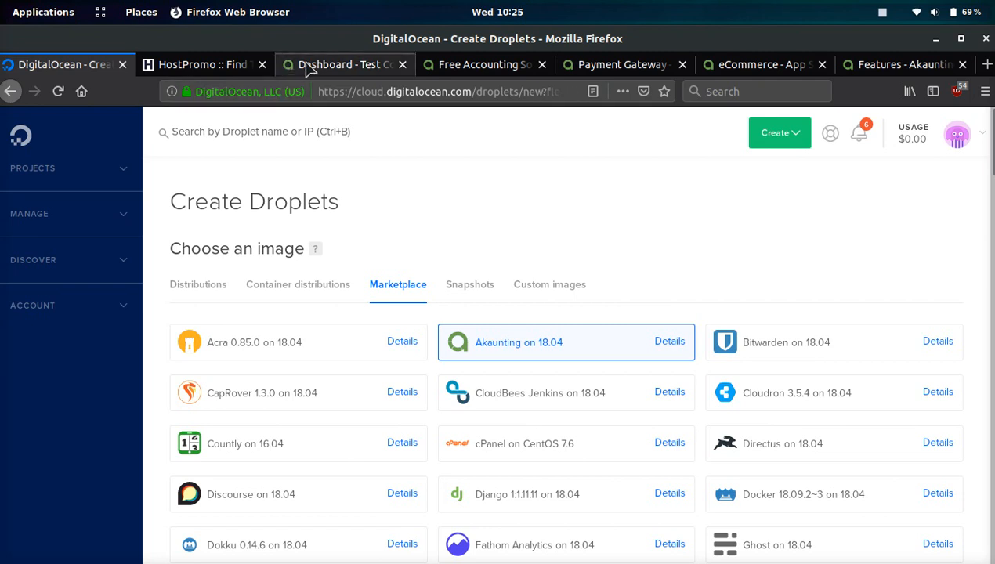
Step: Return to the Test Company dashboard and review the $1,000.00 income and profit widgets
left_click(341, 64)
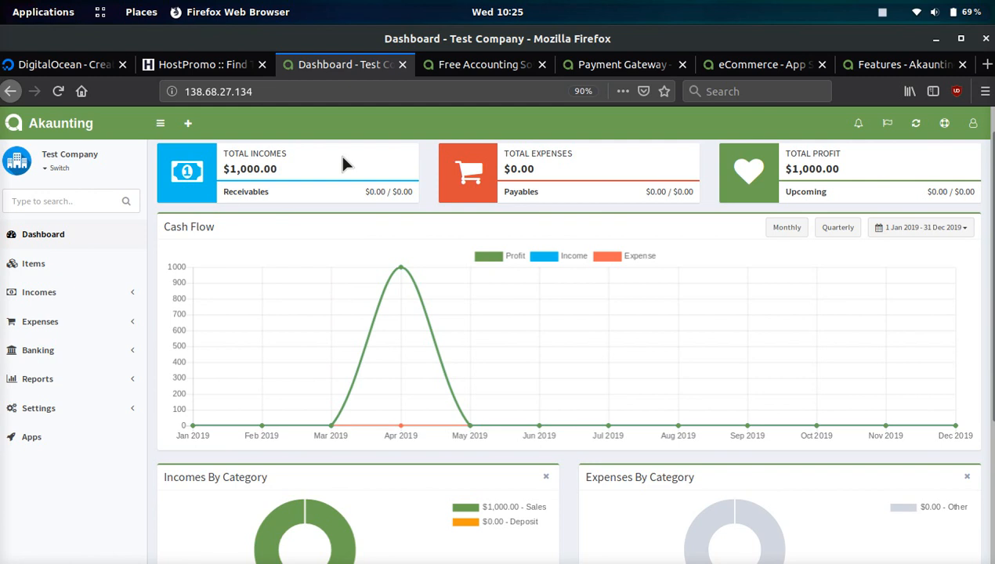
mouse_move(293, 188)
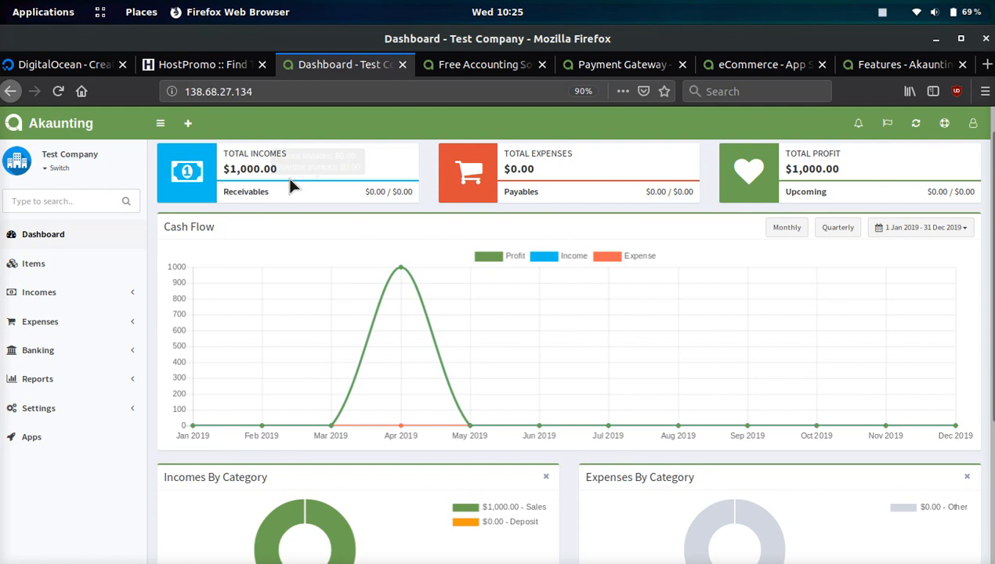
mouse_move(353, 161)
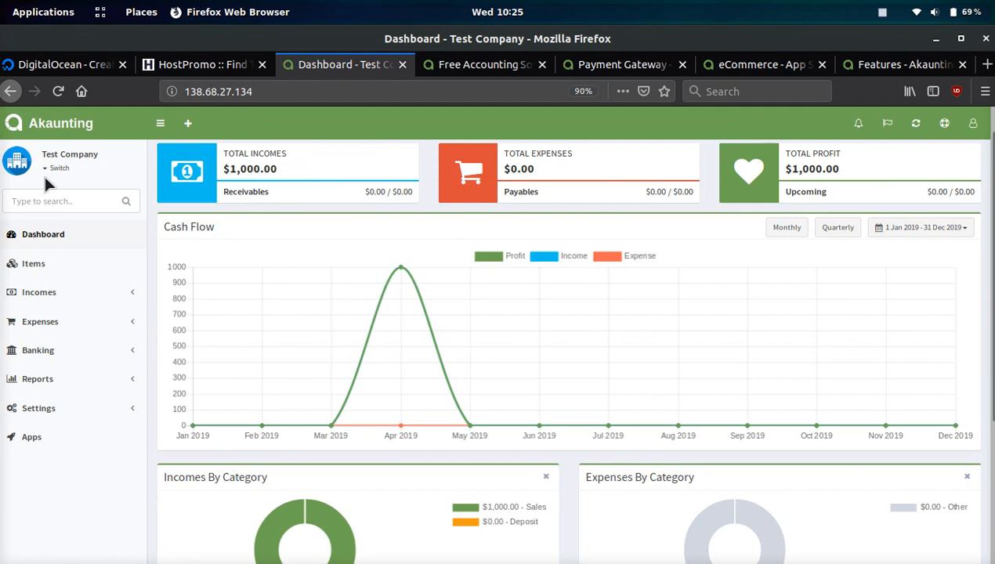
mouse_move(829, 269)
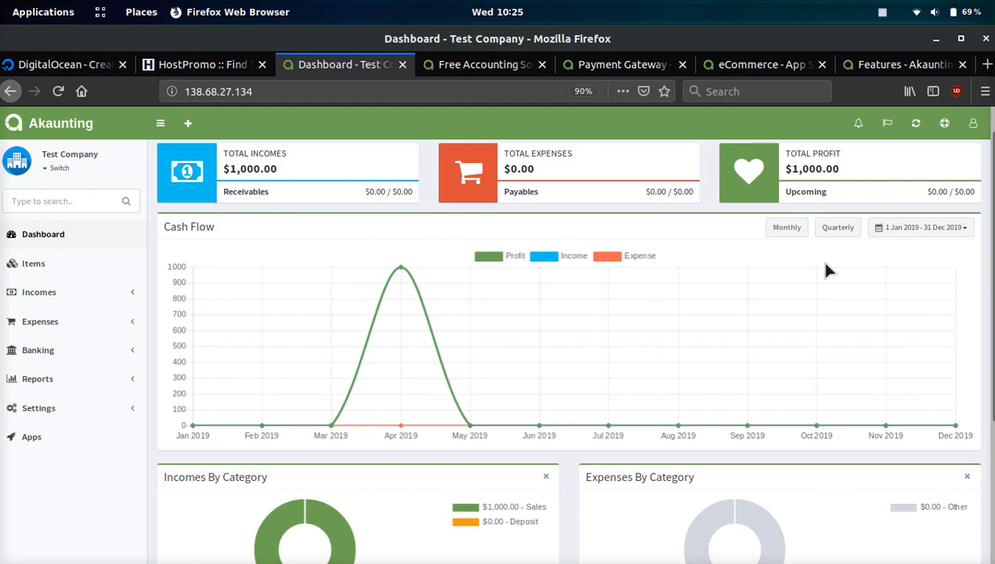
mouse_move(436, 186)
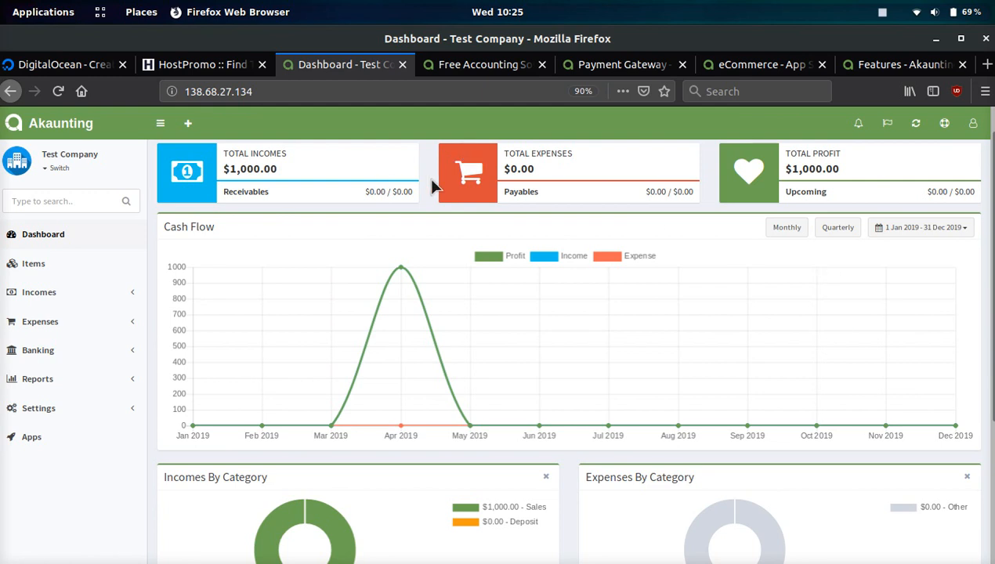
scroll("down", 3)
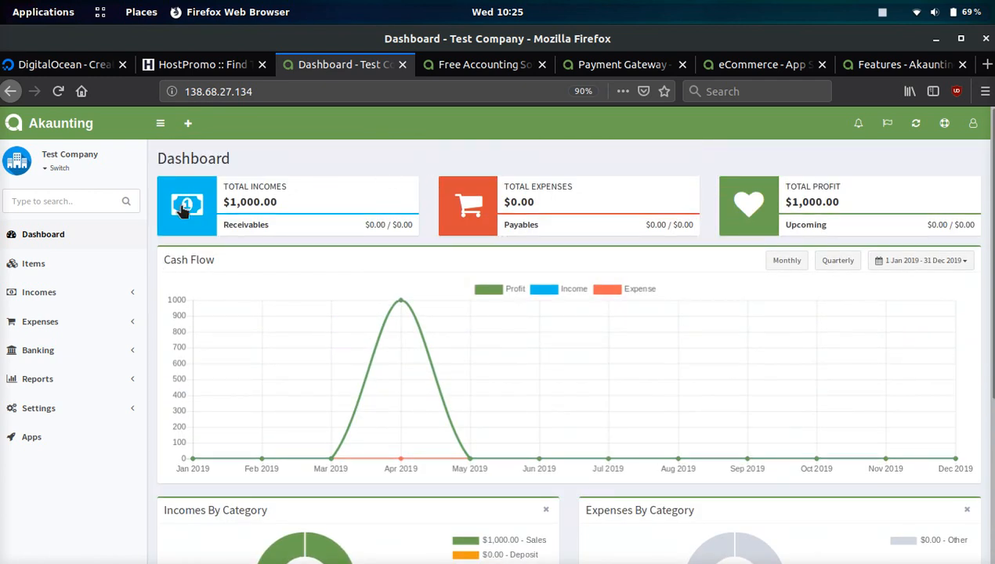
mouse_move(329, 213)
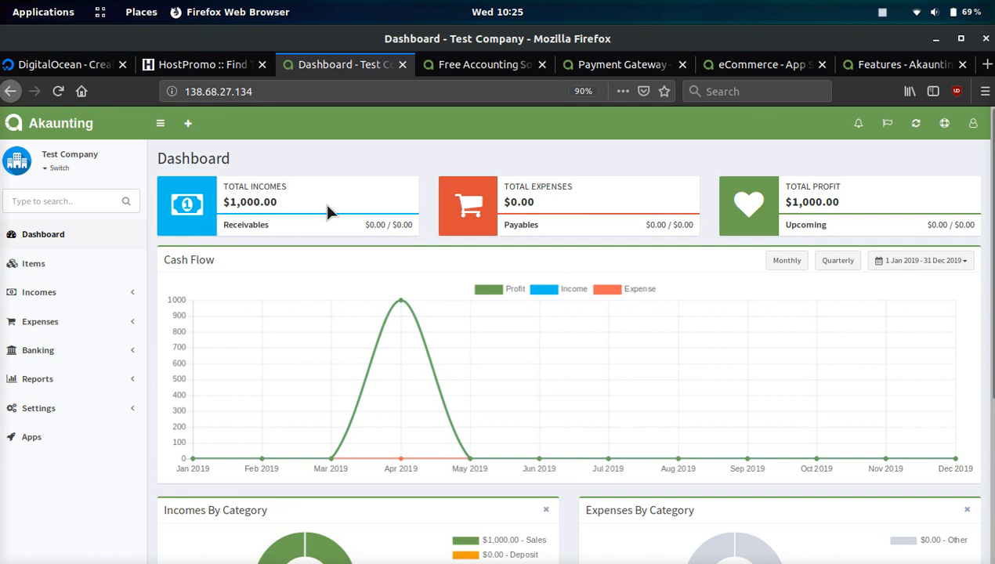
mouse_move(883, 17)
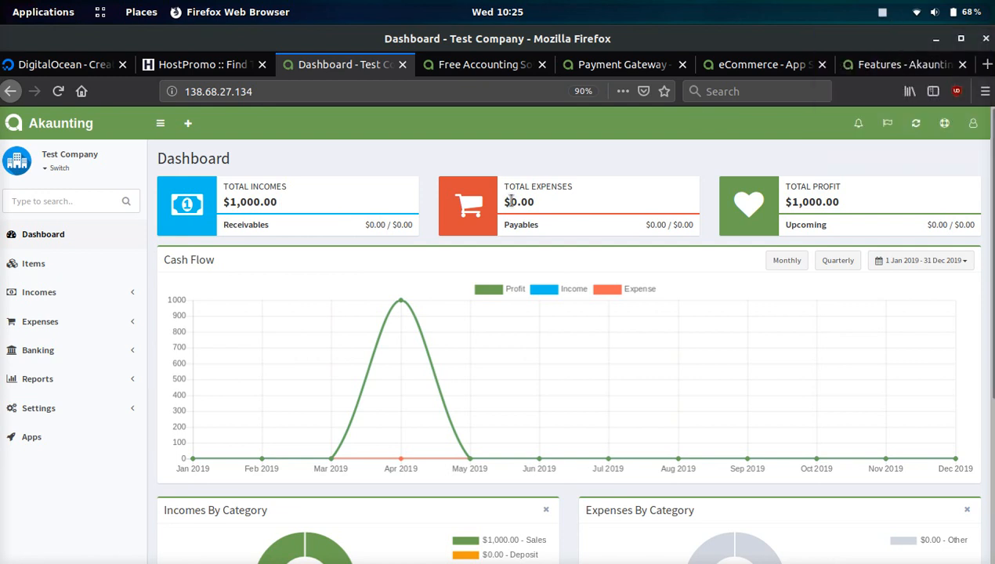
mouse_move(827, 159)
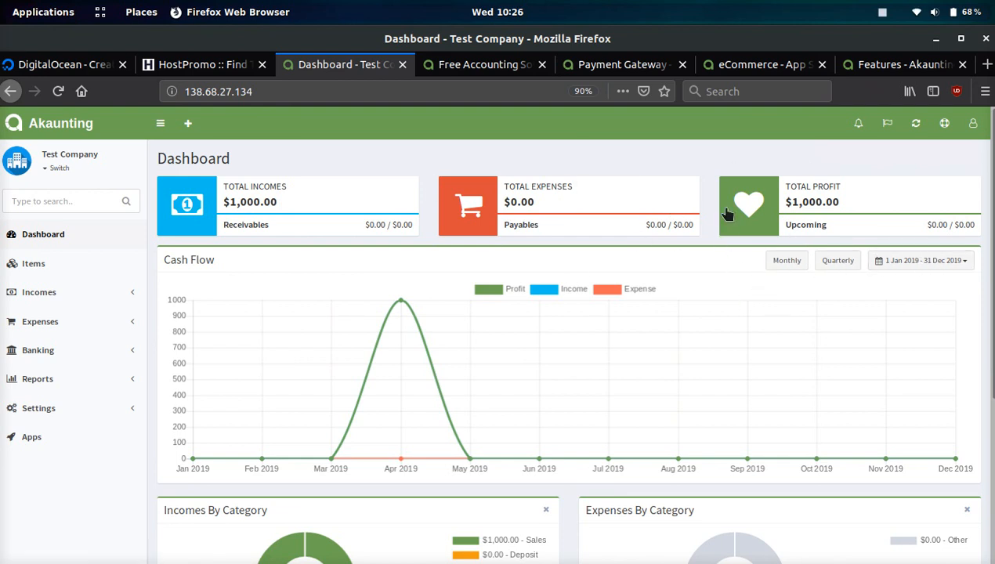
scroll("down", 3)
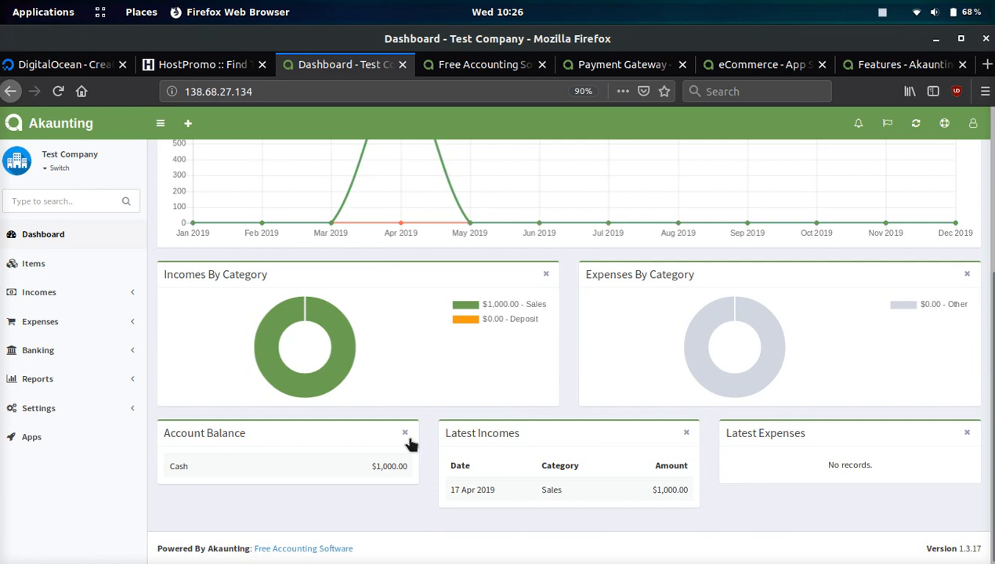
scroll("down", 3)
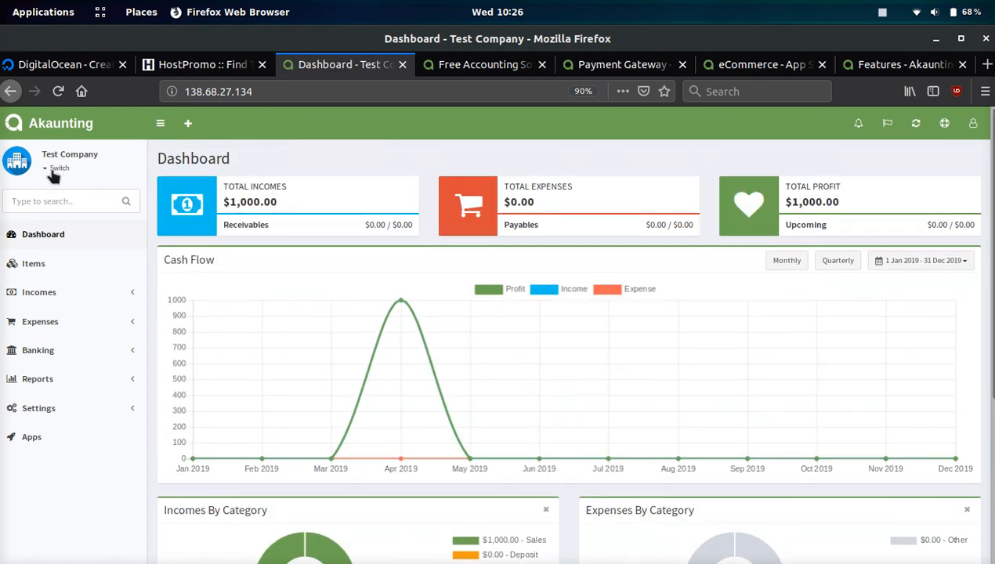
mouse_move(61, 174)
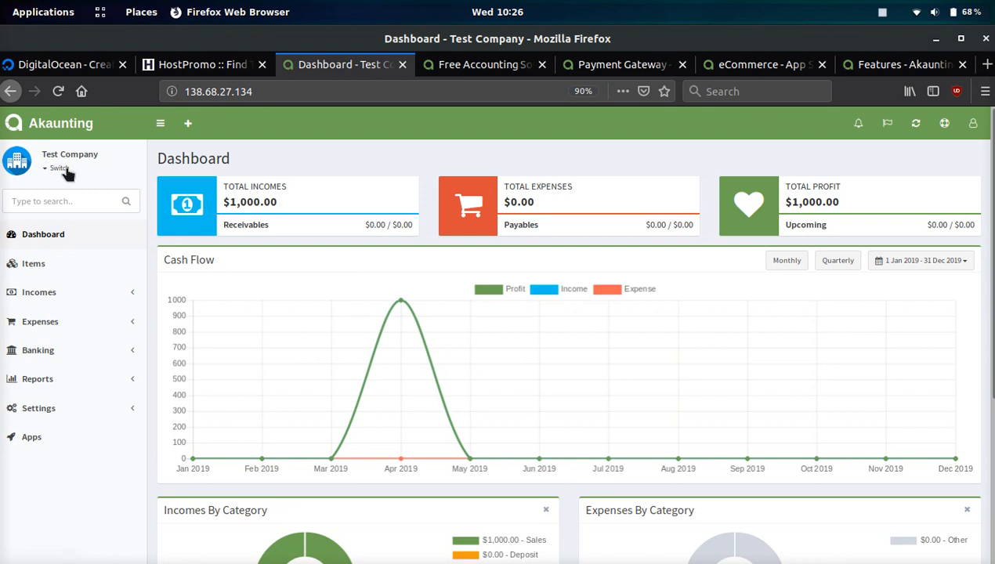
left_click(60, 167)
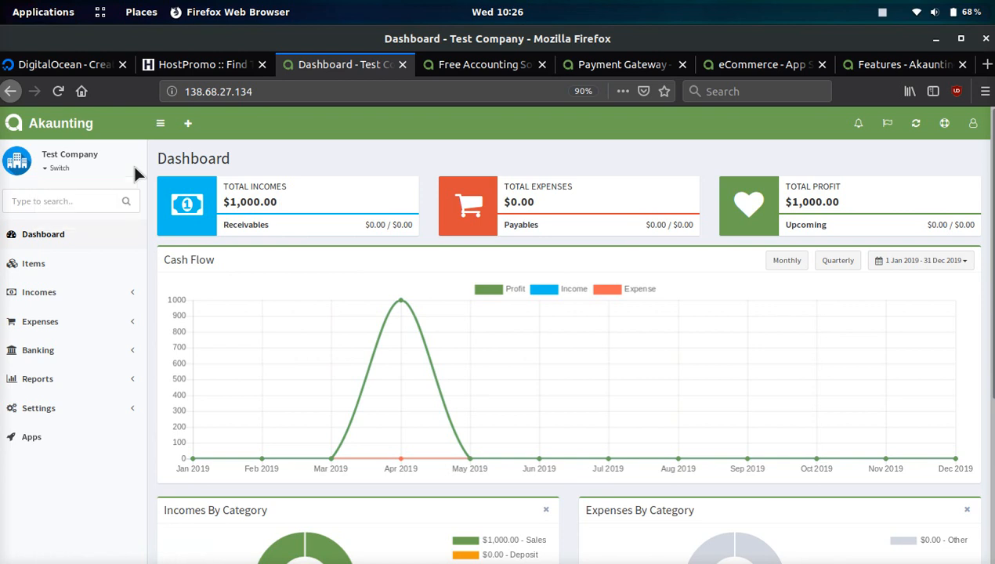
mouse_move(269, 192)
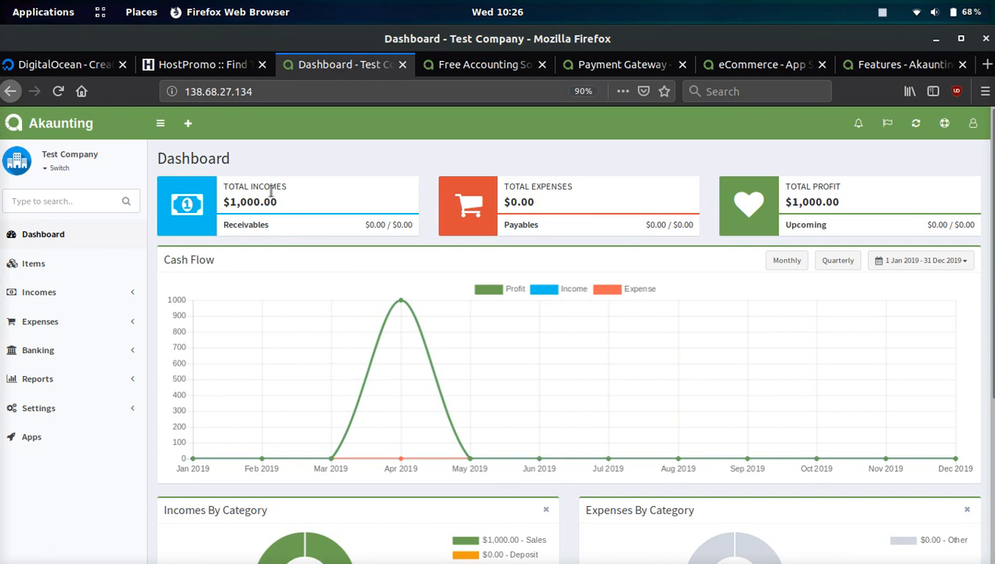
mouse_move(859, 124)
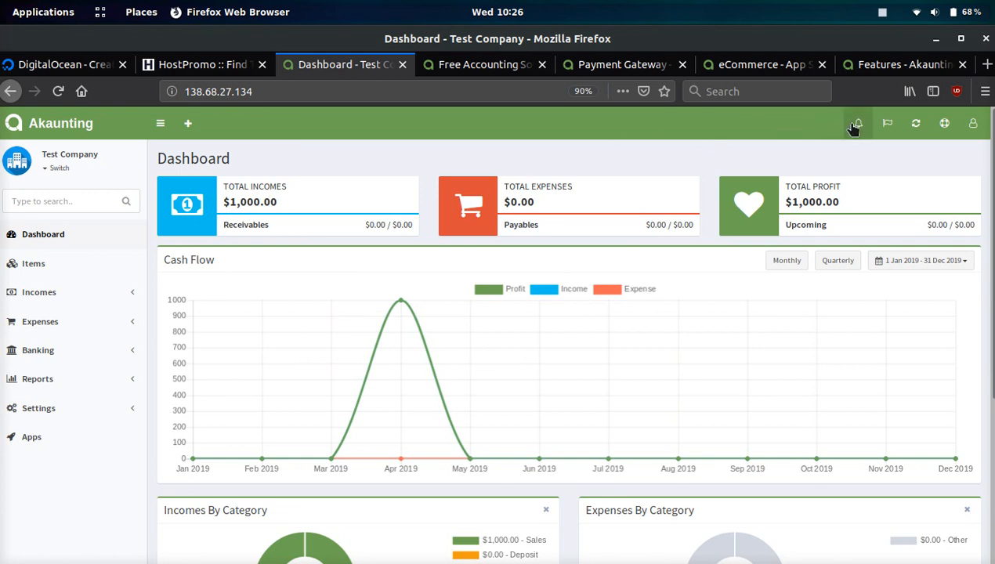
mouse_move(807, 136)
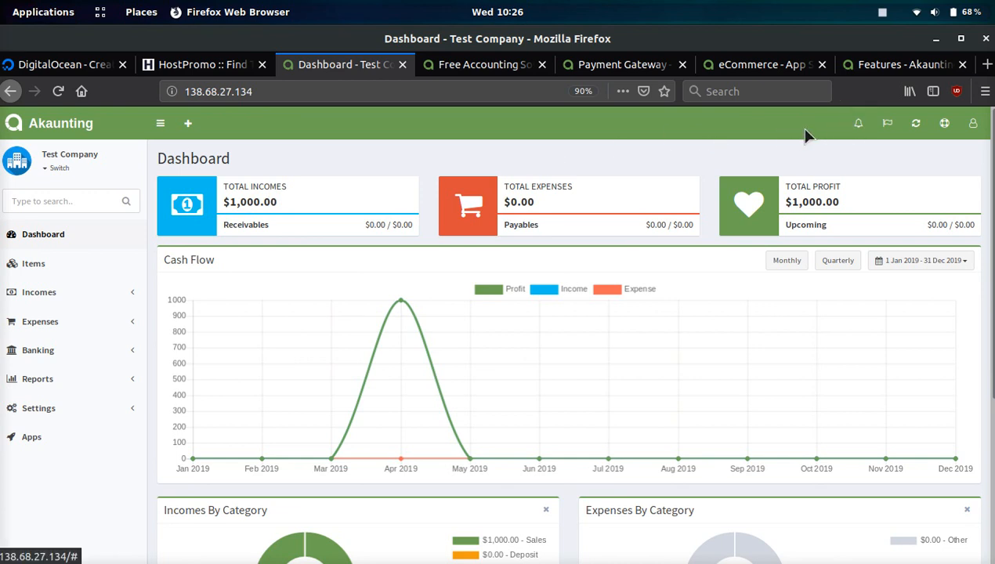
Step: Check notifications, languages and the Updates page, then show the signed-in user's menu
left_click(858, 122)
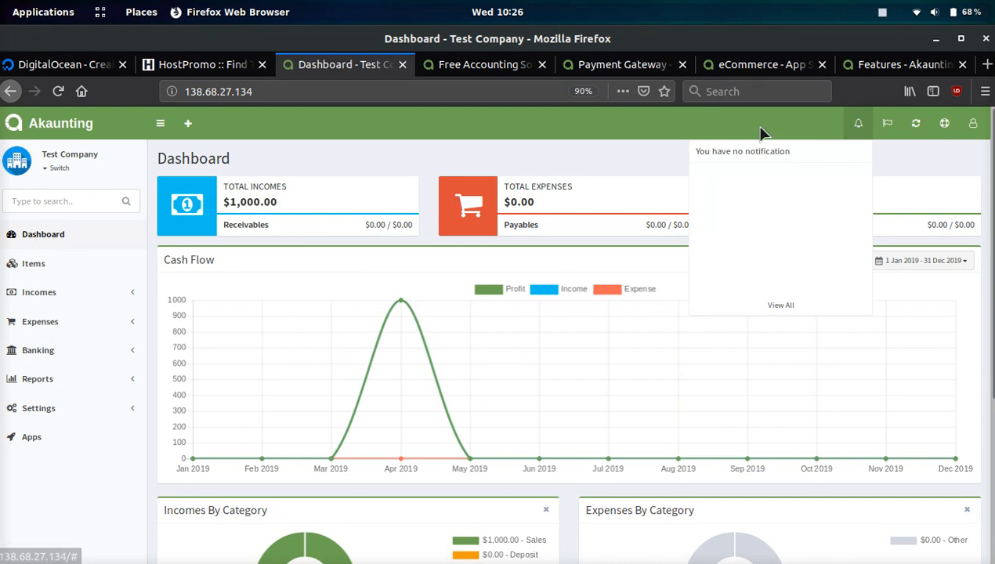
left_click(887, 122)
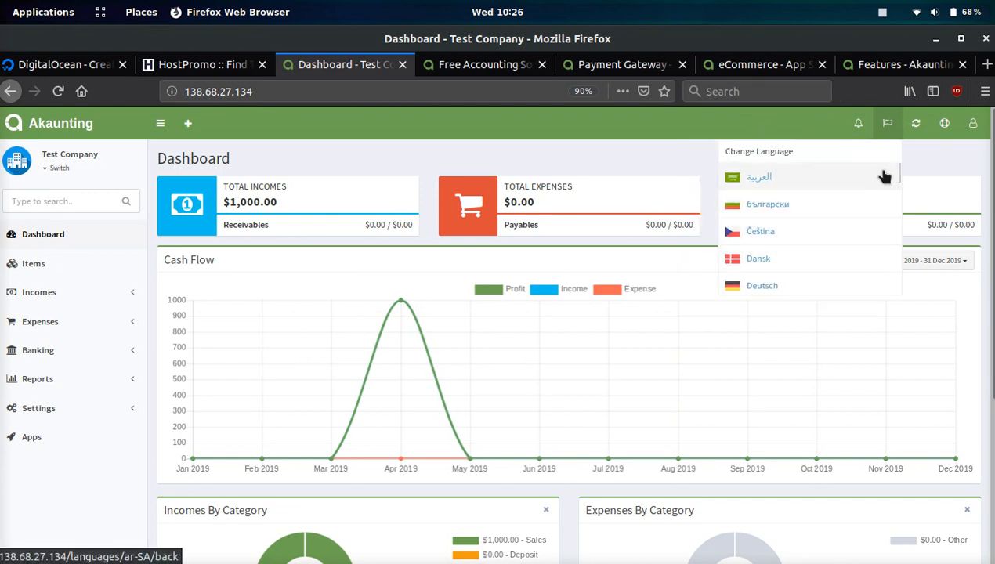
mouse_move(899, 171)
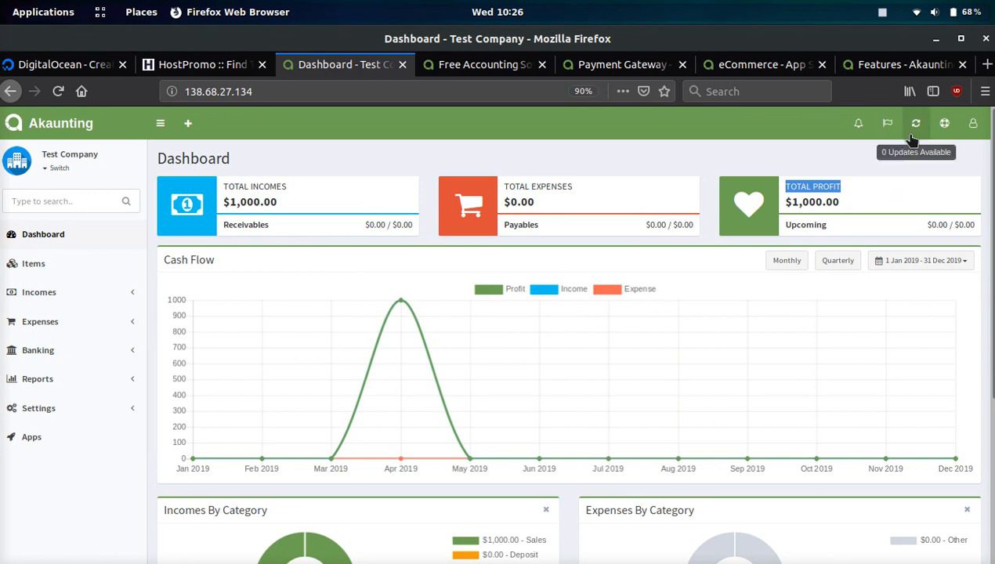
left_click(915, 122)
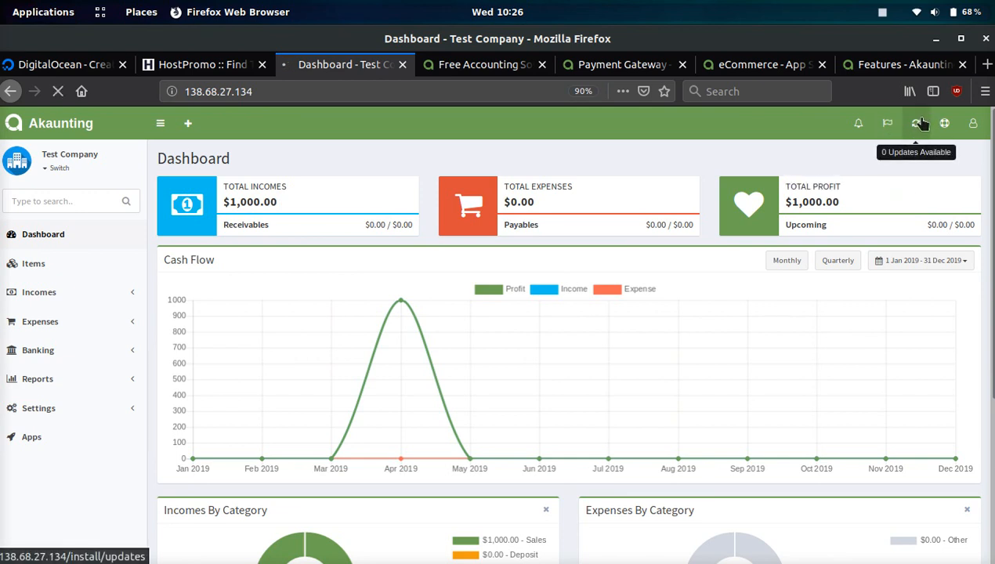
left_click(918, 122)
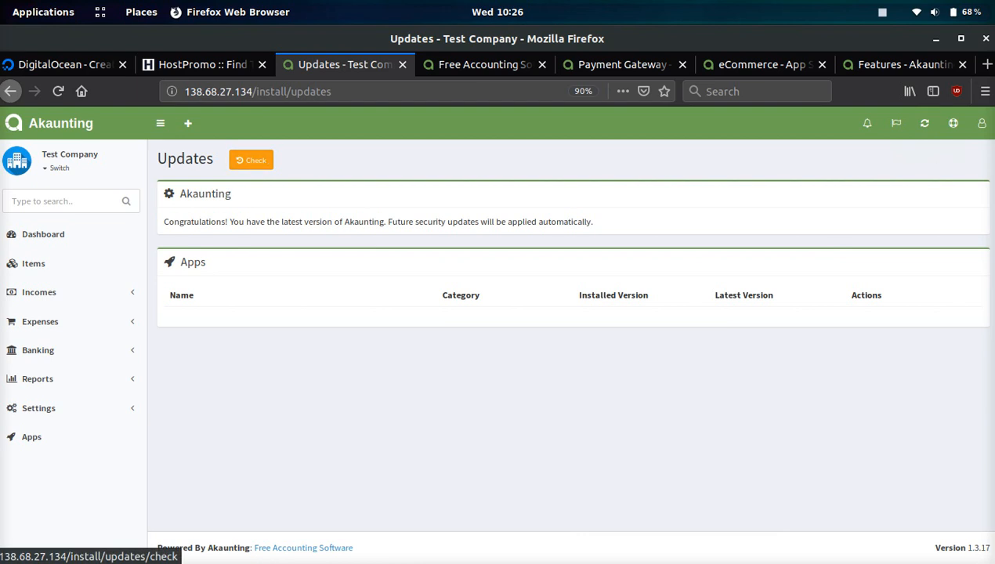
mouse_move(952, 123)
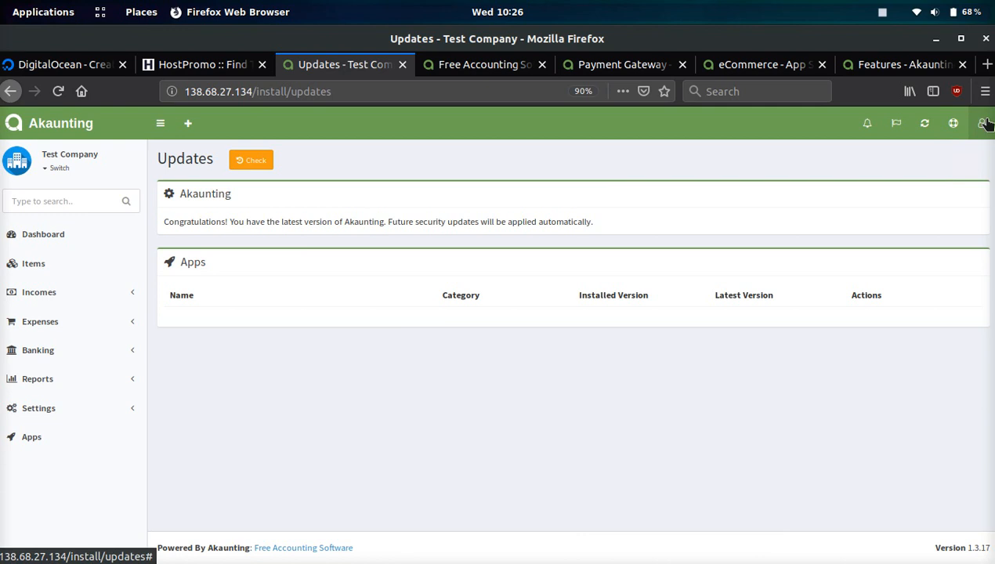
left_click(981, 122)
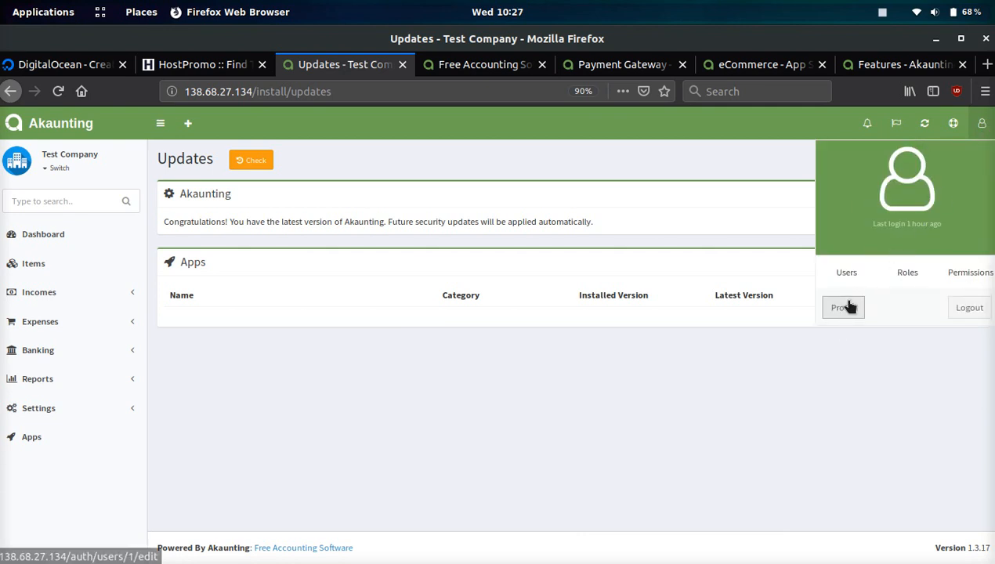
Step: Review the admin Edit User profile form, then go to the Items list
left_click(839, 307)
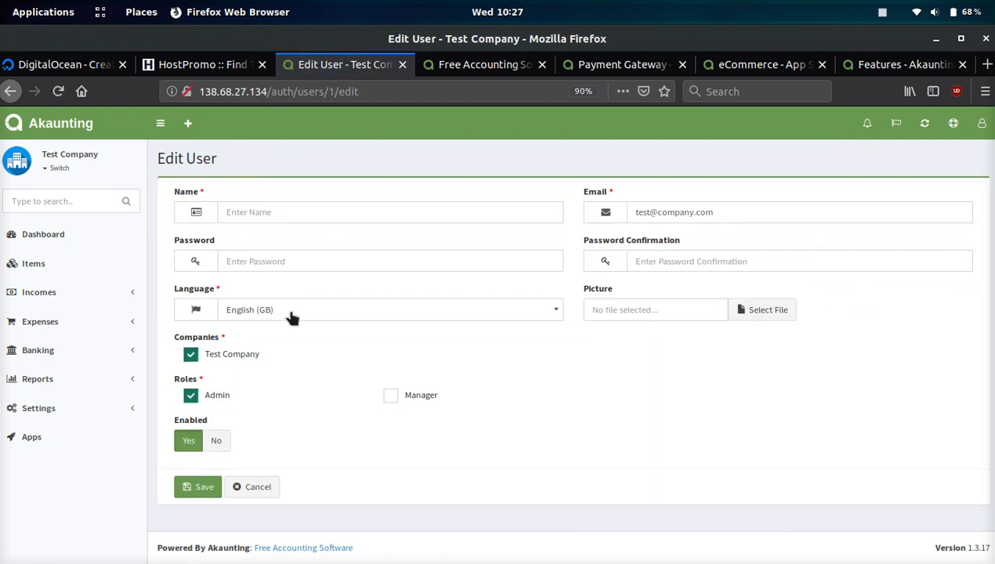
mouse_move(379, 289)
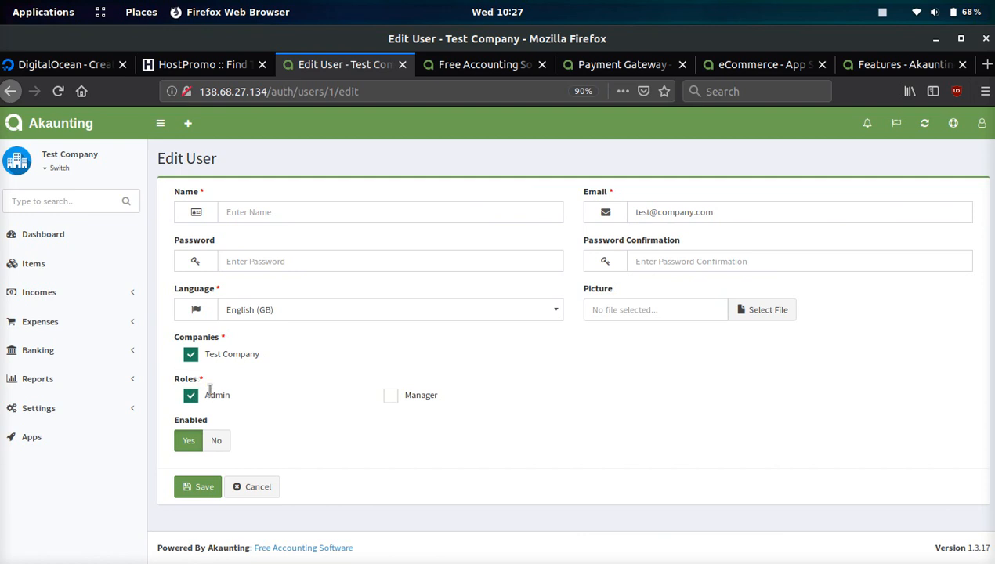
mouse_move(262, 400)
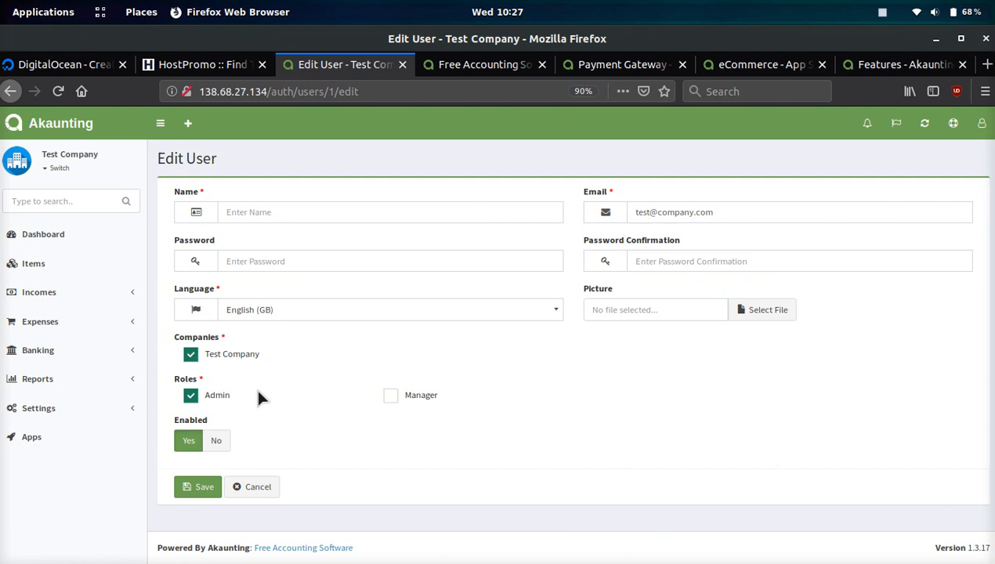
mouse_move(304, 367)
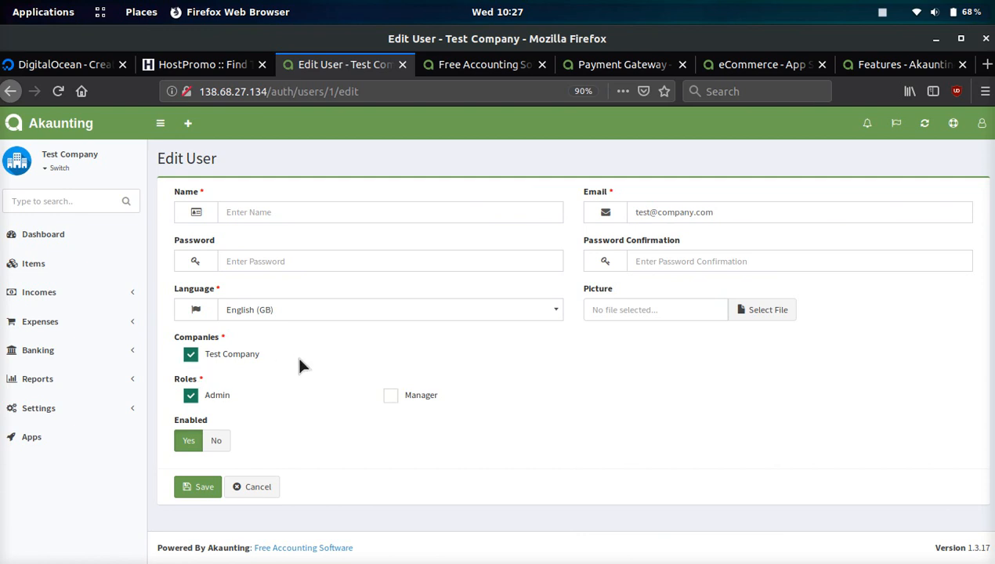
mouse_move(330, 363)
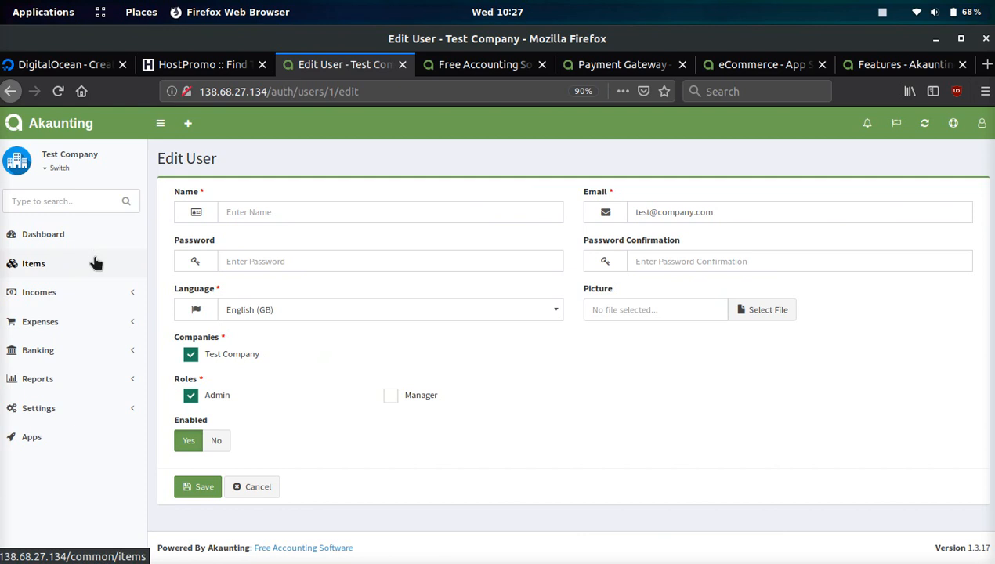
left_click(33, 263)
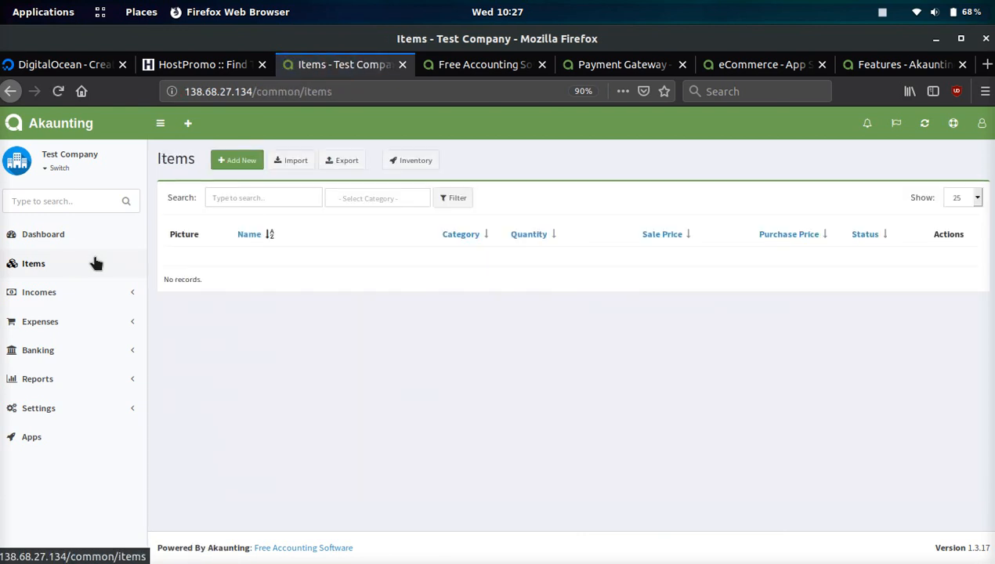
Step: Hover over Add New on the empty Items page without starting a new item
left_click(236, 160)
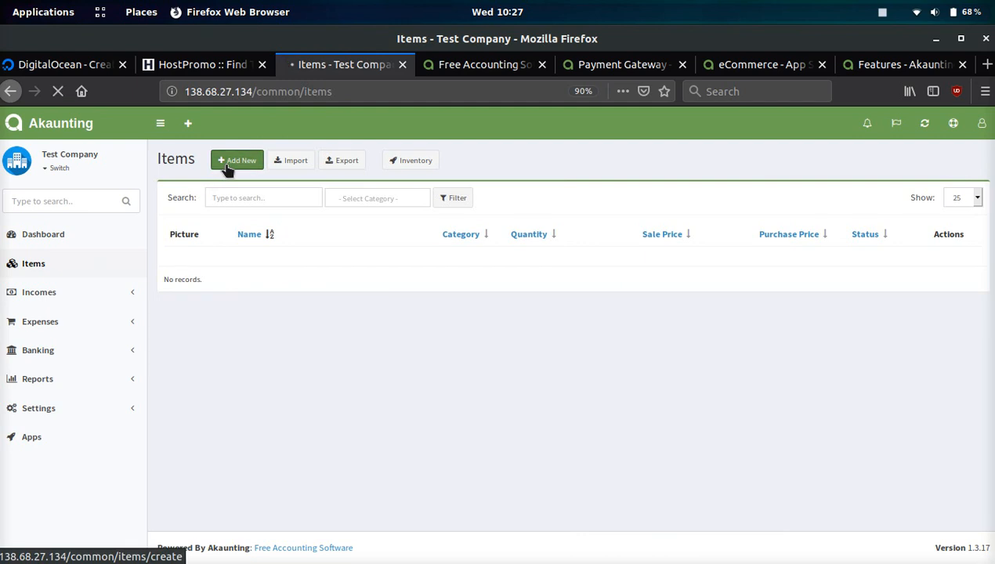
left_click(238, 160)
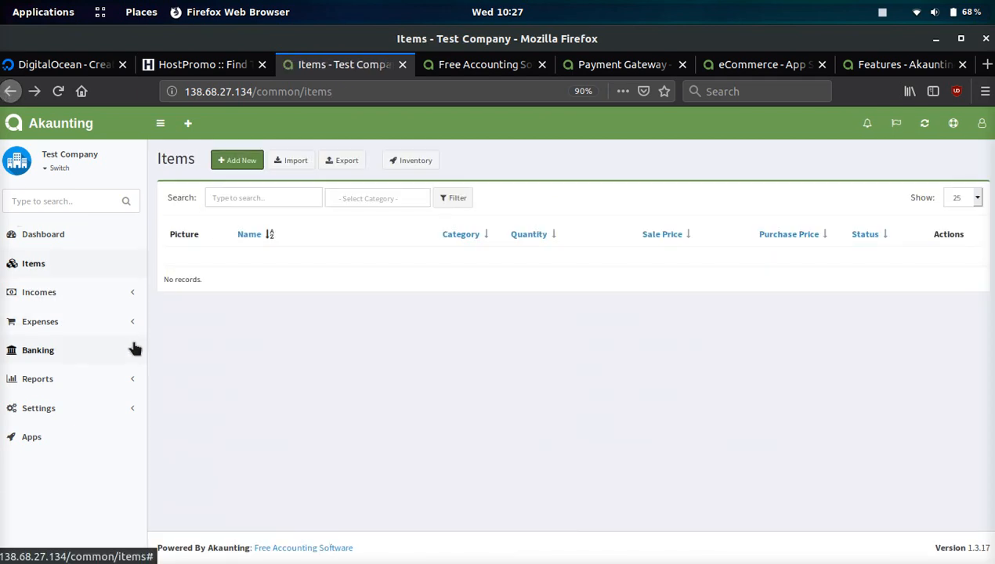
mouse_move(38, 291)
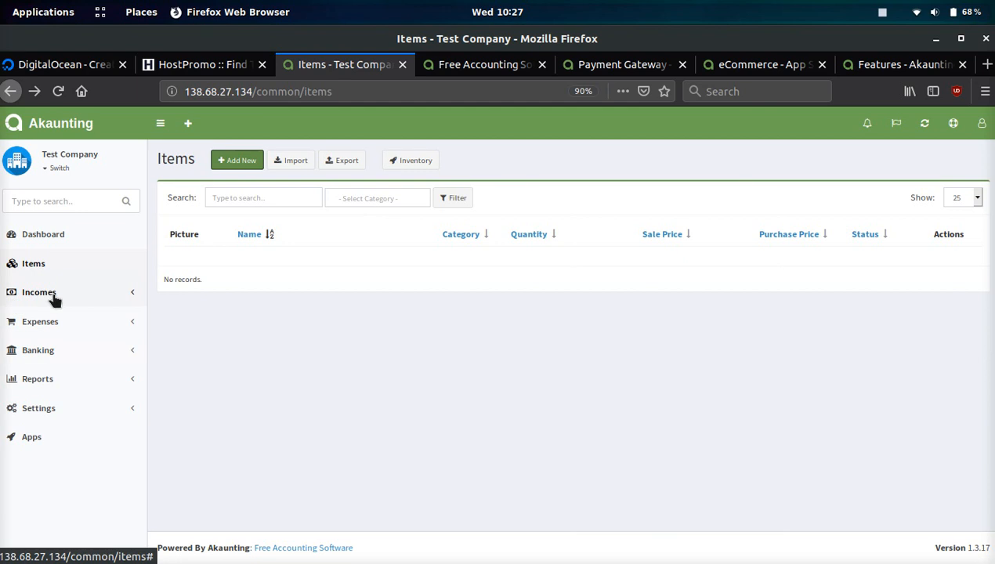
Step: Expand Incomes and view the empty Invoices list
left_click(39, 293)
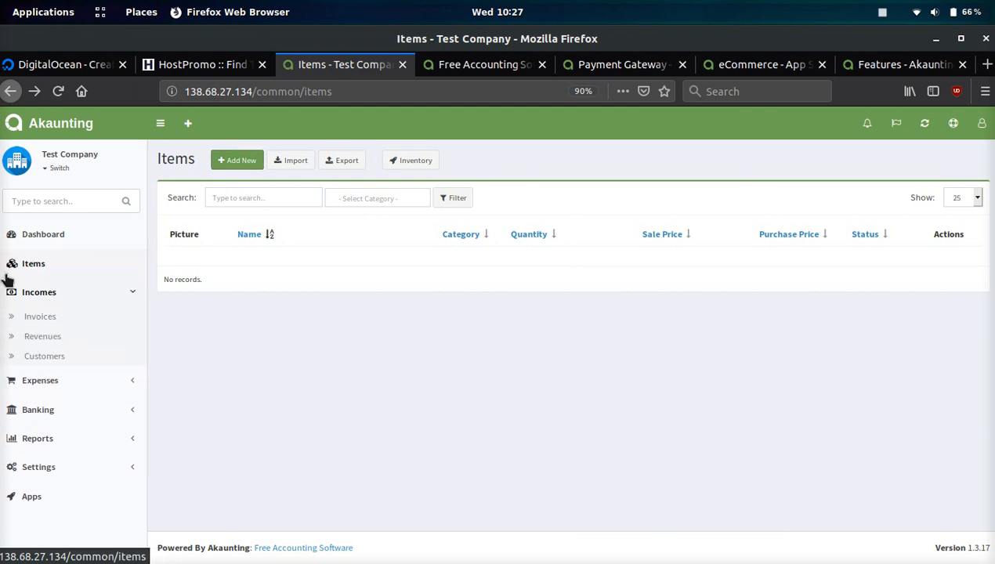
left_click(41, 317)
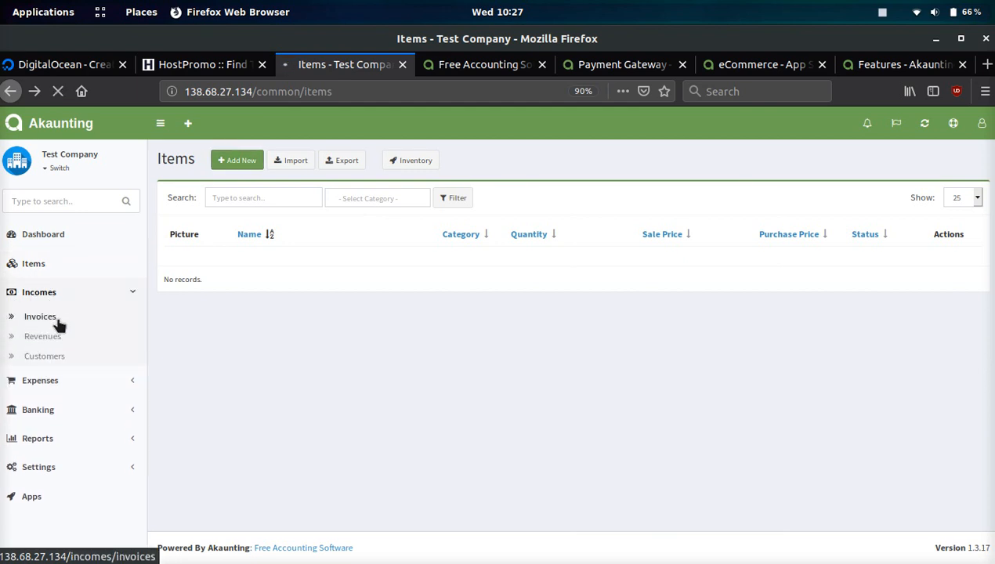
left_click(41, 316)
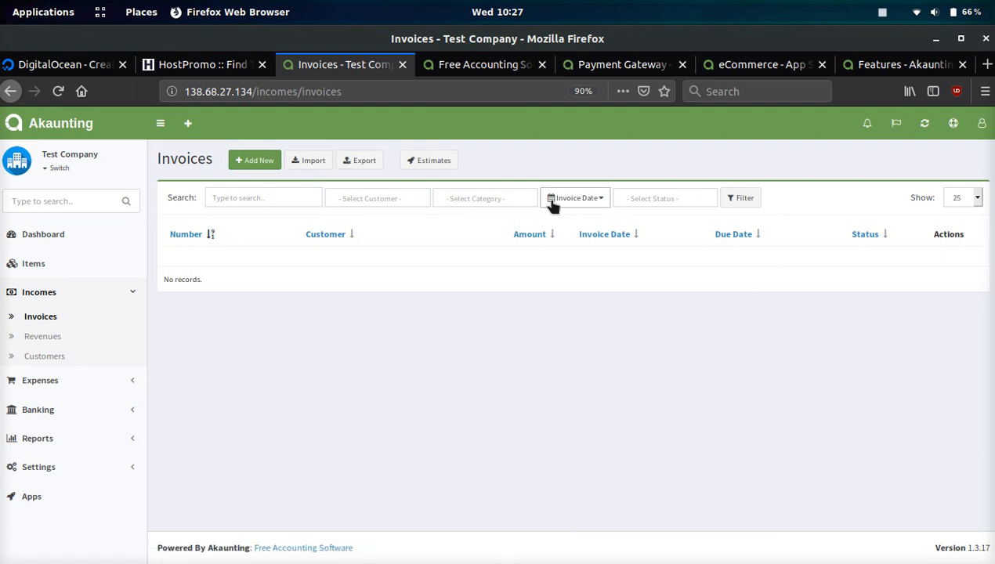
Step: Expand Expenses and view the Bills list, then Vendors showing Proxies LLC
left_click(41, 321)
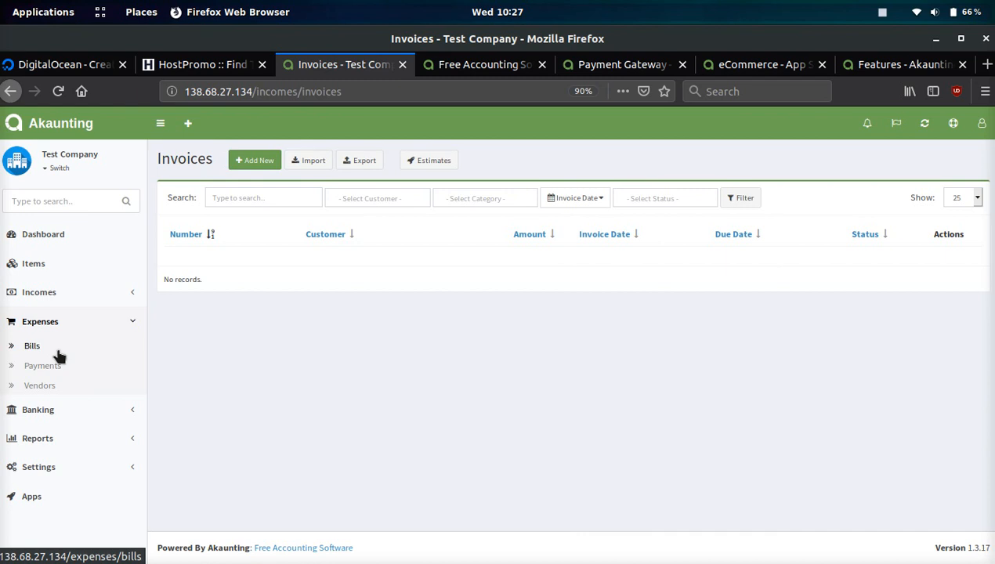
left_click(39, 385)
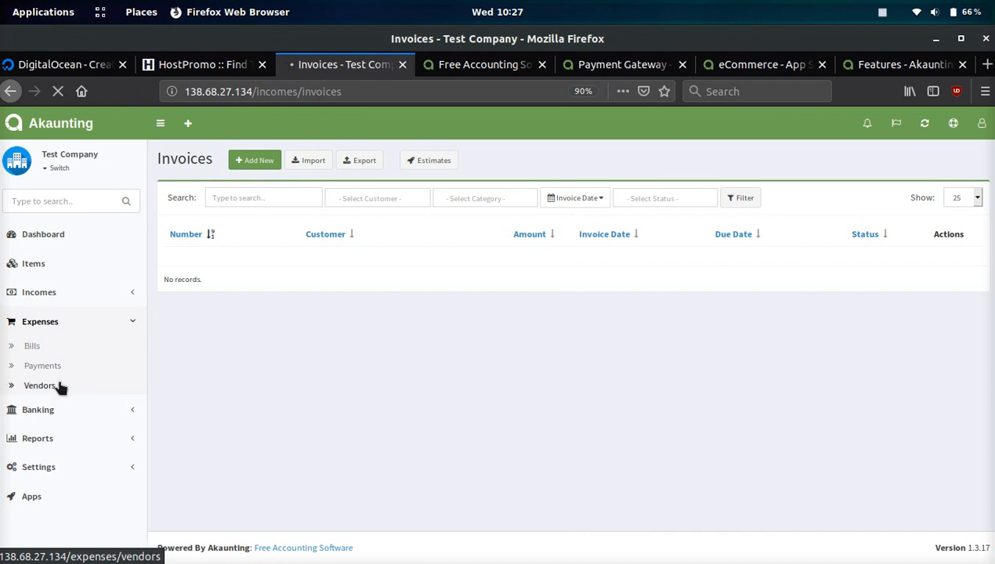
left_click(31, 347)
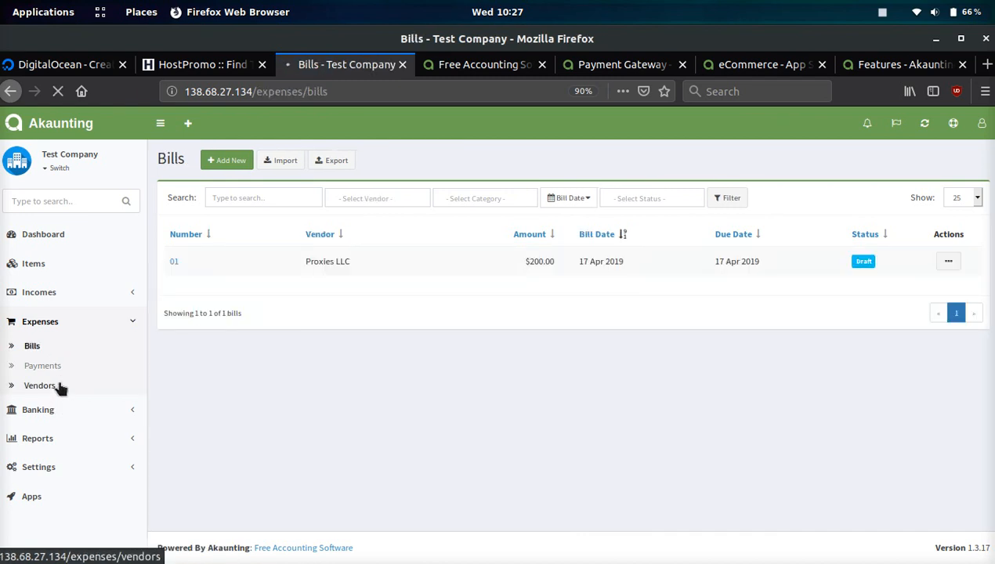
left_click(41, 385)
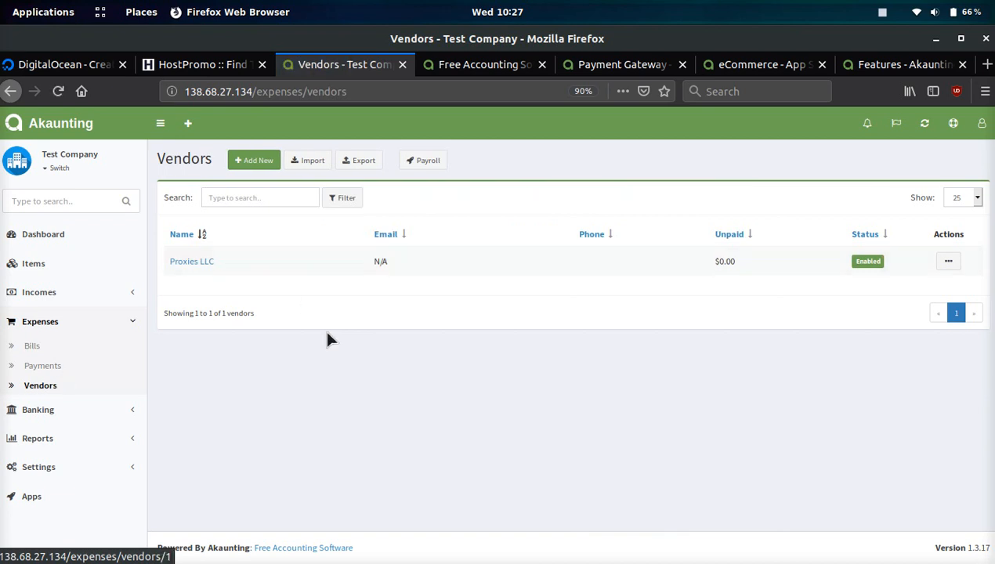
mouse_move(149, 266)
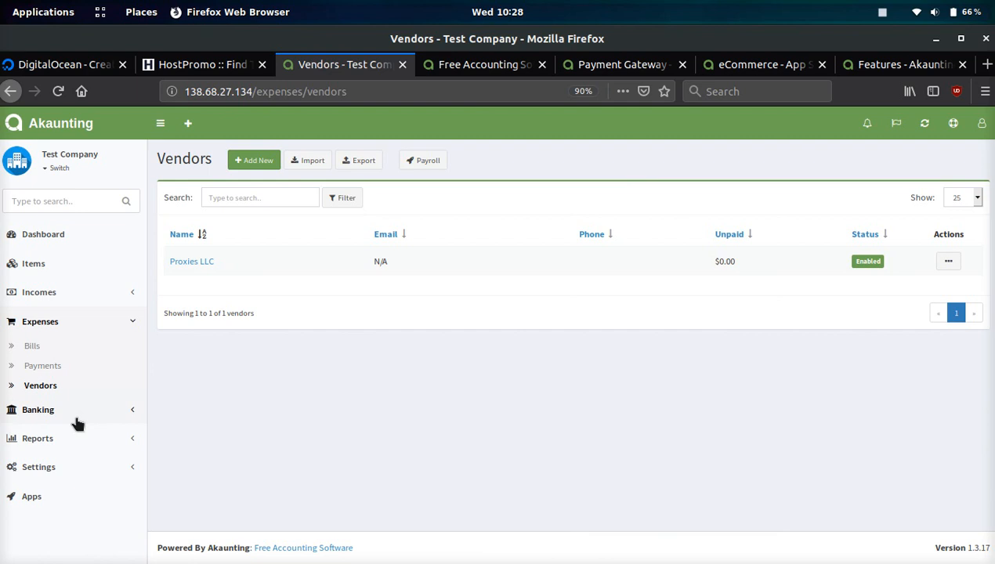
Step: Browse Banking: Accounts, Transfers, Transactions and Reconciliations, then expand Reports
left_click(37, 409)
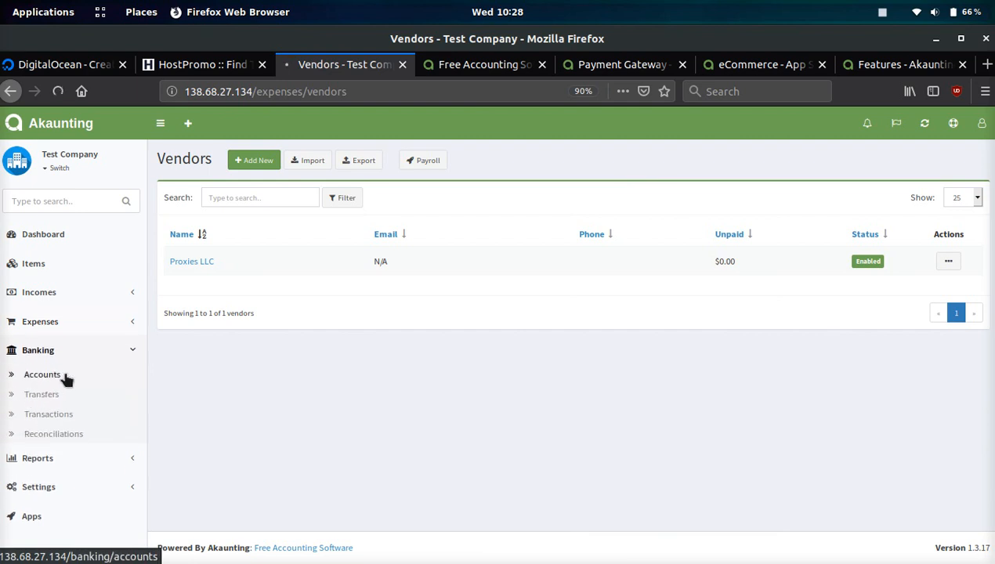
left_click(42, 373)
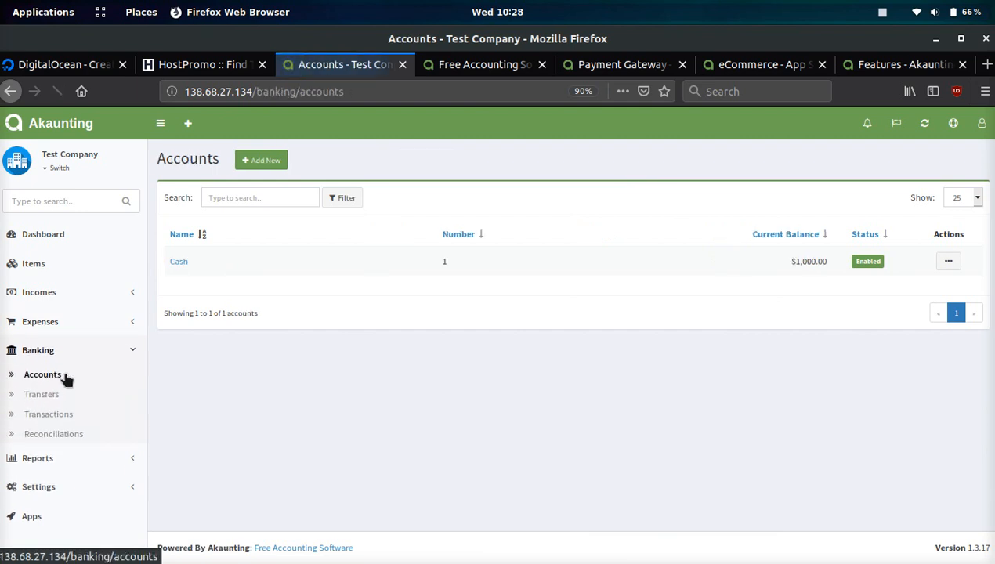
left_click(41, 395)
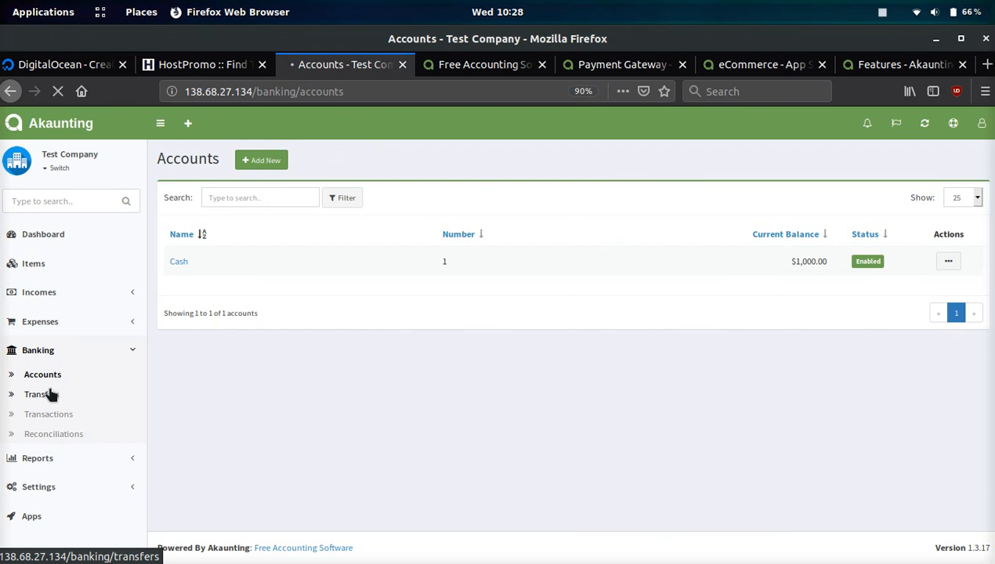
left_click(38, 395)
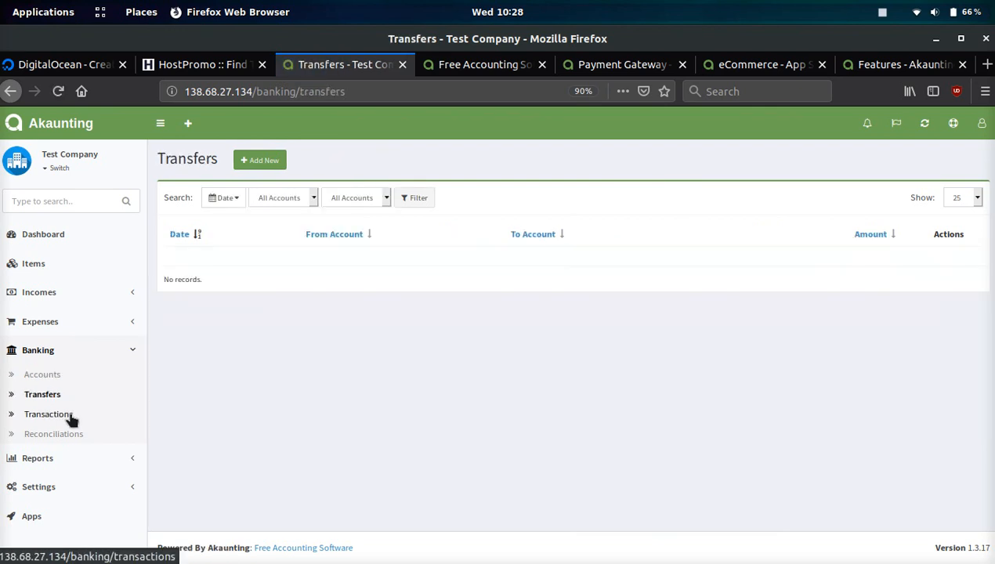
left_click(49, 414)
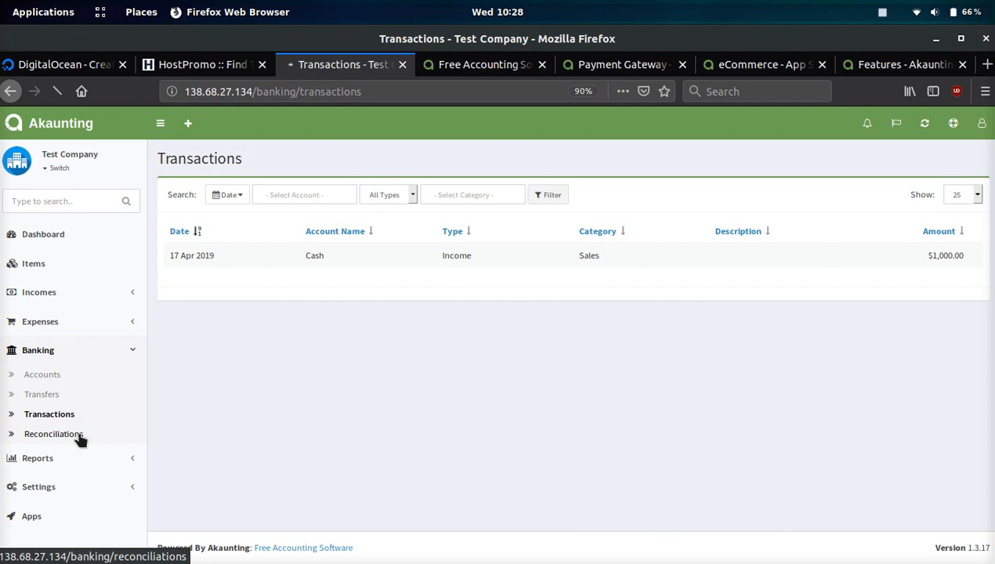
left_click(54, 433)
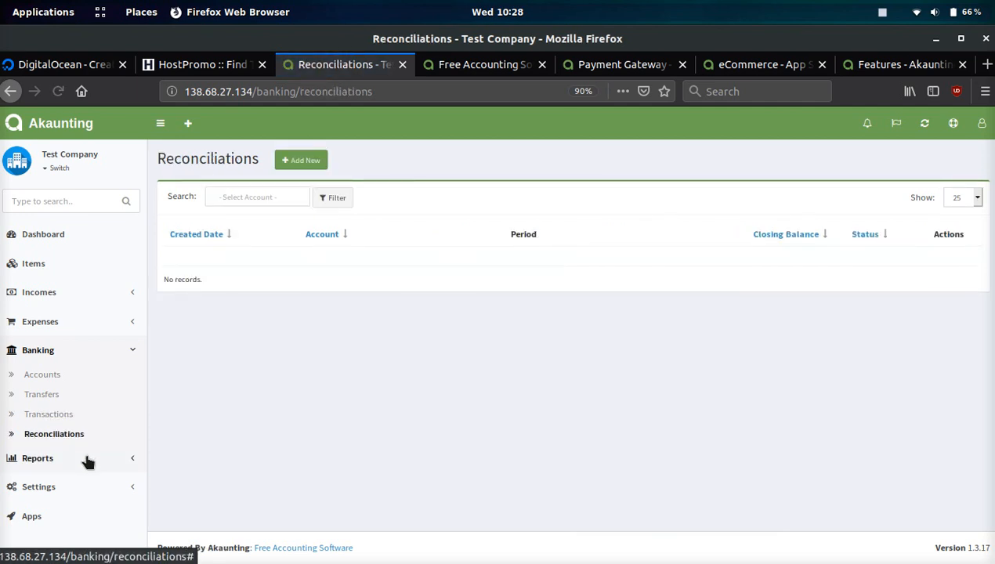
left_click(38, 458)
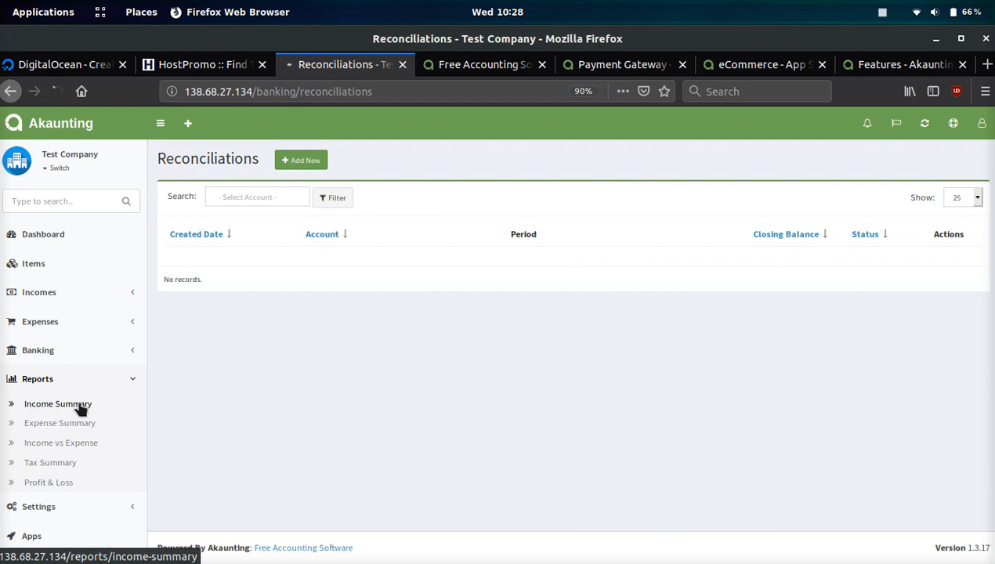
Step: View Income Summary, Expense Summary, Income vs Expense, Tax Summary and Profit & Loss reports
left_click(58, 404)
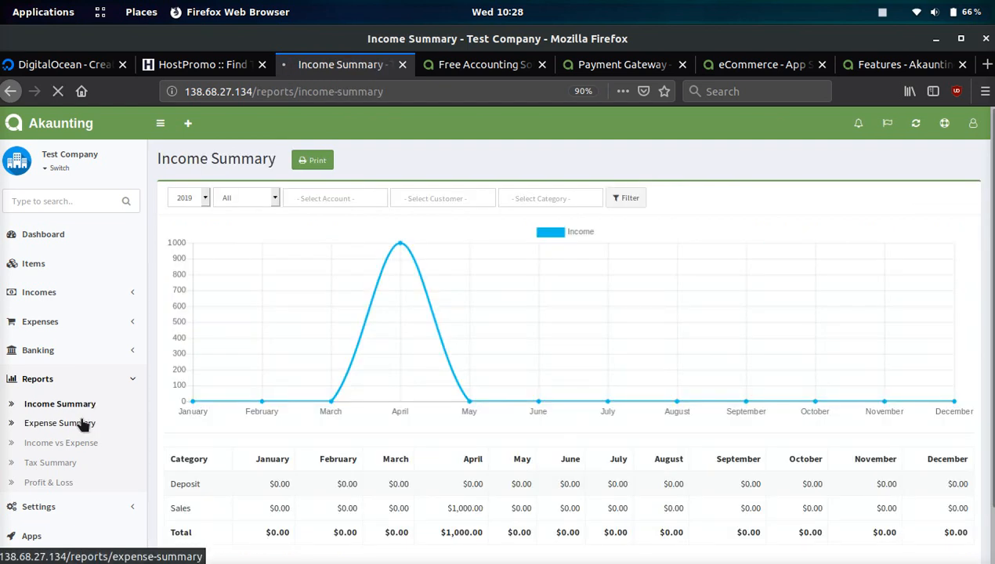
left_click(60, 423)
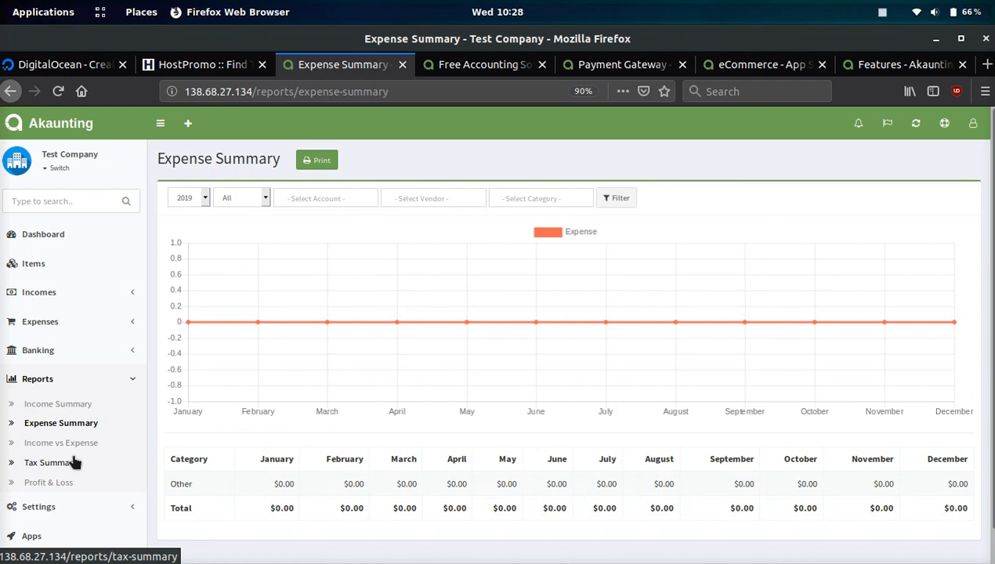
left_click(59, 442)
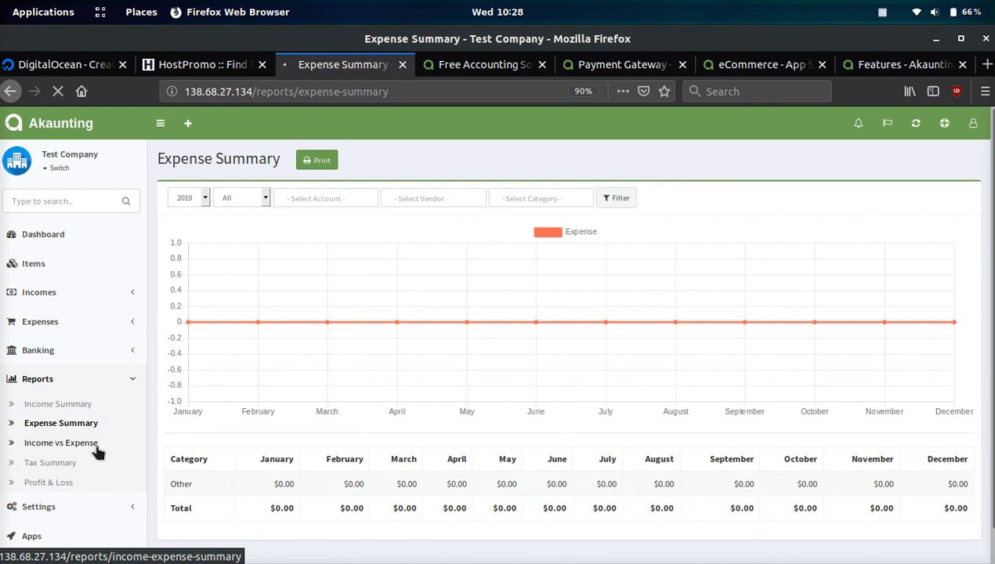
left_click(62, 442)
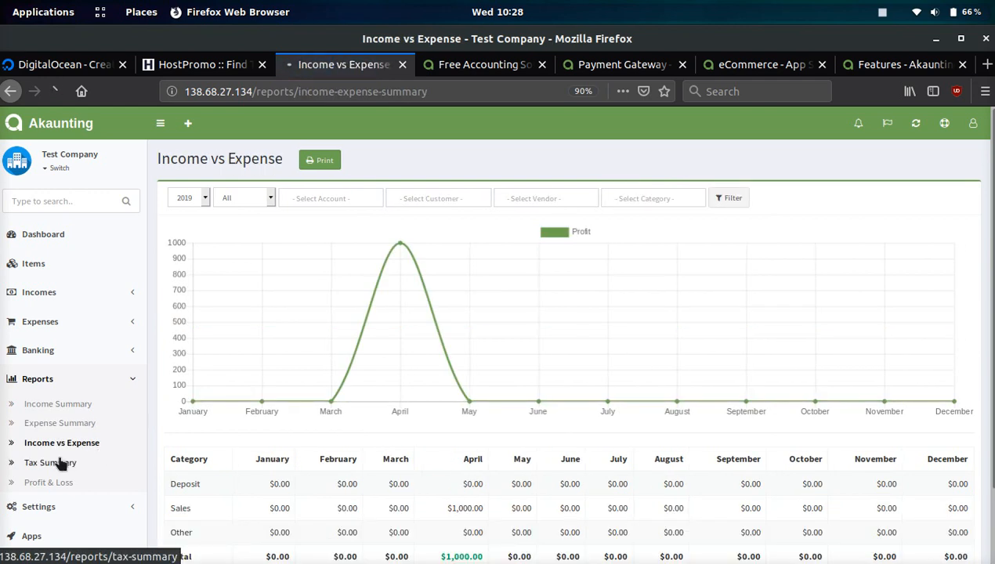
left_click(50, 462)
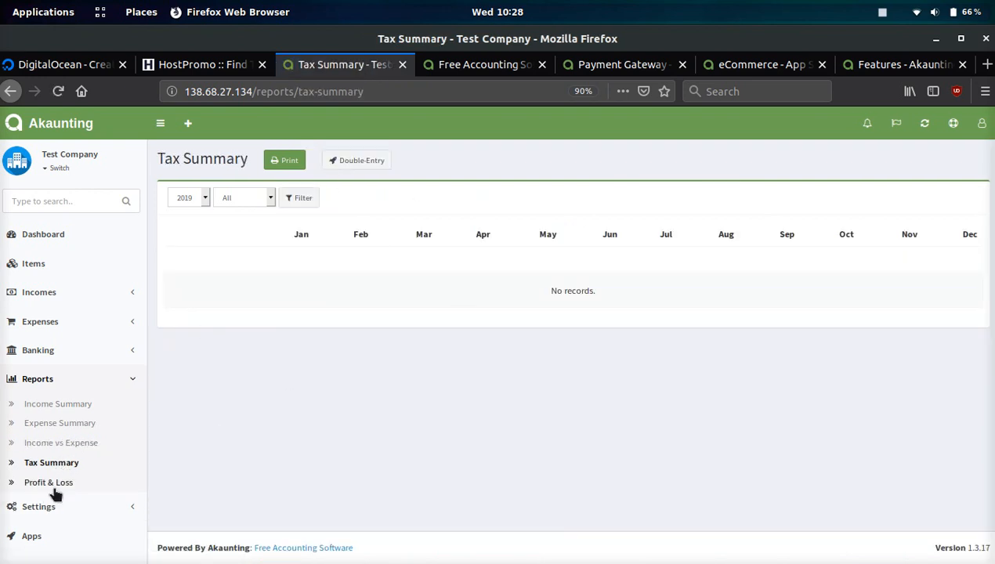
left_click(47, 483)
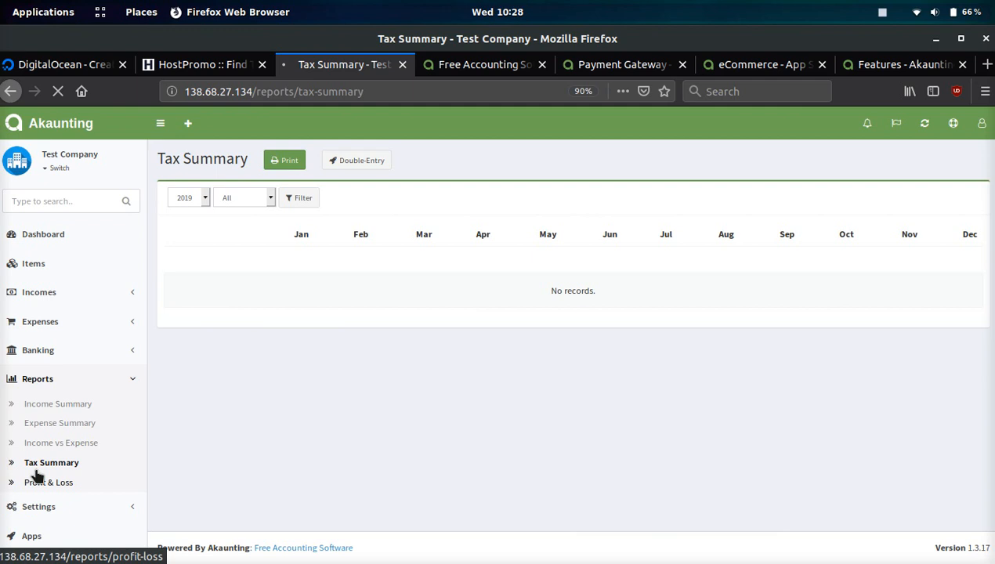
left_click(48, 482)
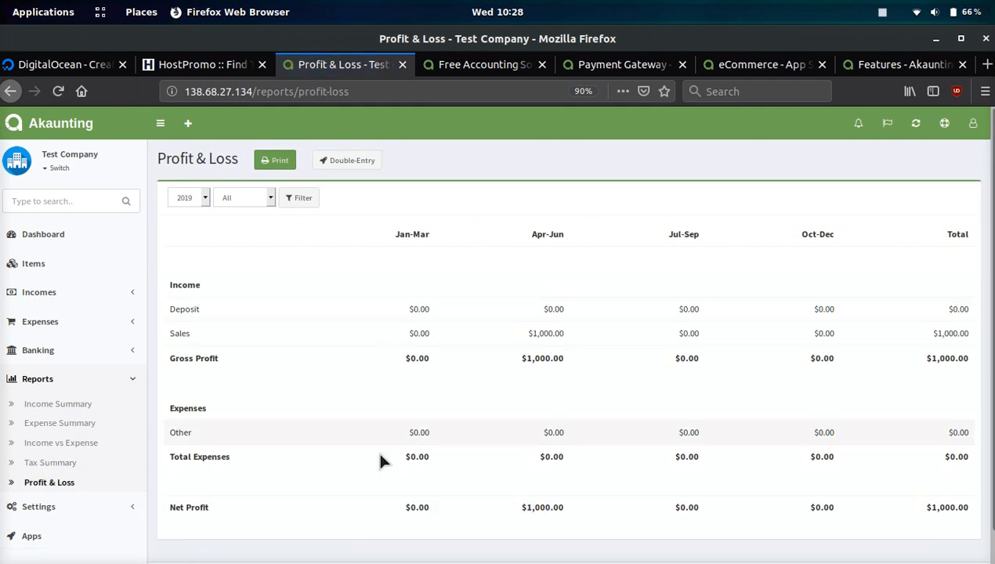
Step: View General settings, the Appearance tab, then System: file sessions, 30-minute lifetime, 2 MB limit
left_click(37, 407)
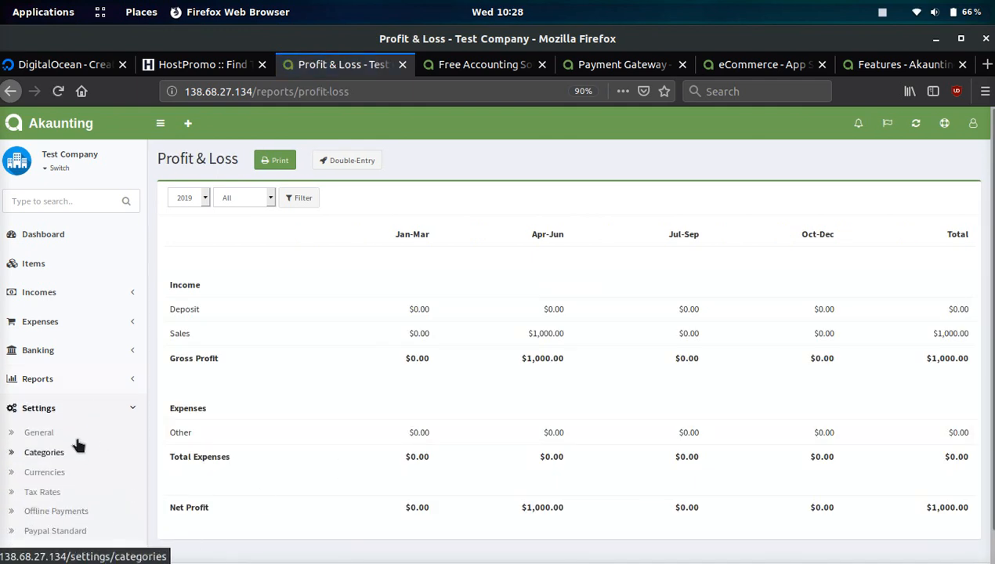
left_click(37, 432)
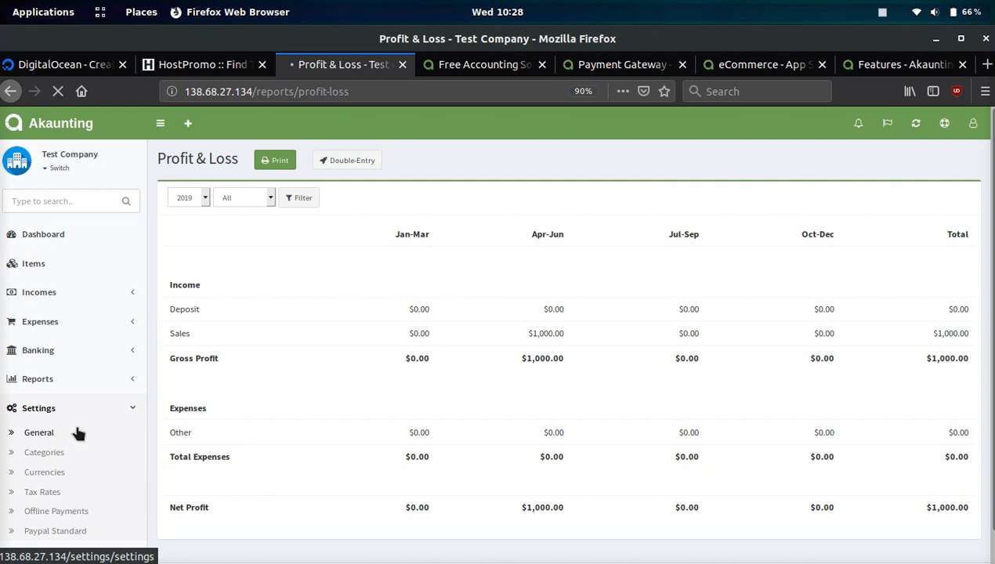
left_click(38, 433)
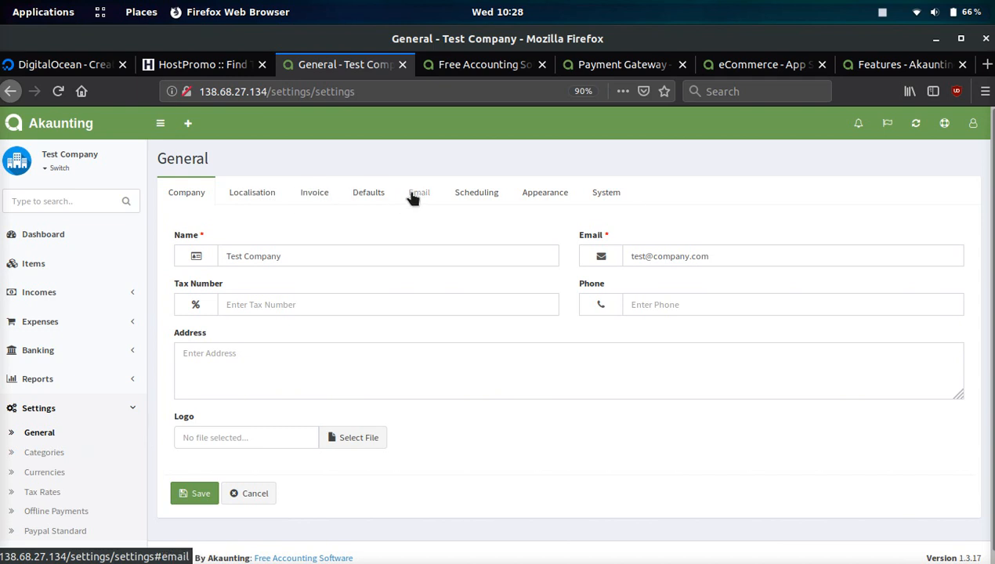
mouse_move(545, 191)
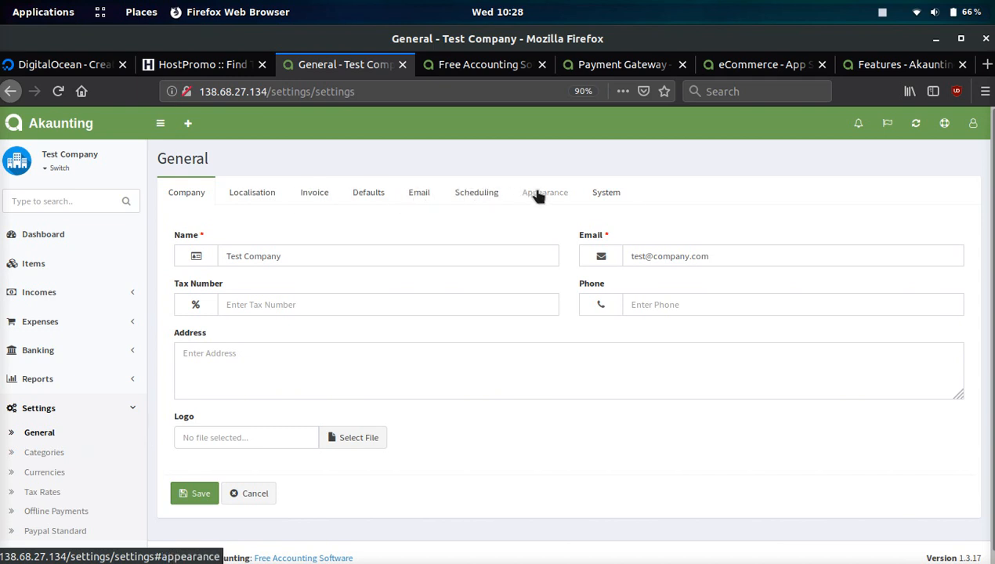
left_click(545, 191)
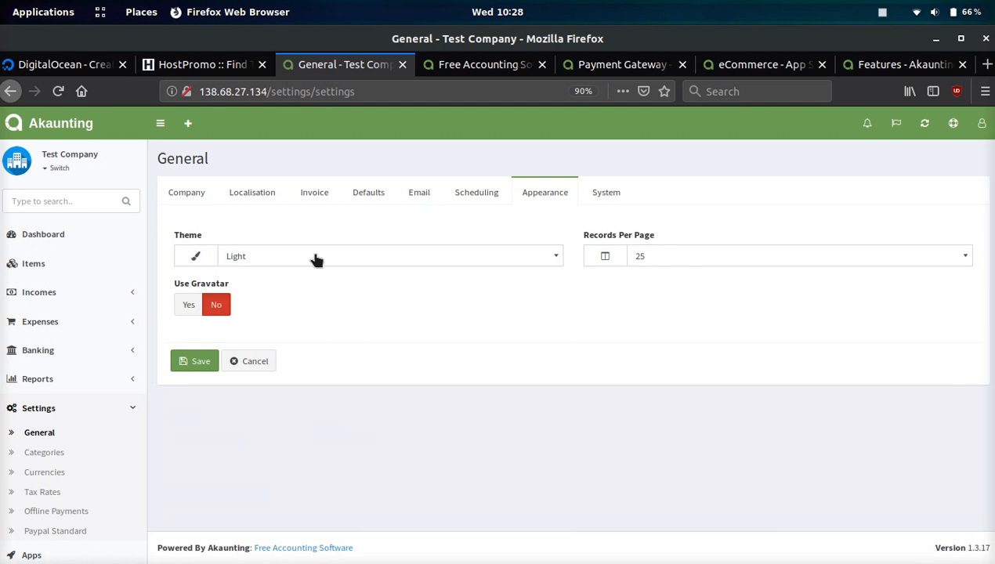
left_click(389, 255)
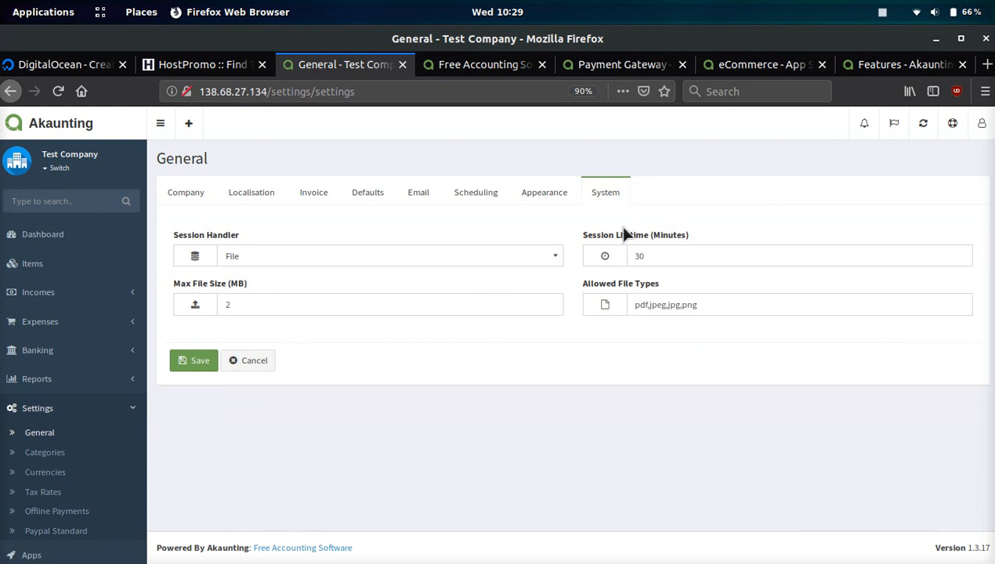
mouse_move(779, 343)
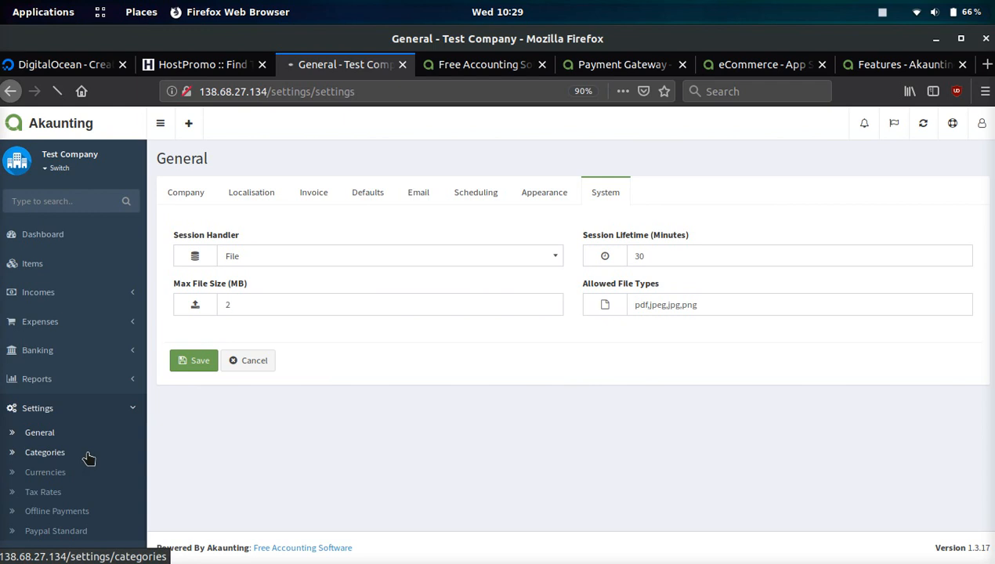
Step: Browse the Settings pages for Categories, Currencies, Tax Rates, Offline Payments and PayPal Standard
left_click(43, 451)
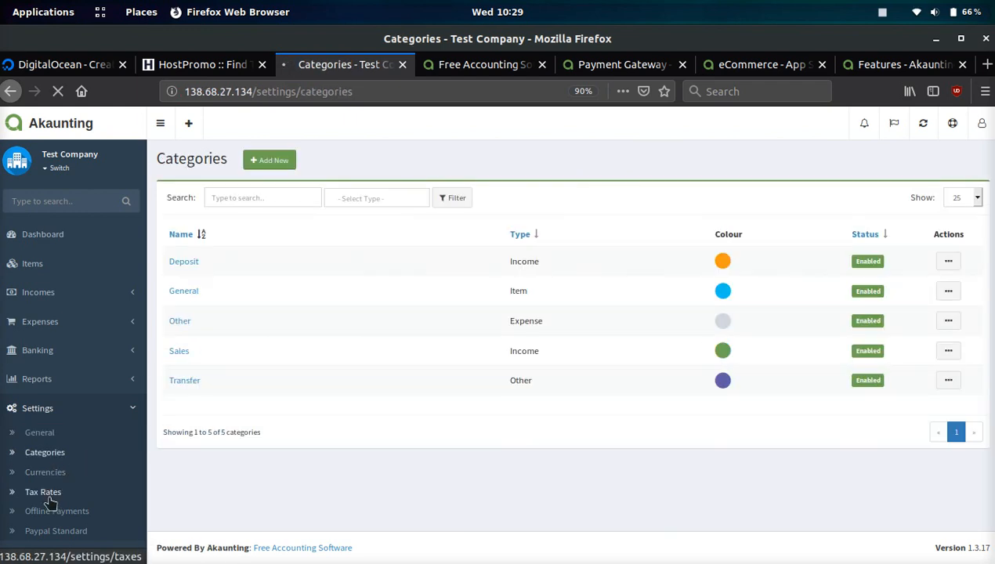
left_click(43, 471)
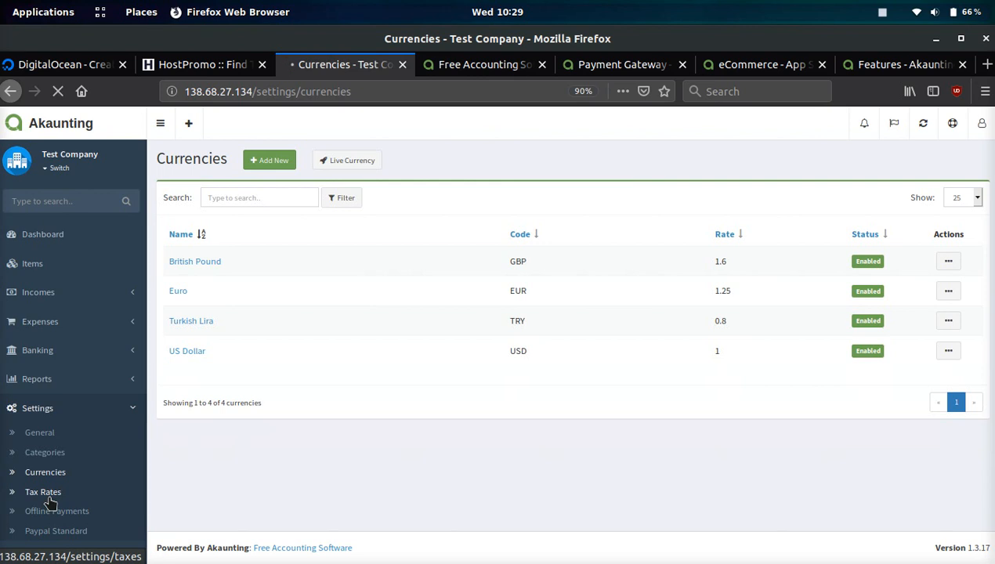
left_click(42, 491)
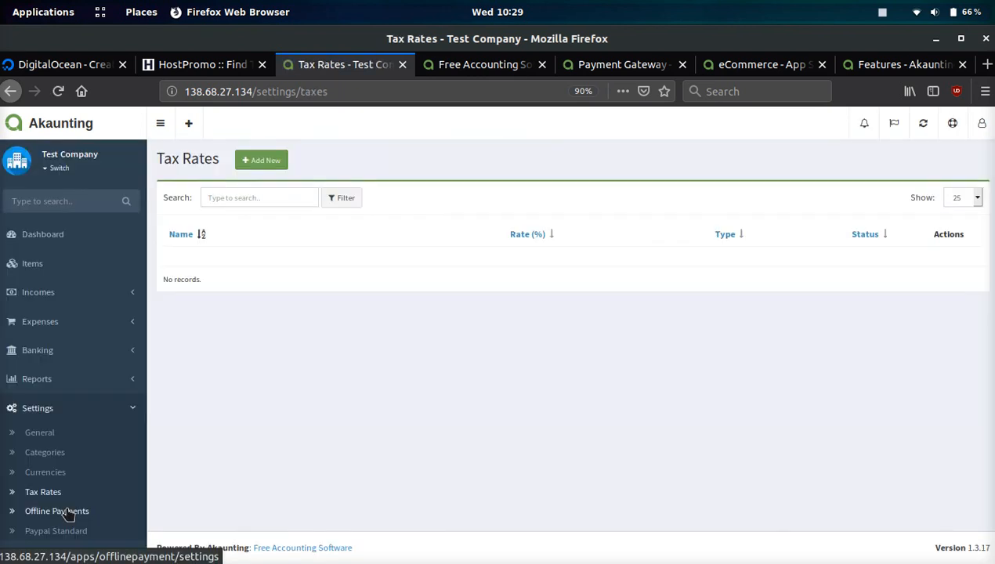
left_click(56, 511)
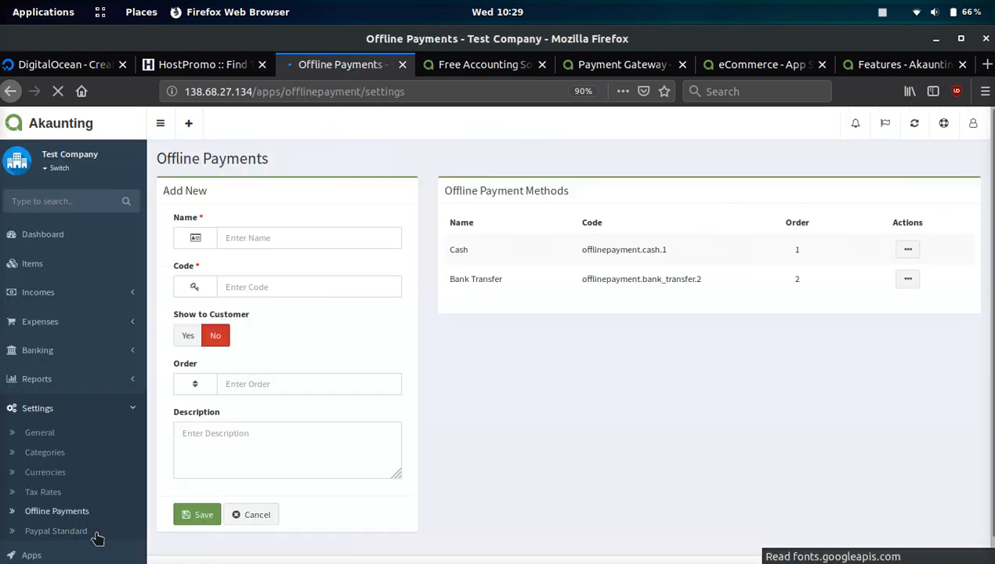
mouse_move(56, 530)
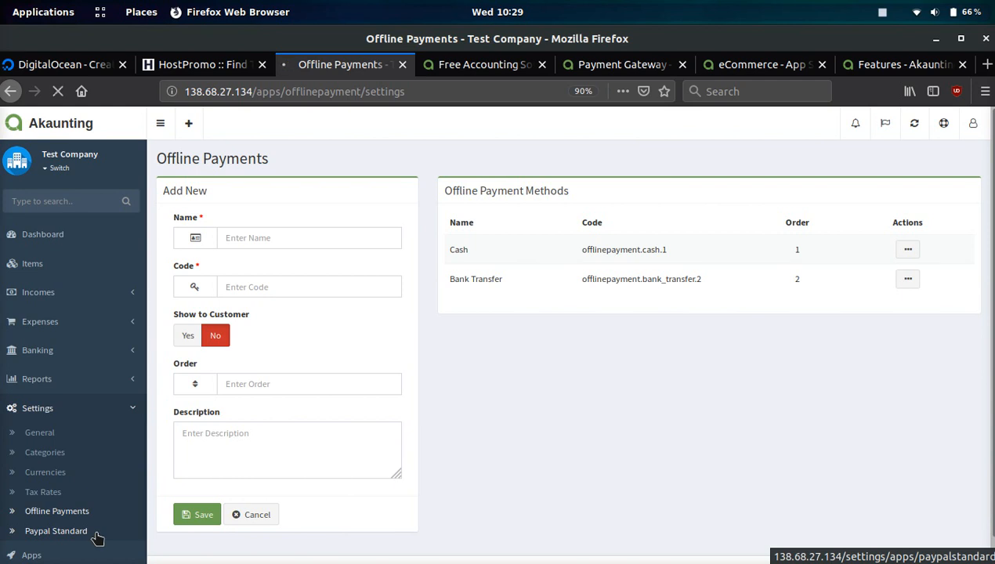
left_click(56, 530)
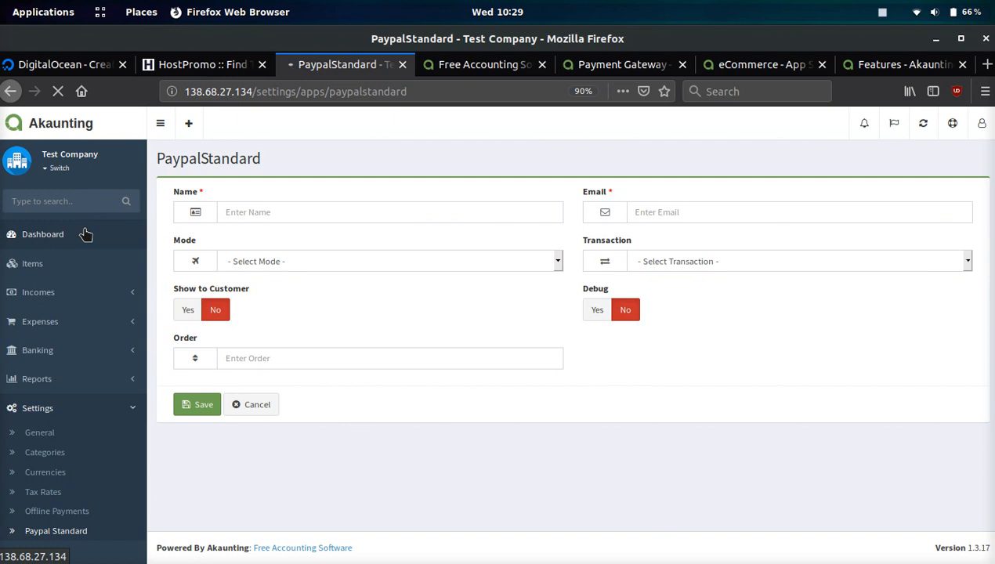
Step: Reach the API Token page, then switch to the akaunting.com homepage tab
left_click(42, 233)
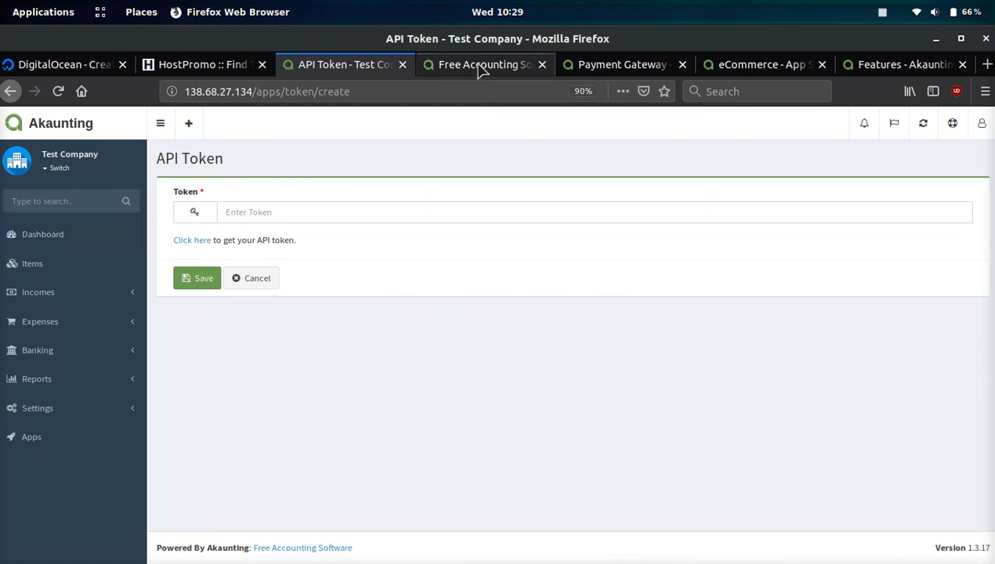
left_click(484, 65)
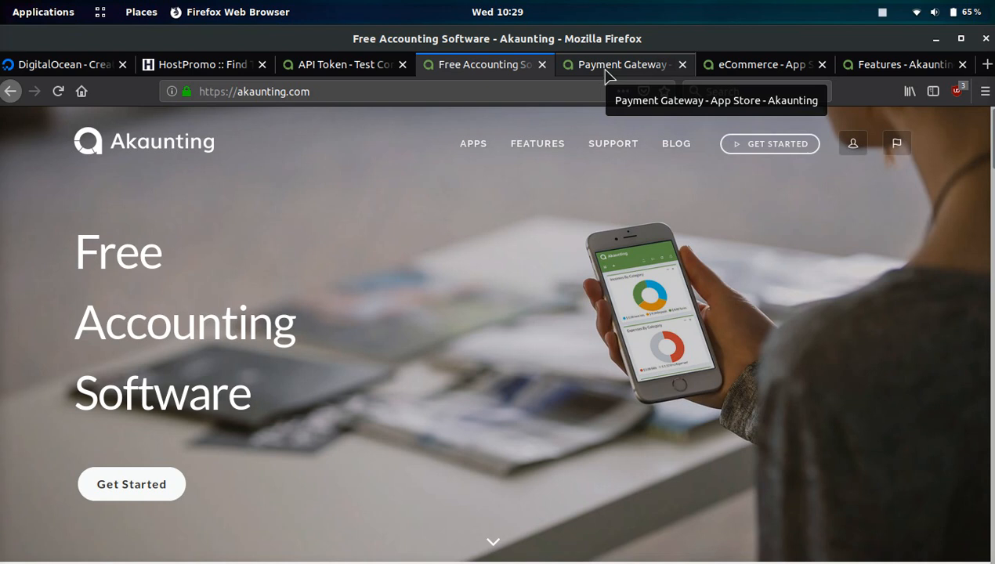
Step: Browse the App Store's Payment Gateway category listings: 2checkout, iyzico, PayPal Express, PayPal Sync, PayTR, PayU
left_click(624, 65)
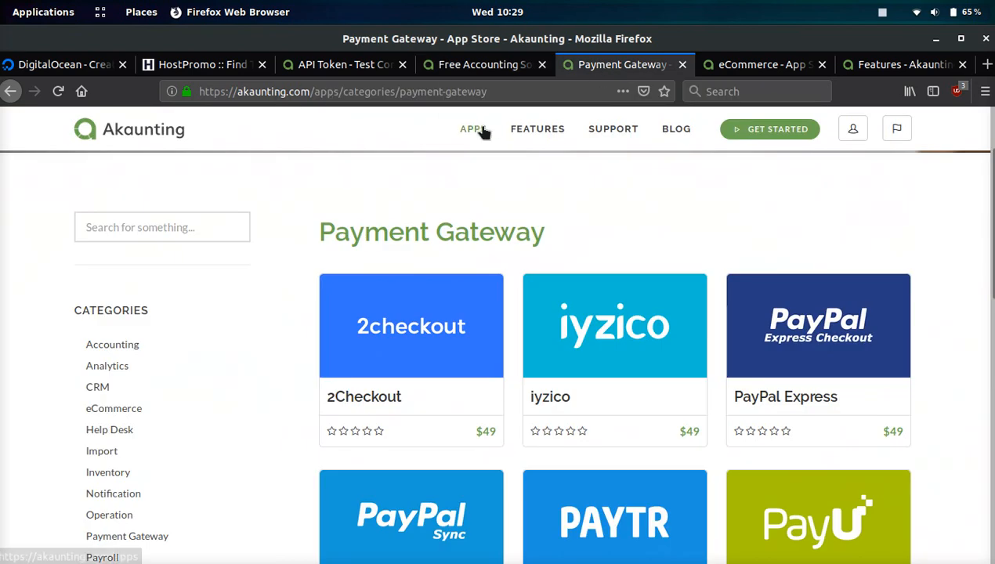
scroll("down", 3)
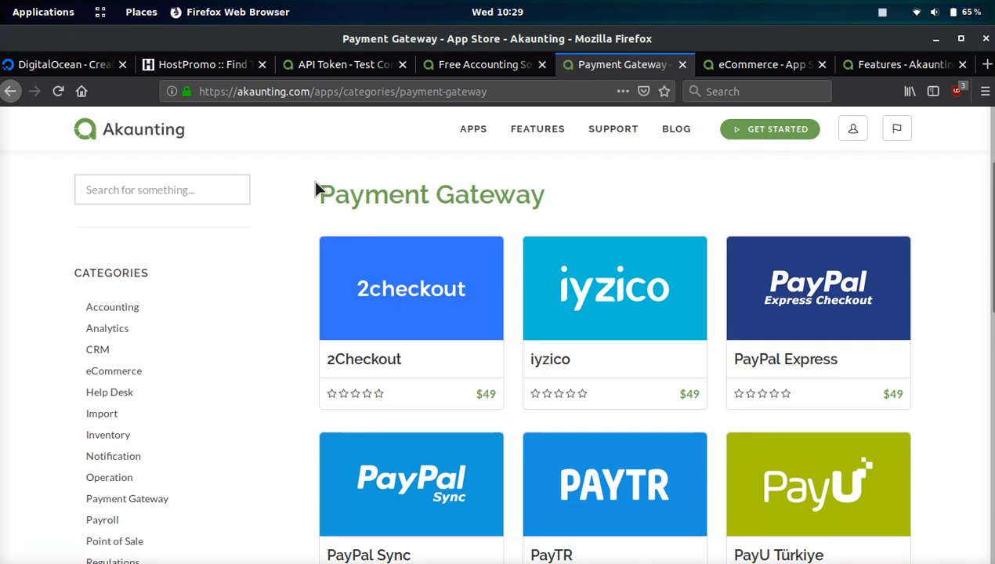
scroll("down", 3)
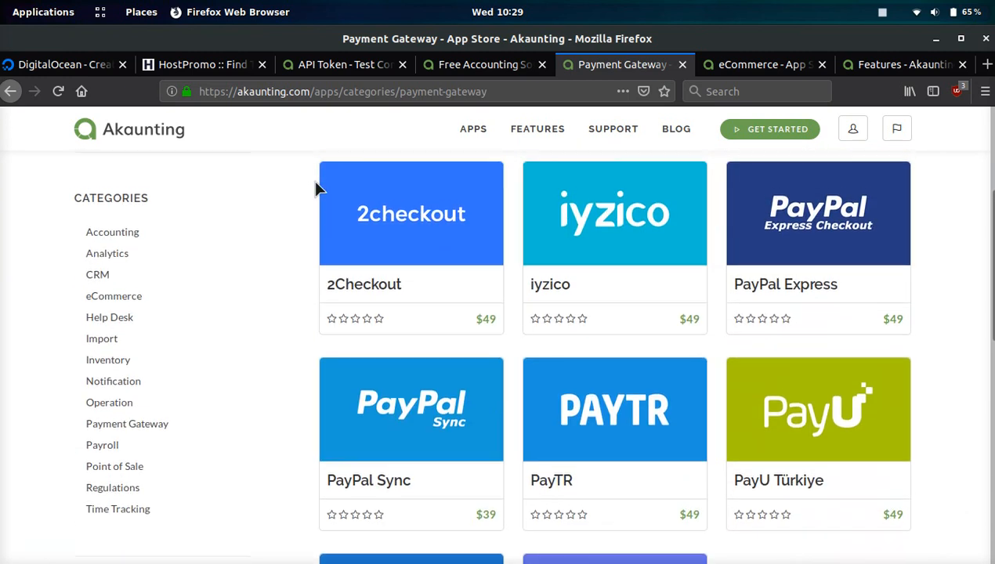
scroll("down", 3)
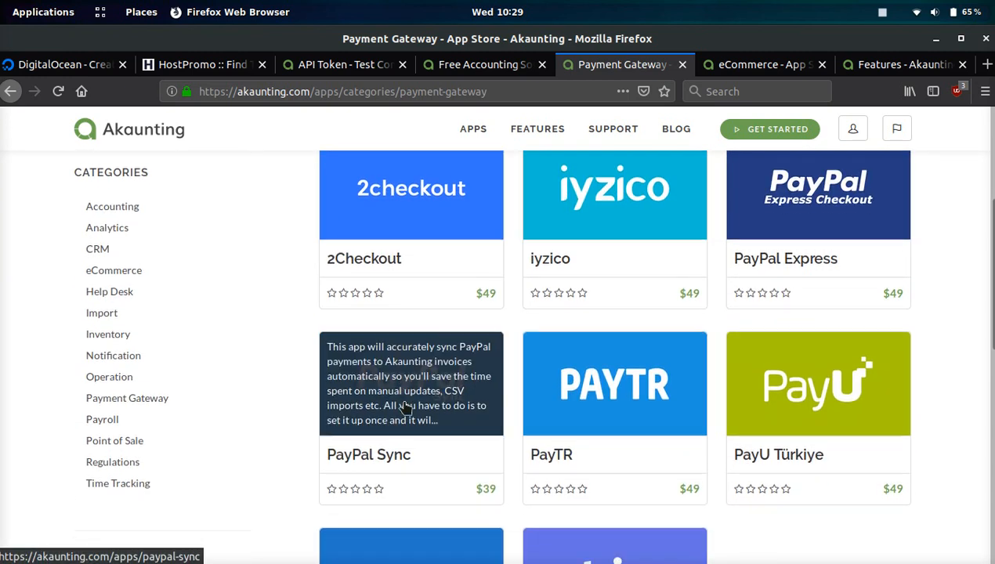
scroll("down", 3)
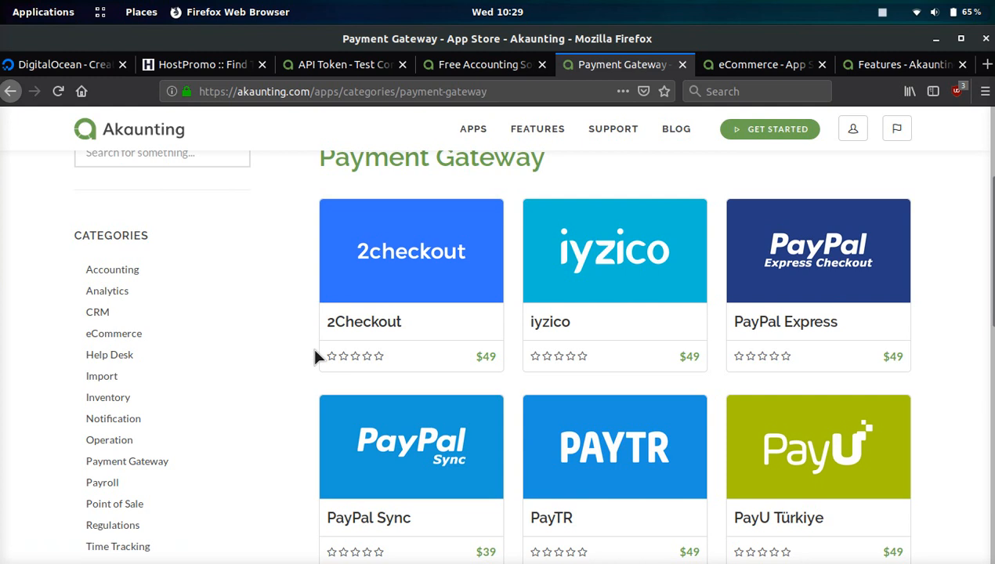
mouse_move(260, 357)
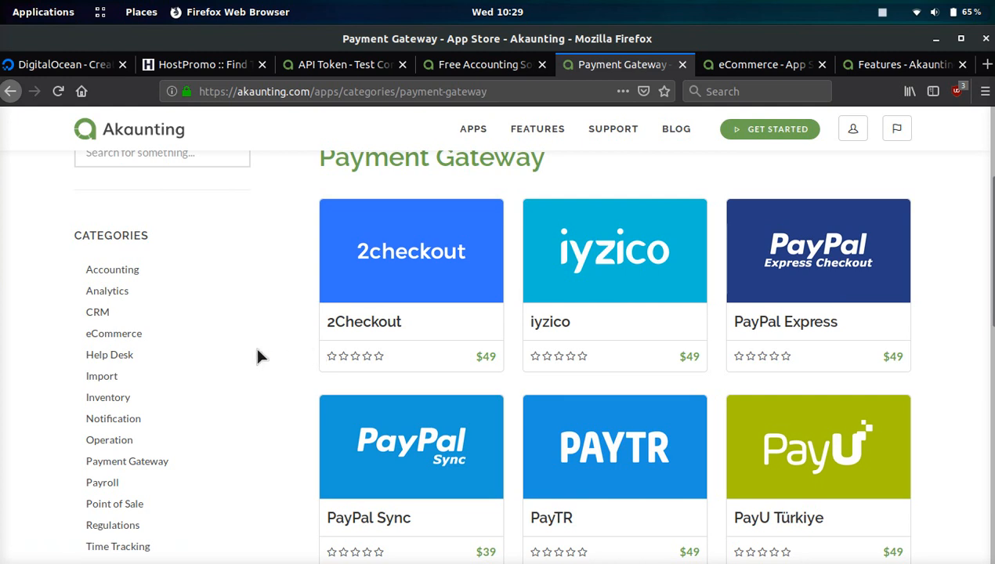
scroll("down", 3)
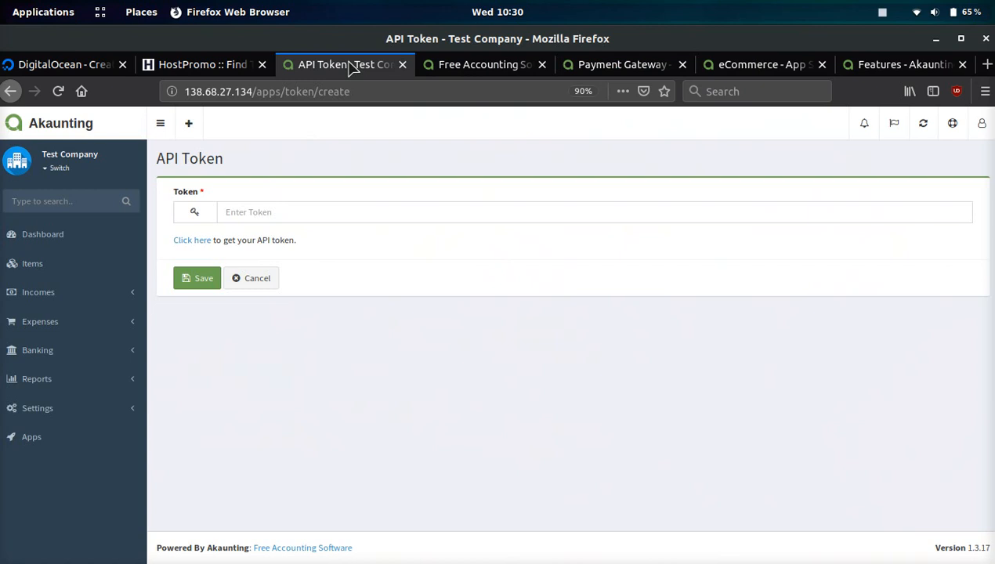
mouse_move(103, 293)
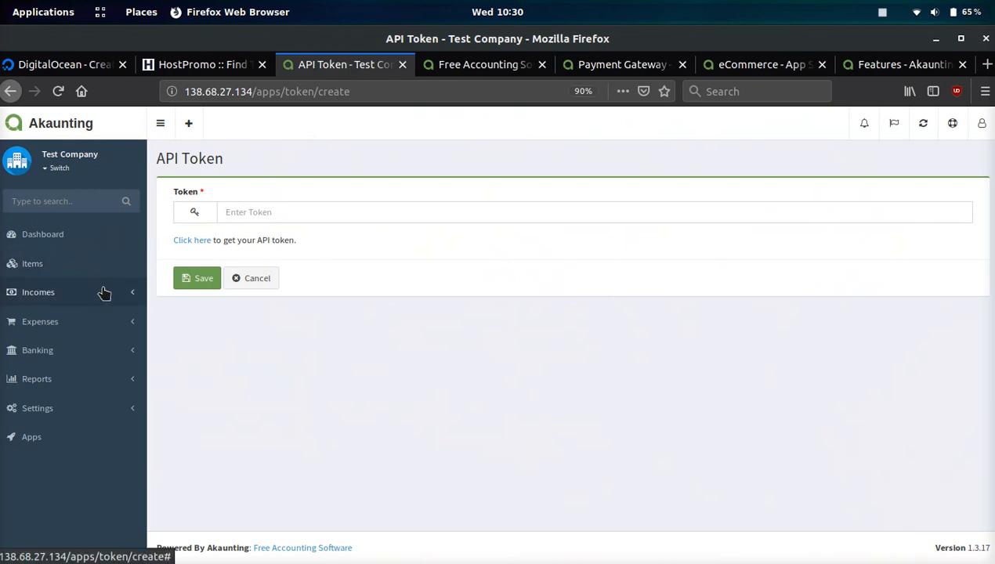
Step: Expand Expenses into Bills, Payments and Vendors, then switch to the eCommerce app store tab
left_click(37, 292)
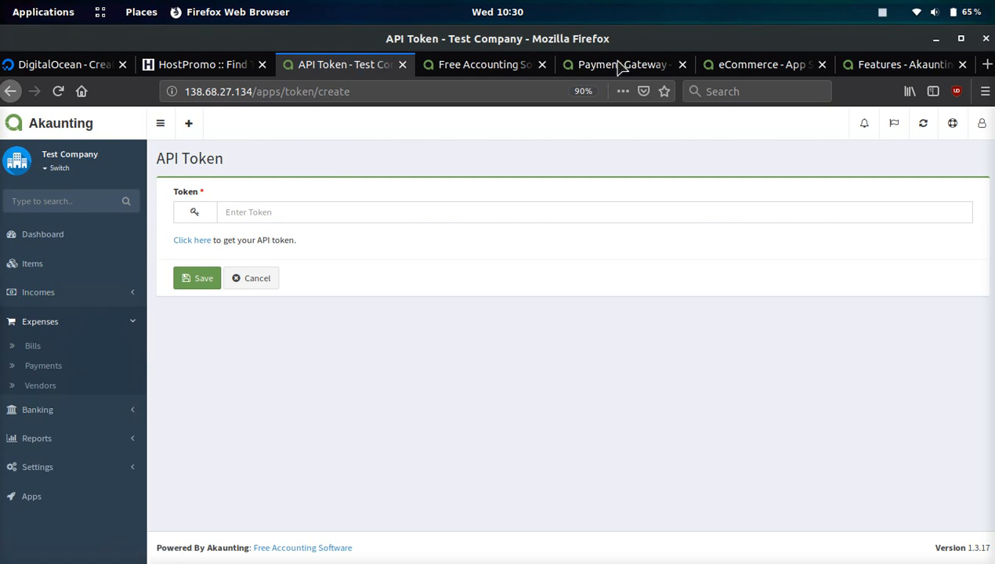
left_click(624, 64)
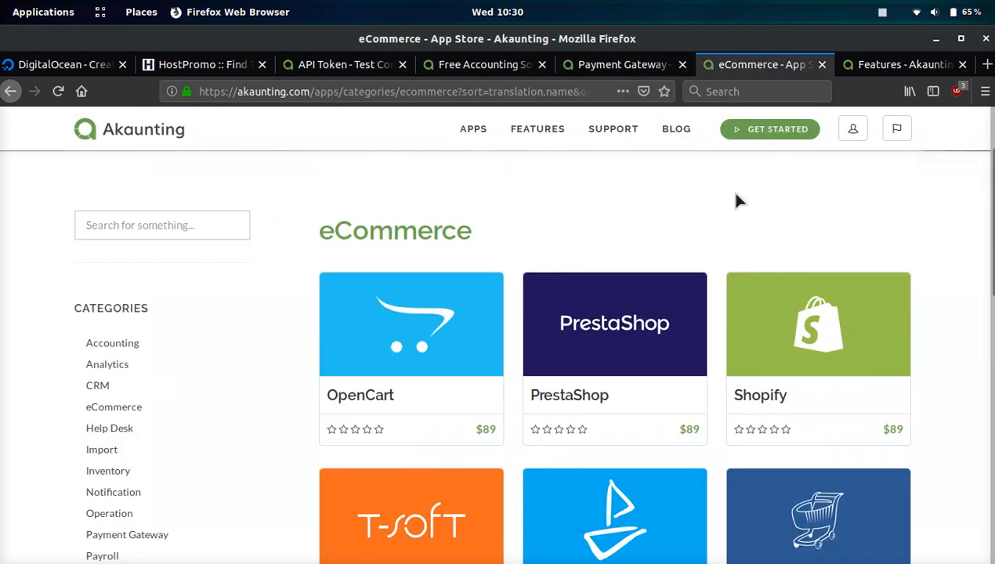
Step: Page the eCommerce app listing back to page 1 with Arastta, Envato, GittiGidiyor and HikaShop
scroll("down", 3)
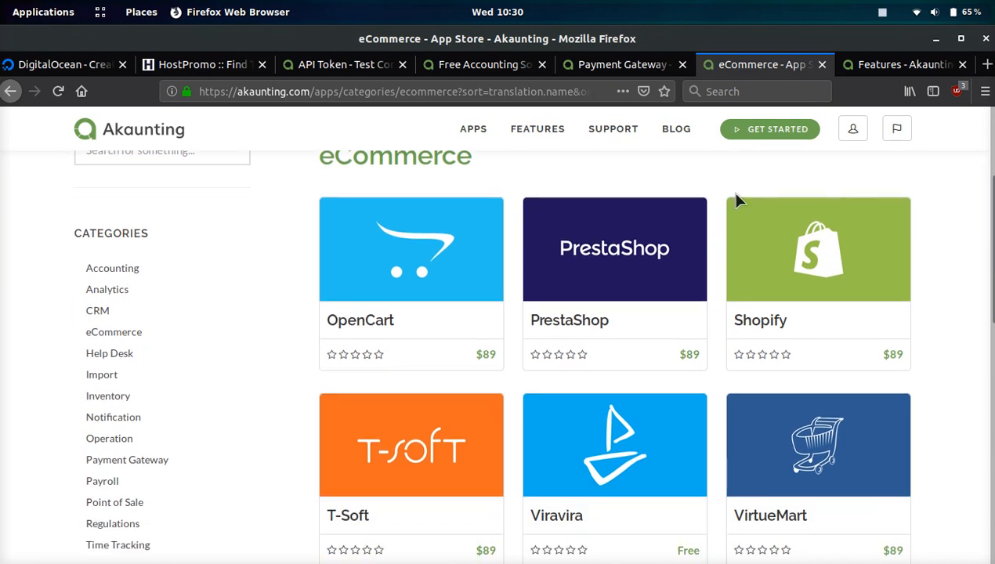
scroll("down", 3)
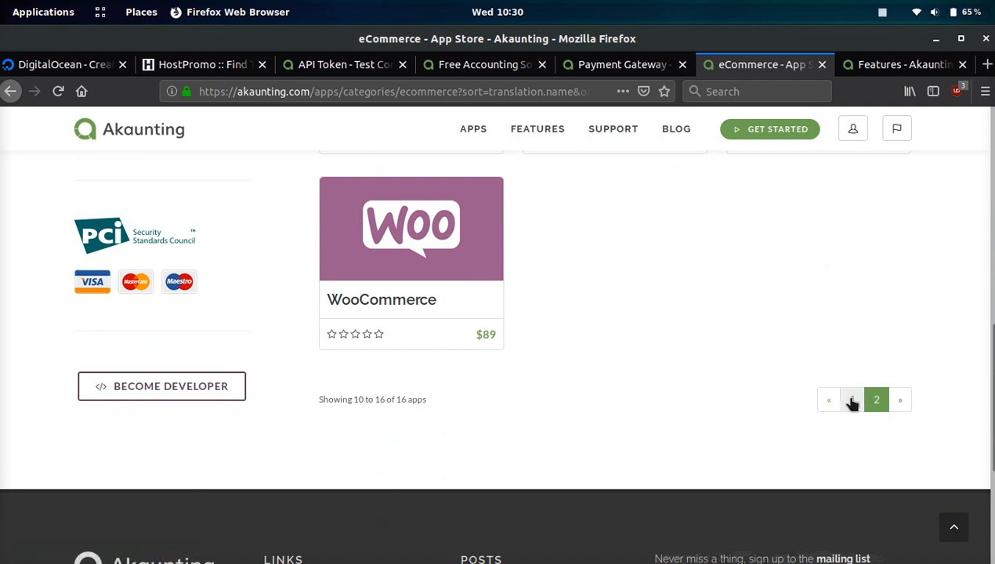
left_click(827, 400)
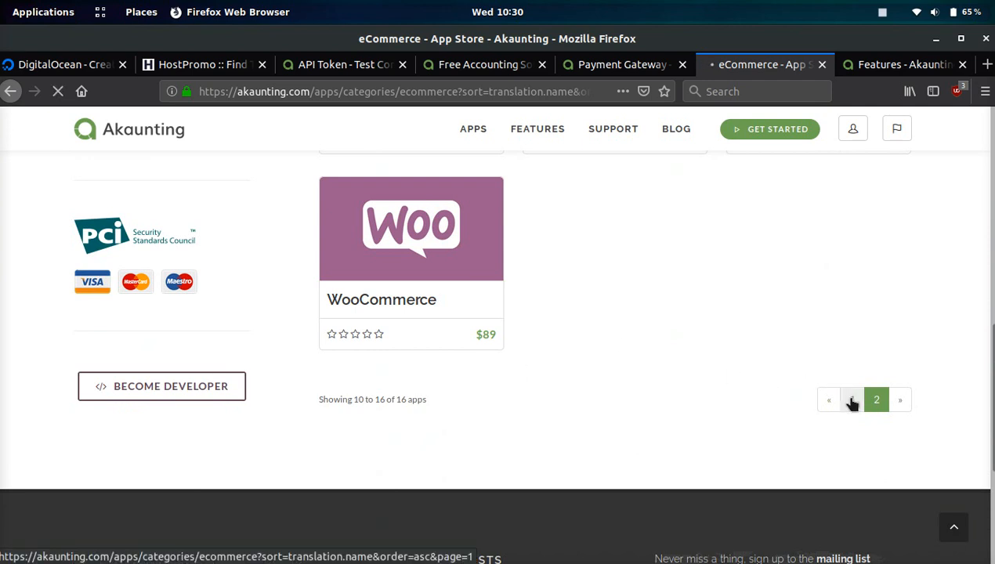
left_click(852, 399)
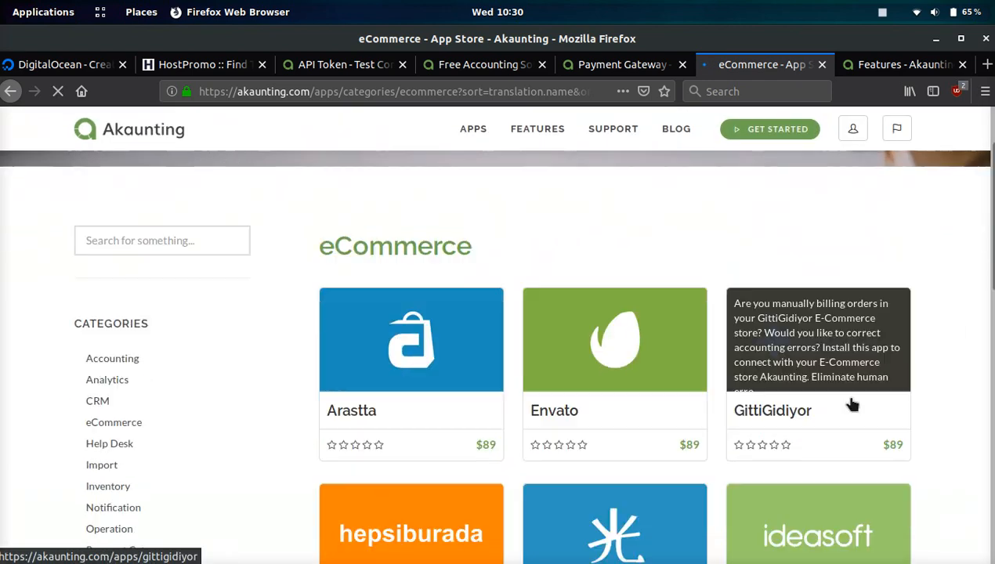
scroll("down", 3)
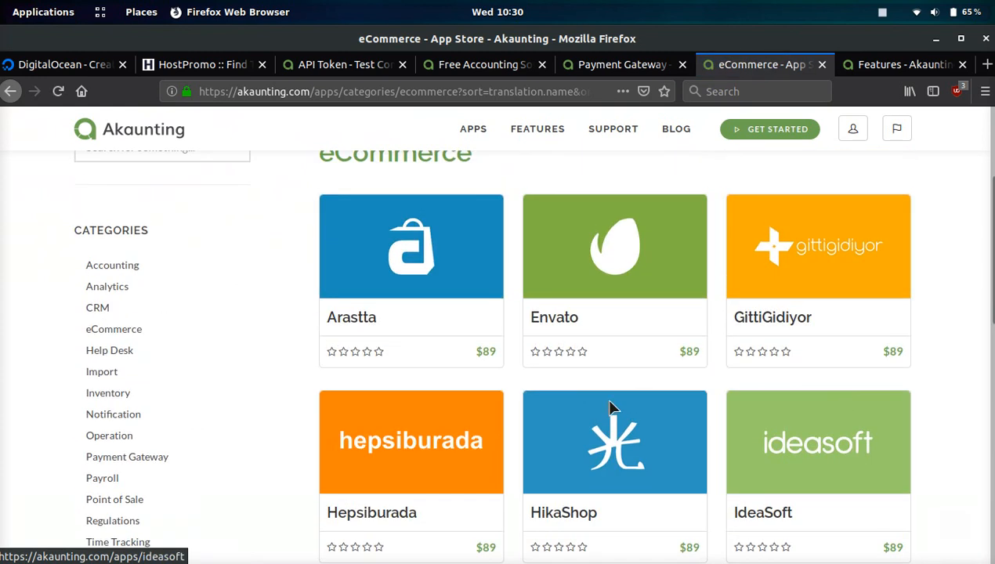
mouse_move(109, 350)
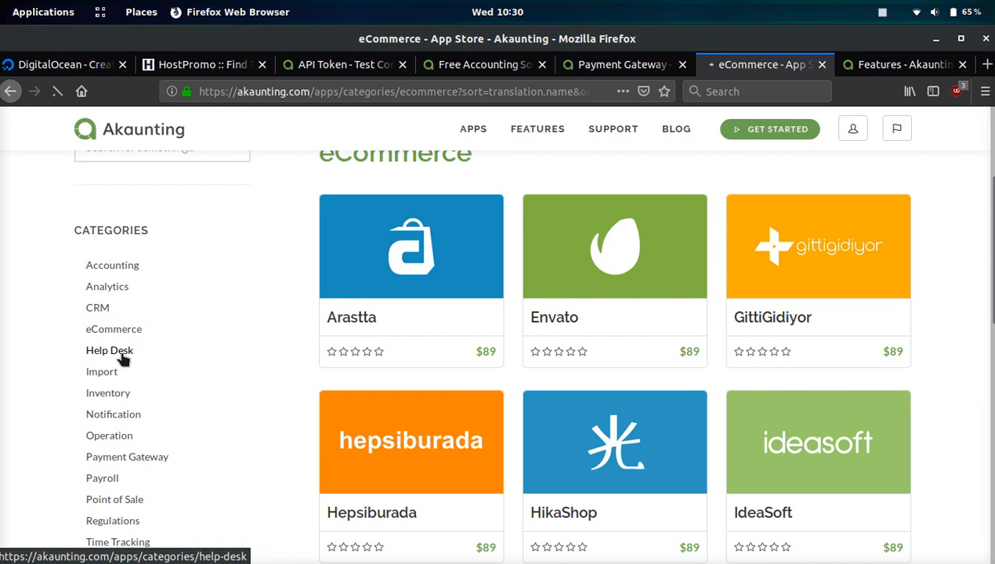
Step: View the empty Help Desk category, then the Analytics category with Matomo and Woopra
left_click(109, 351)
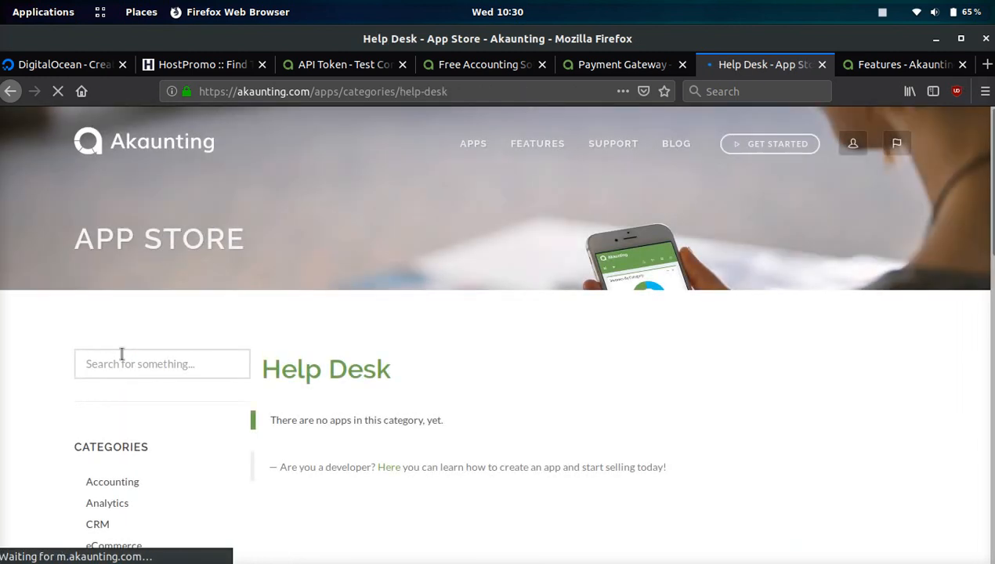
scroll("down", 3)
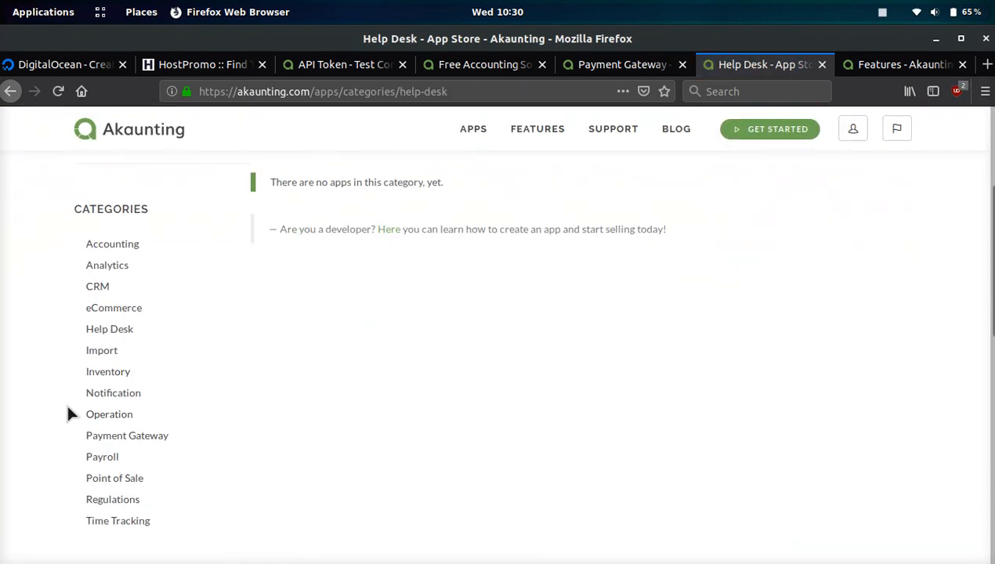
left_click(107, 264)
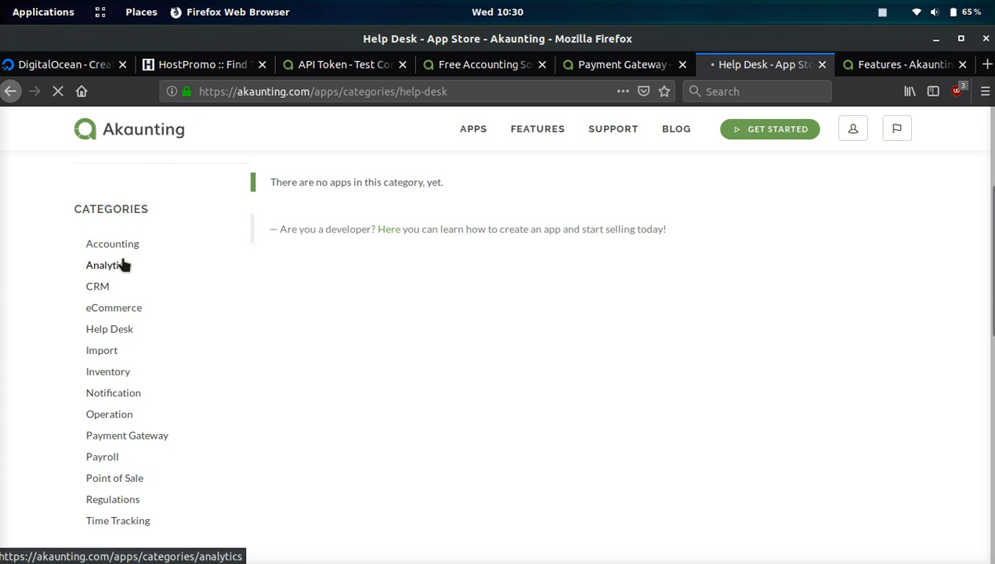
left_click(104, 264)
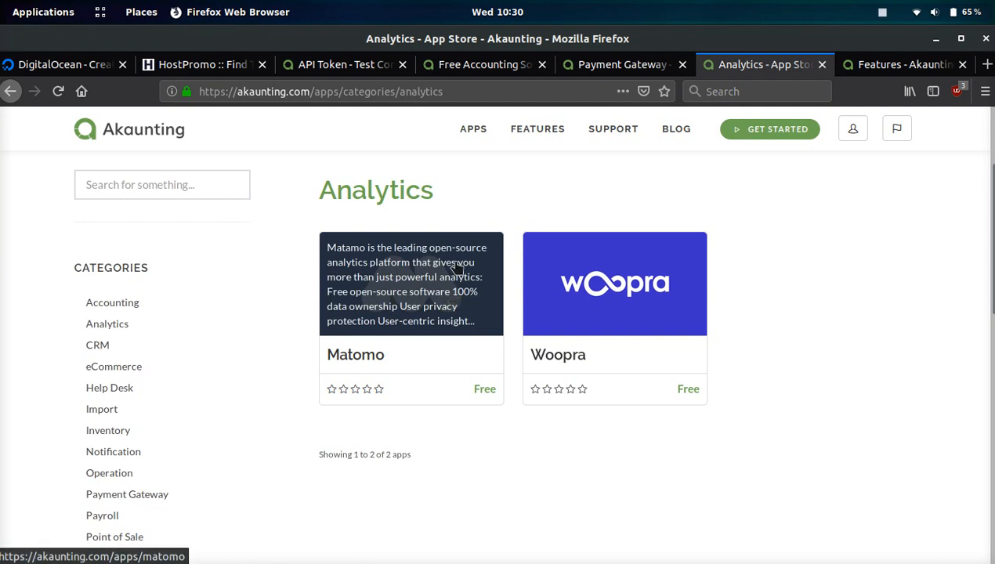
mouse_move(452, 232)
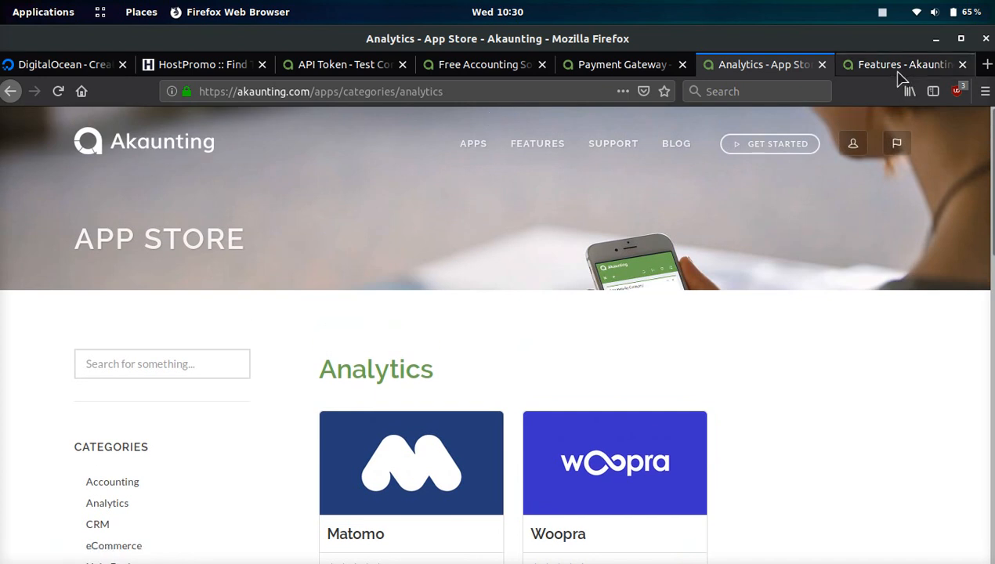
Step: Read through the Features Overview list: invoicing, vendor and inventory management, bank accounts, multi-currency
left_click(901, 64)
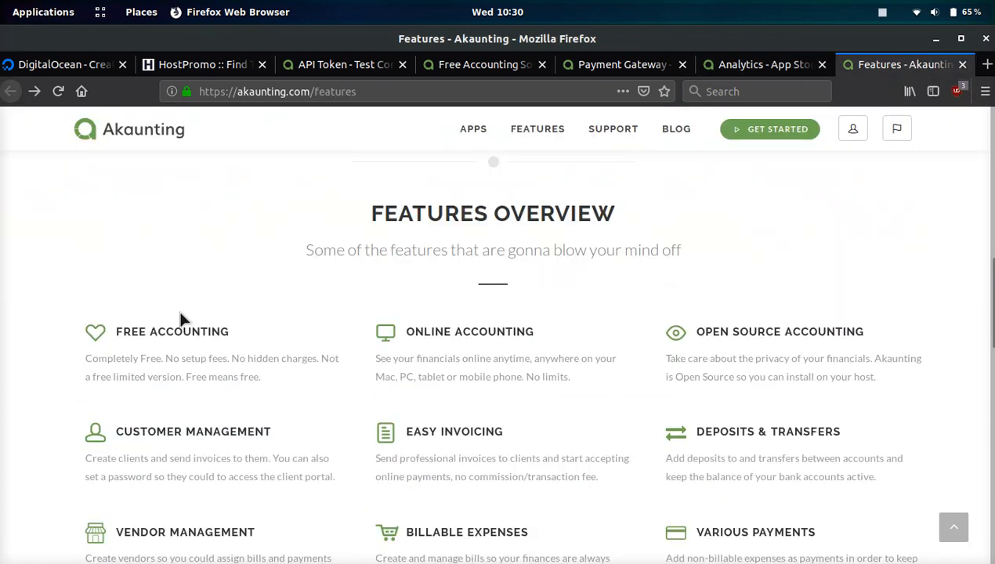
scroll("down", 3)
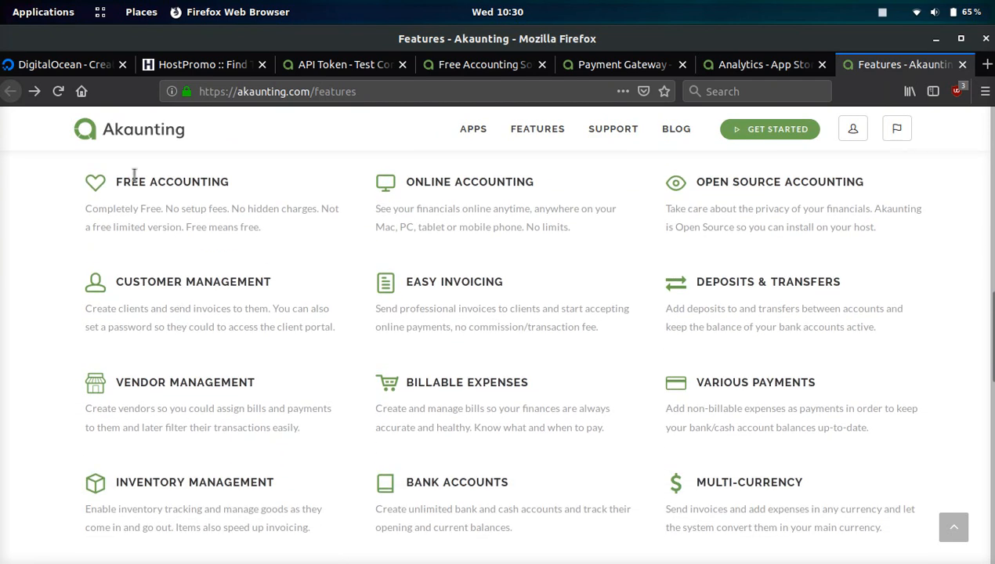
mouse_move(204, 224)
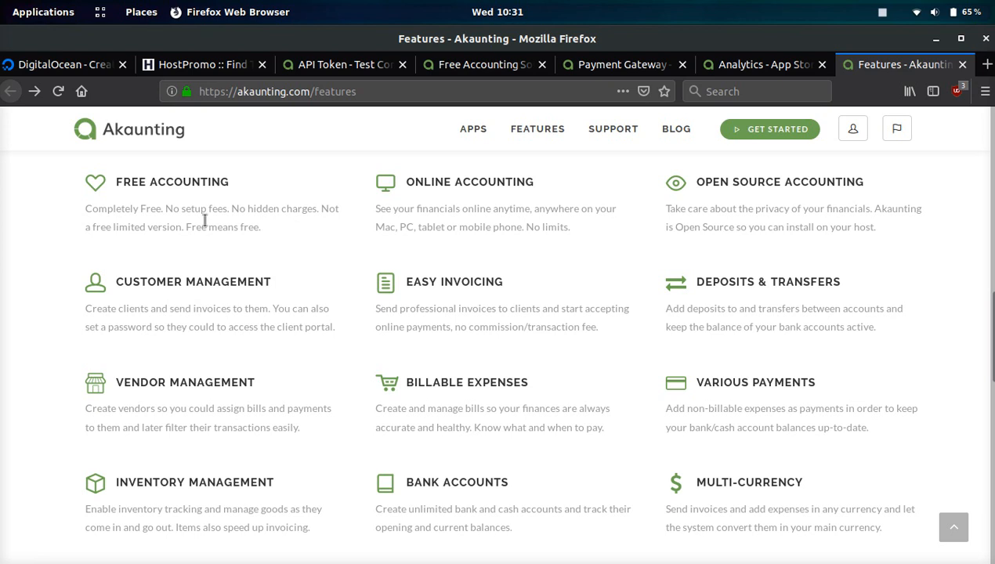
mouse_move(414, 195)
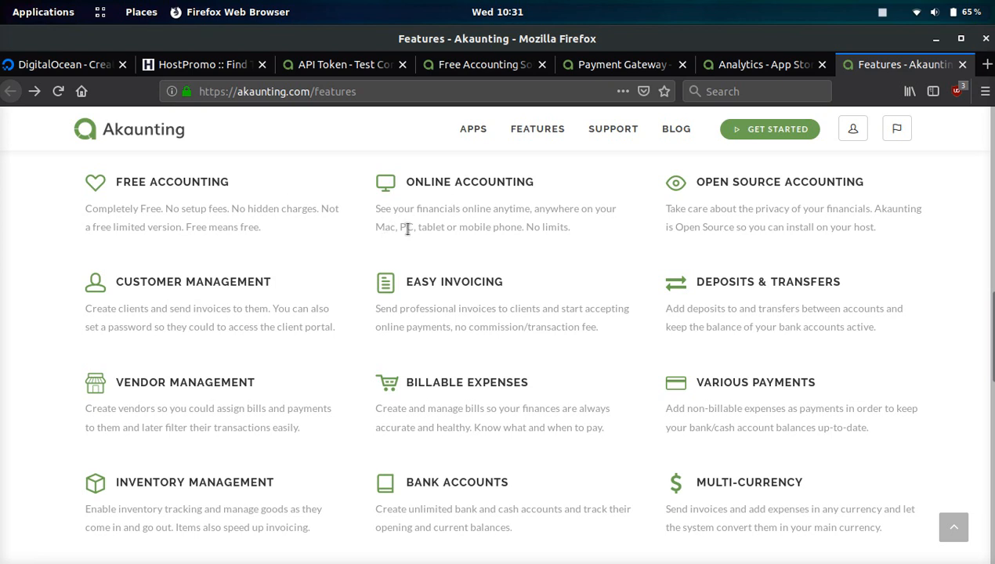
mouse_move(570, 227)
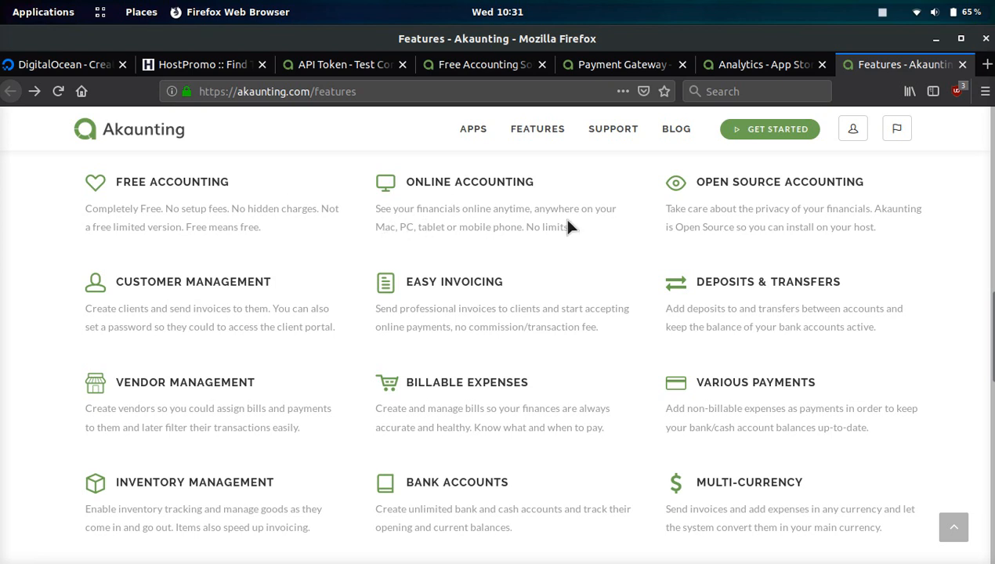
mouse_move(466, 305)
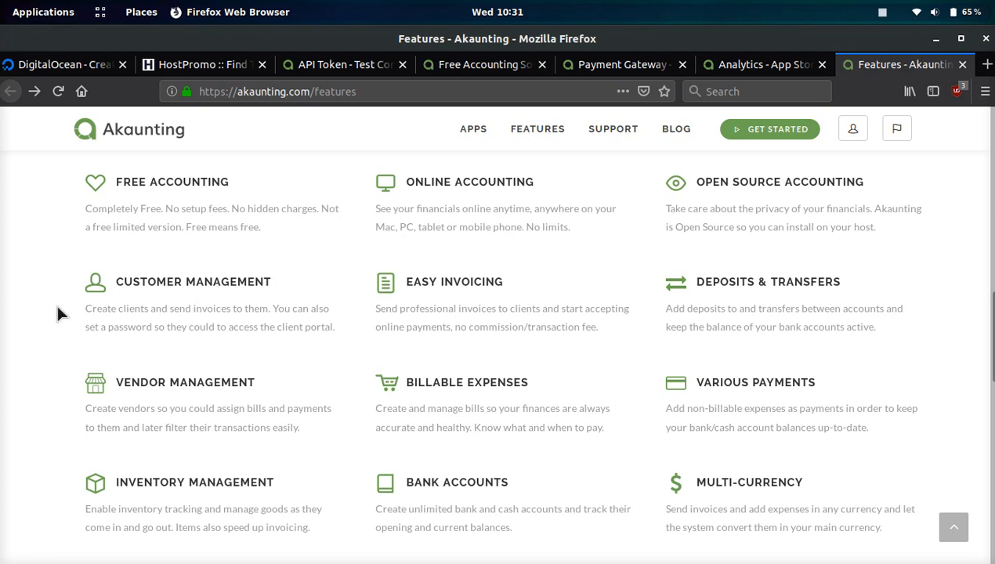
scroll("down", 3)
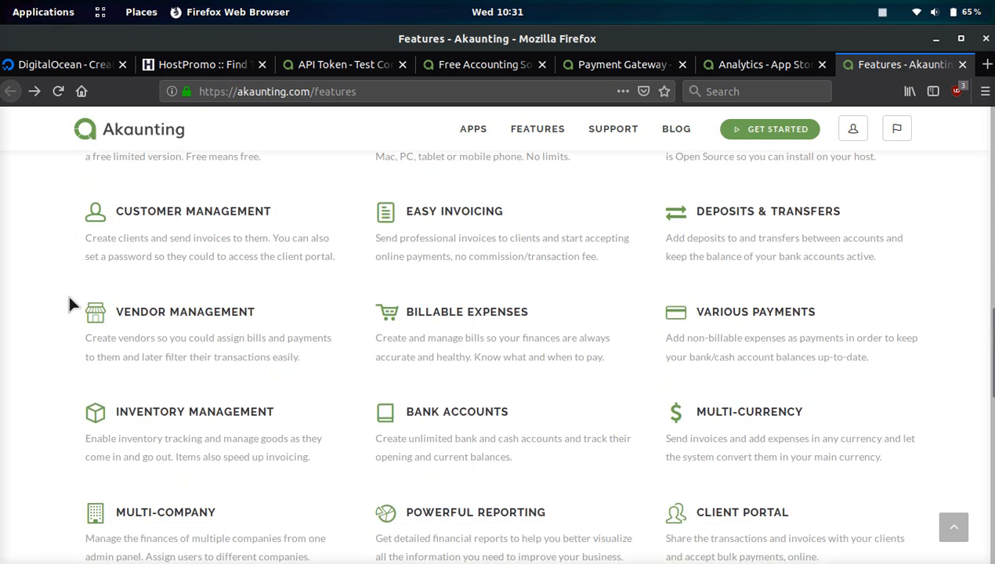
scroll("down", 3)
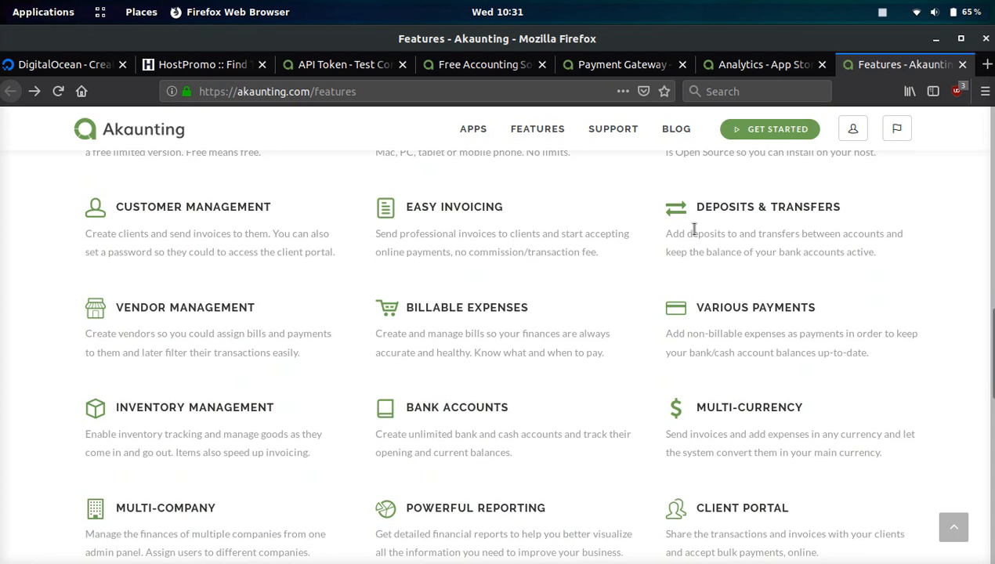
scroll("down", 3)
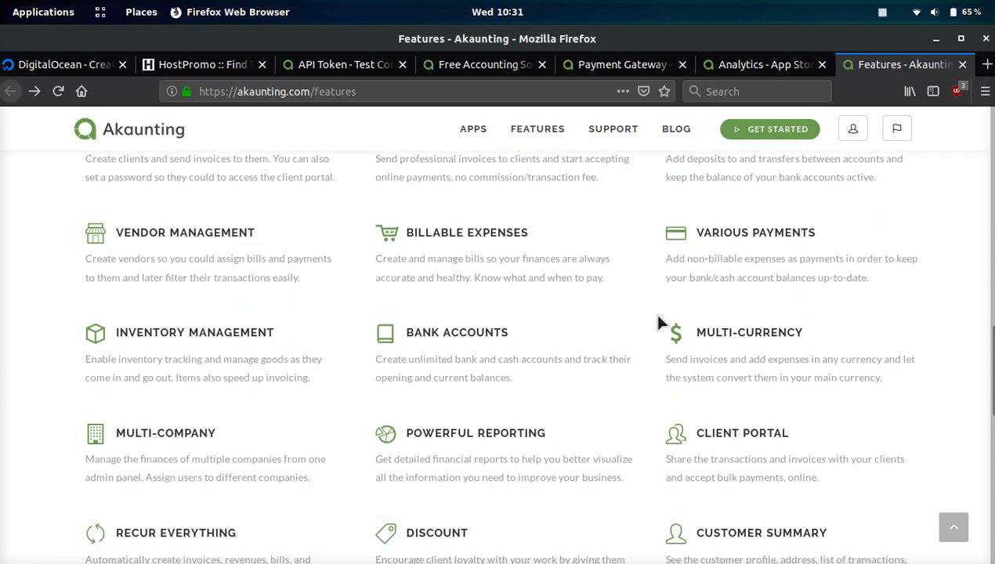
mouse_move(728, 252)
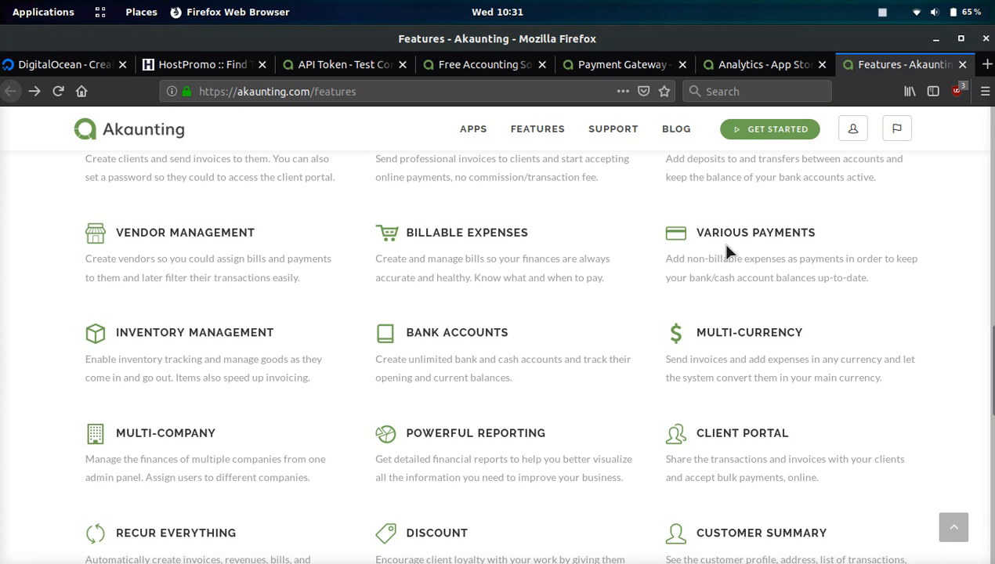
mouse_move(744, 252)
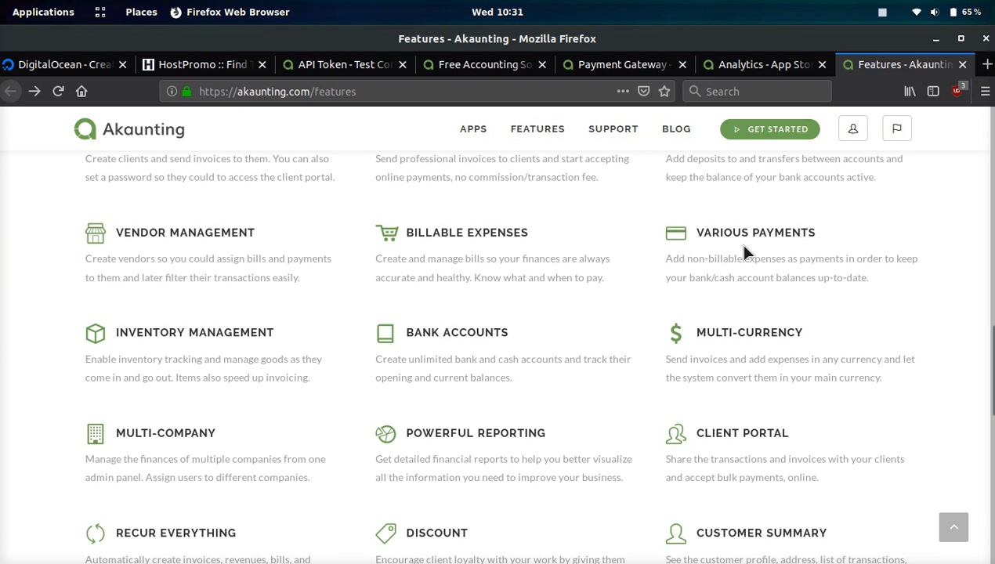
mouse_move(775, 200)
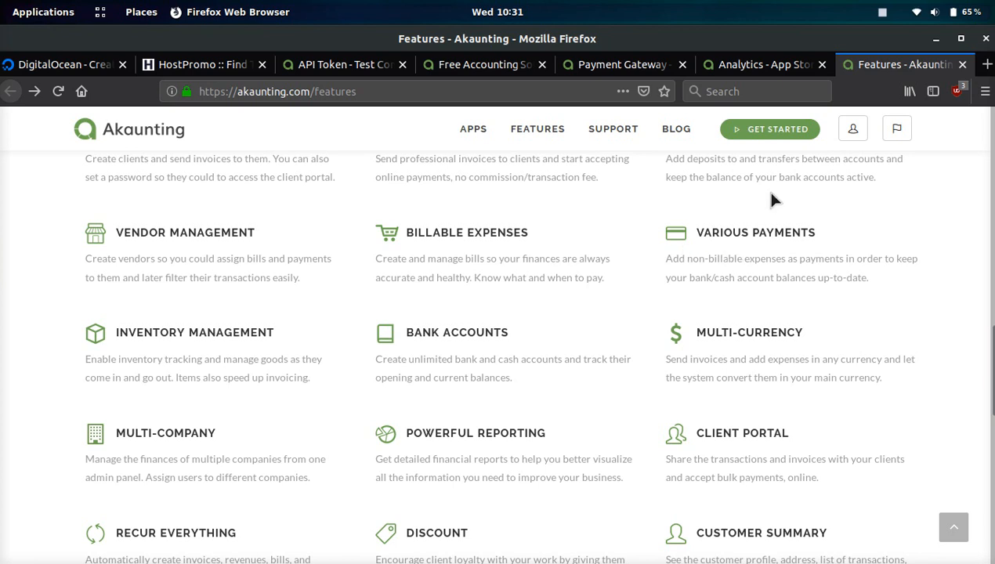
mouse_move(78, 235)
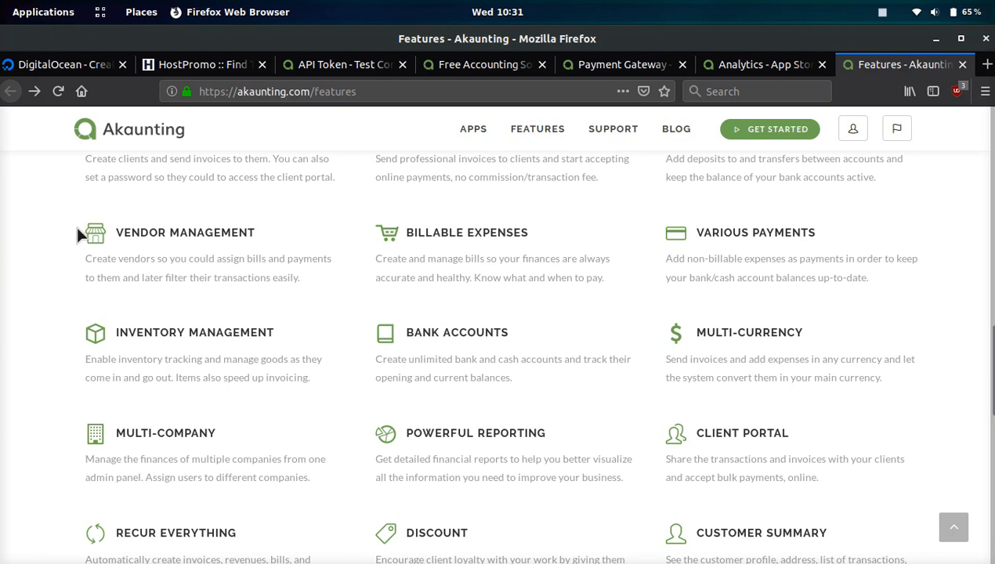
mouse_move(197, 294)
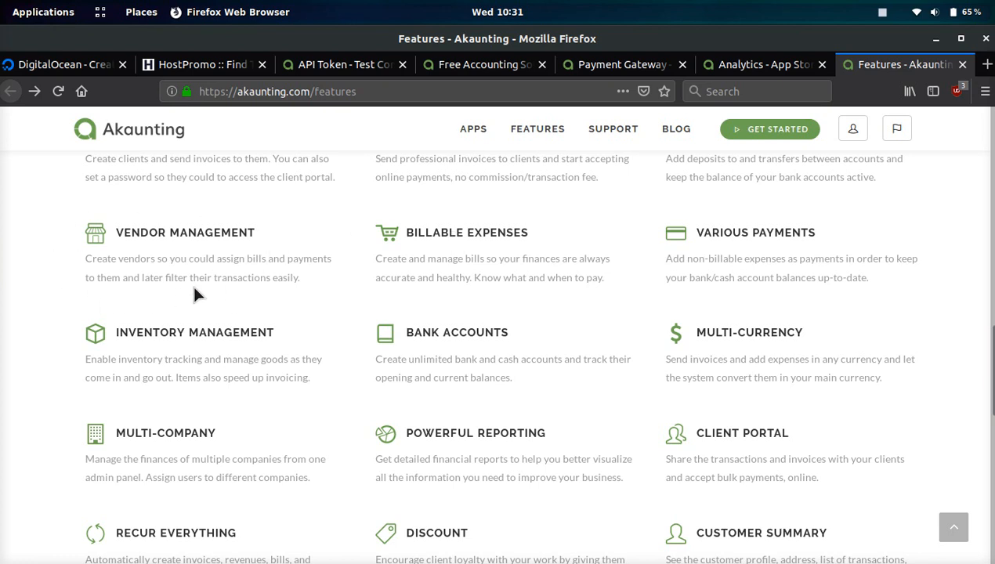
scroll("down", 3)
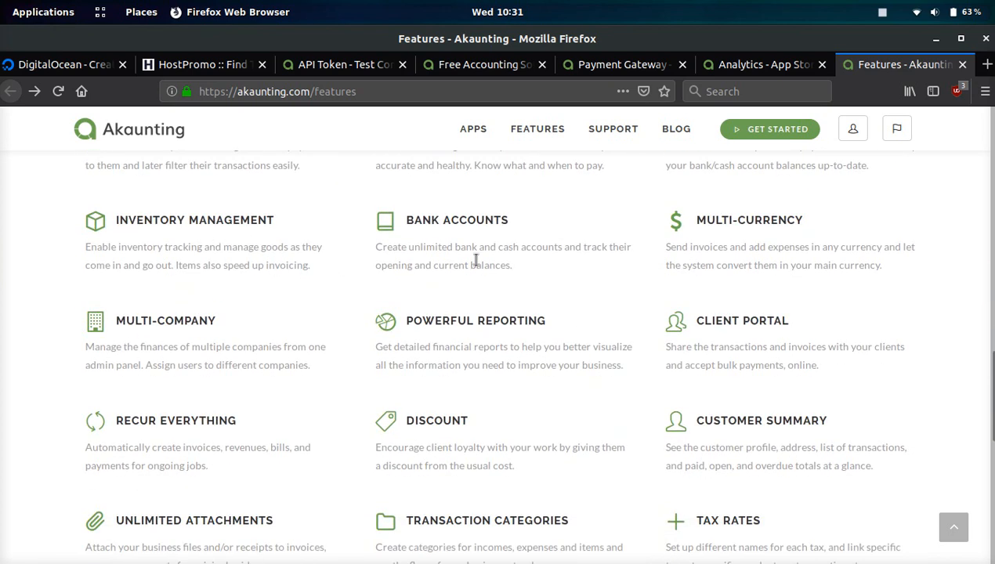
mouse_move(690, 203)
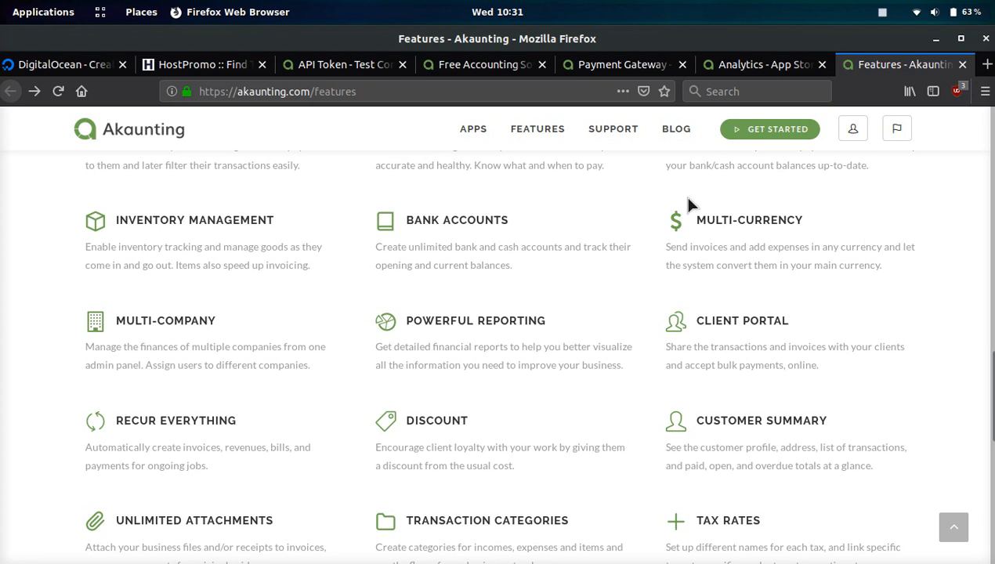
mouse_move(492, 225)
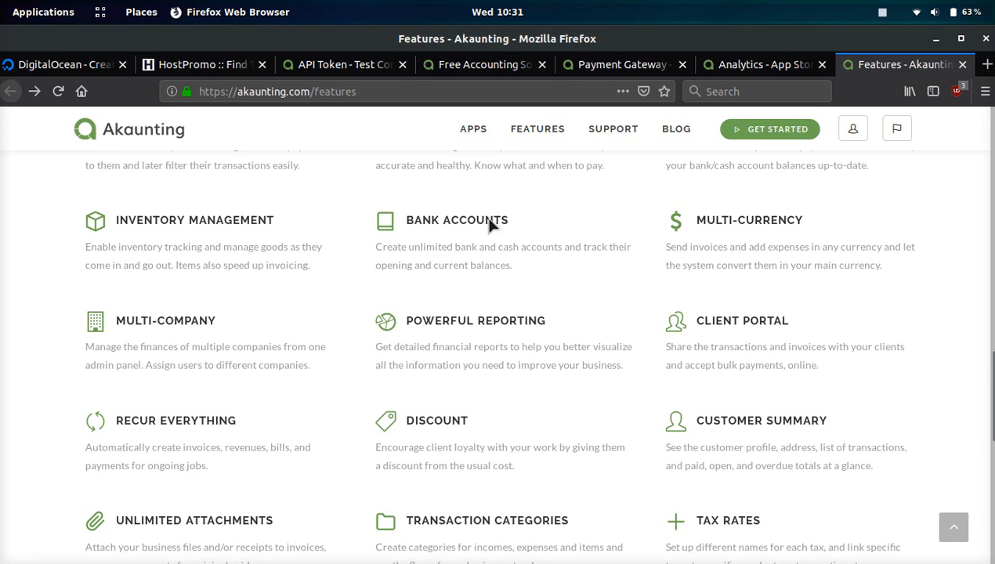
scroll("down", 3)
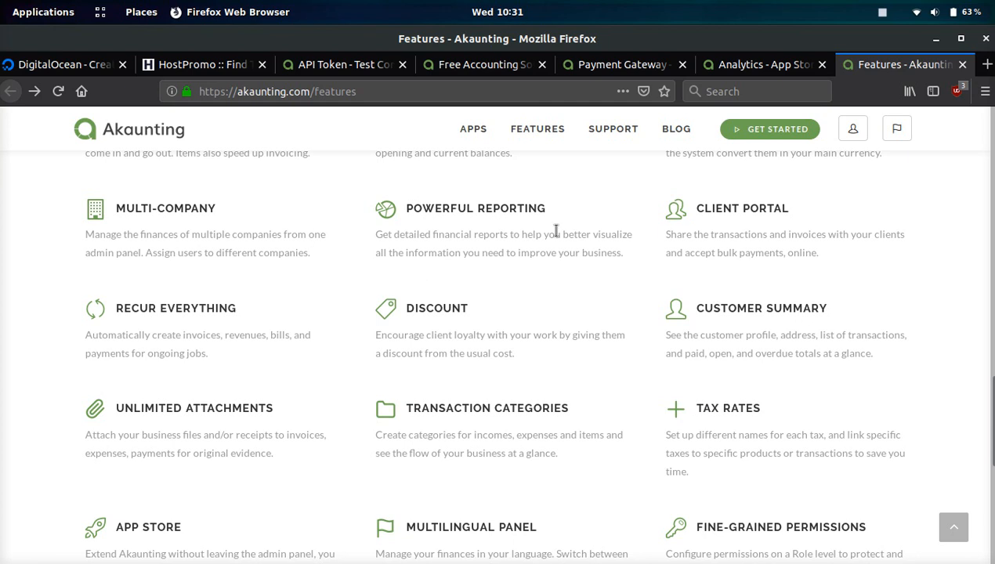
scroll("down", 3)
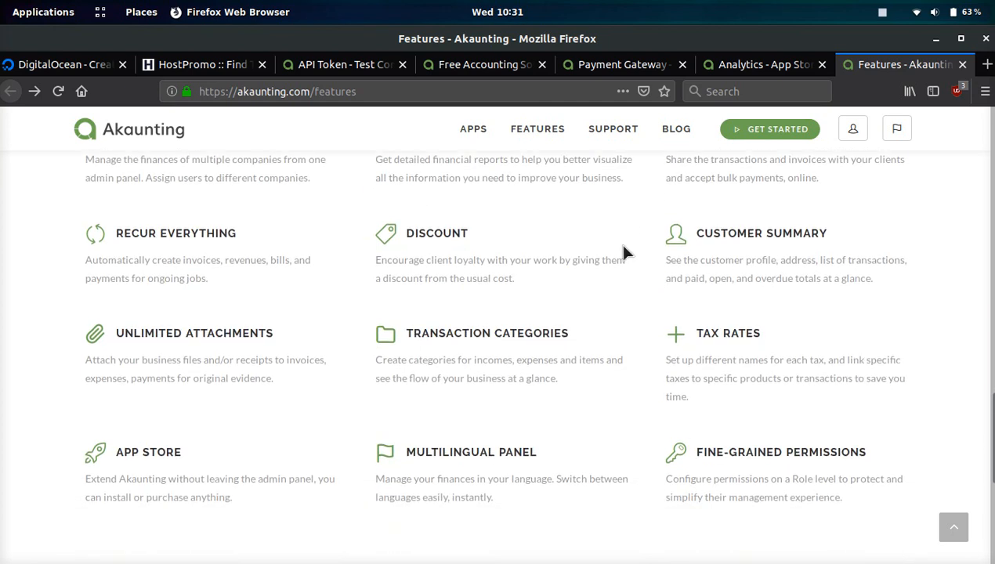
mouse_move(279, 227)
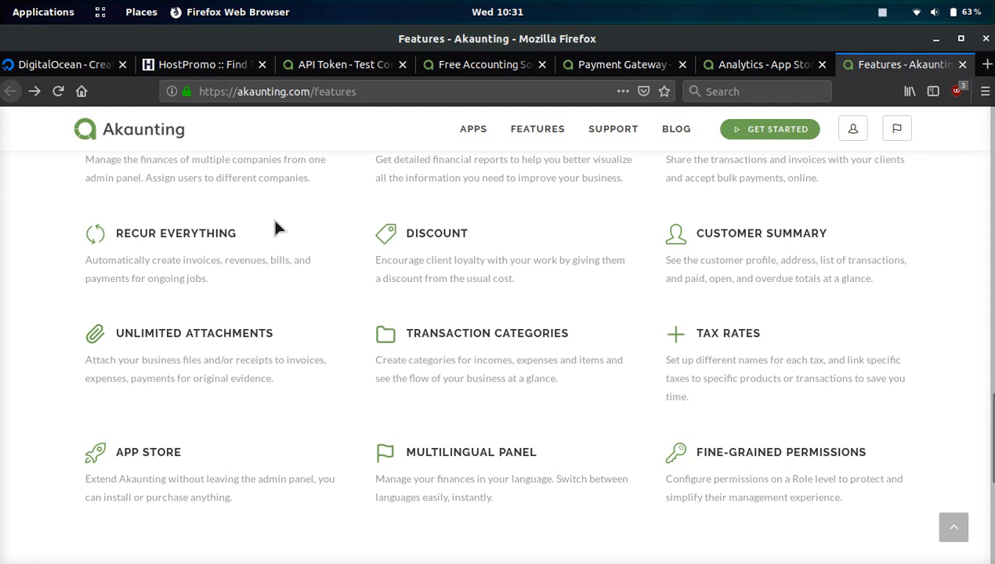
scroll("down", 3)
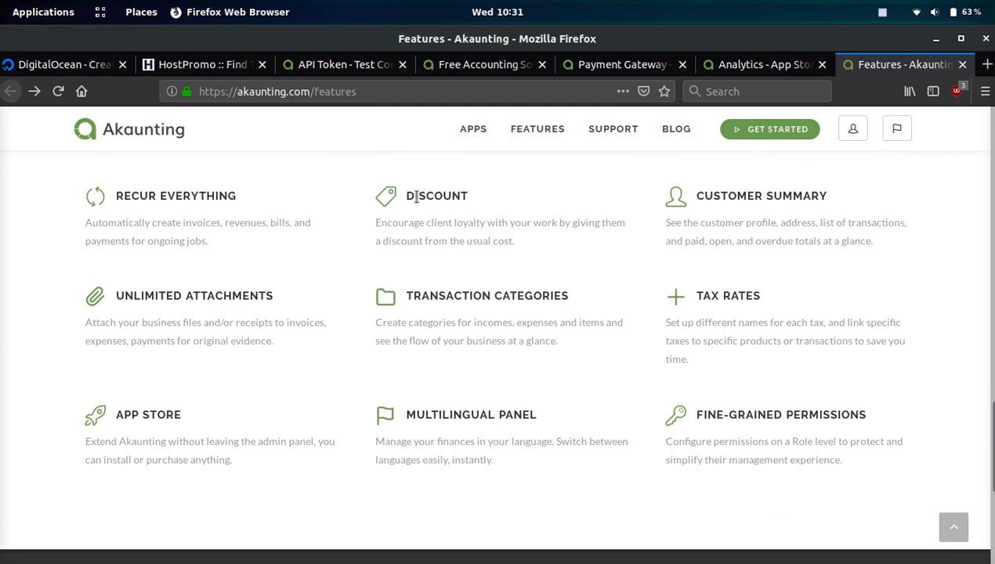
mouse_move(357, 232)
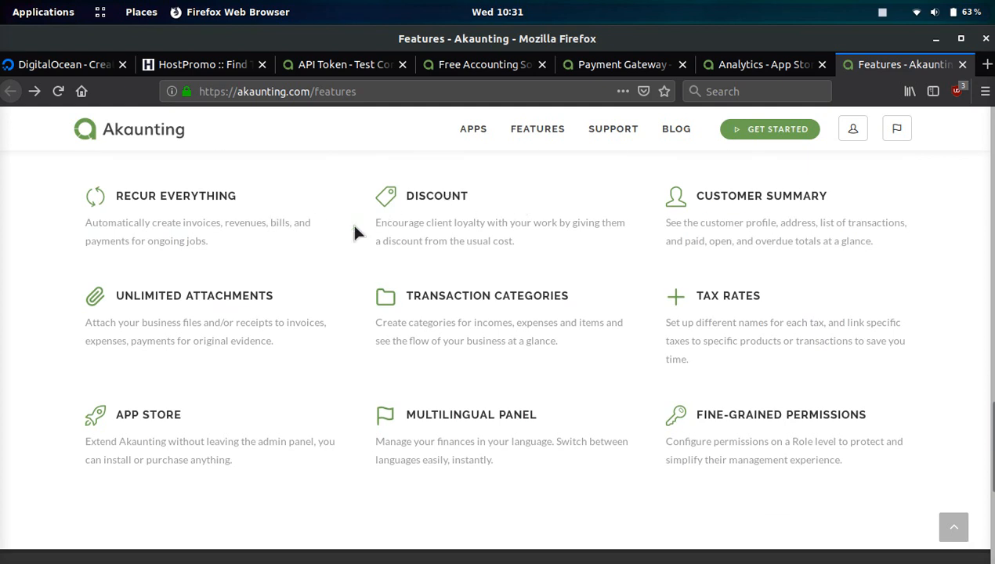
mouse_move(648, 185)
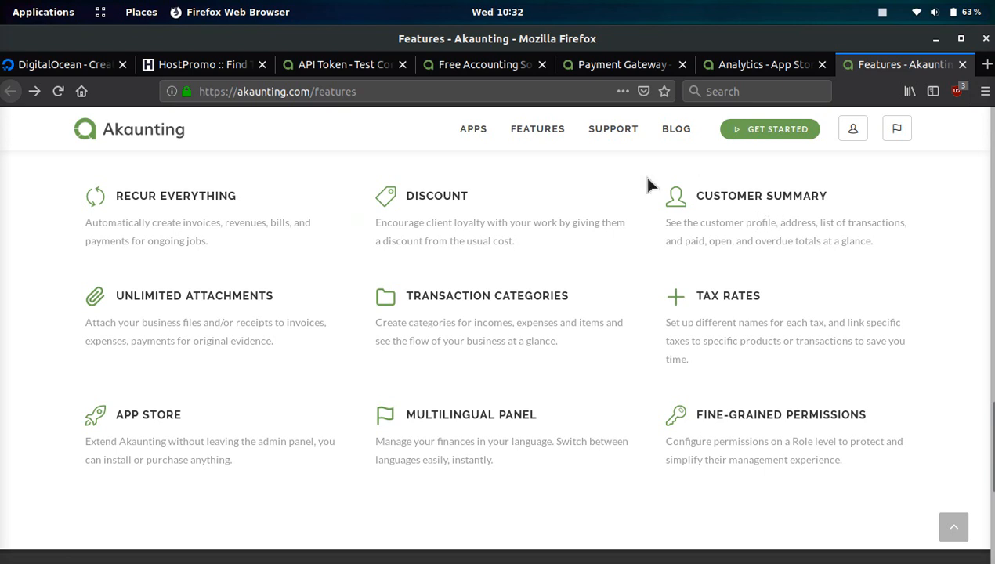
mouse_move(677, 196)
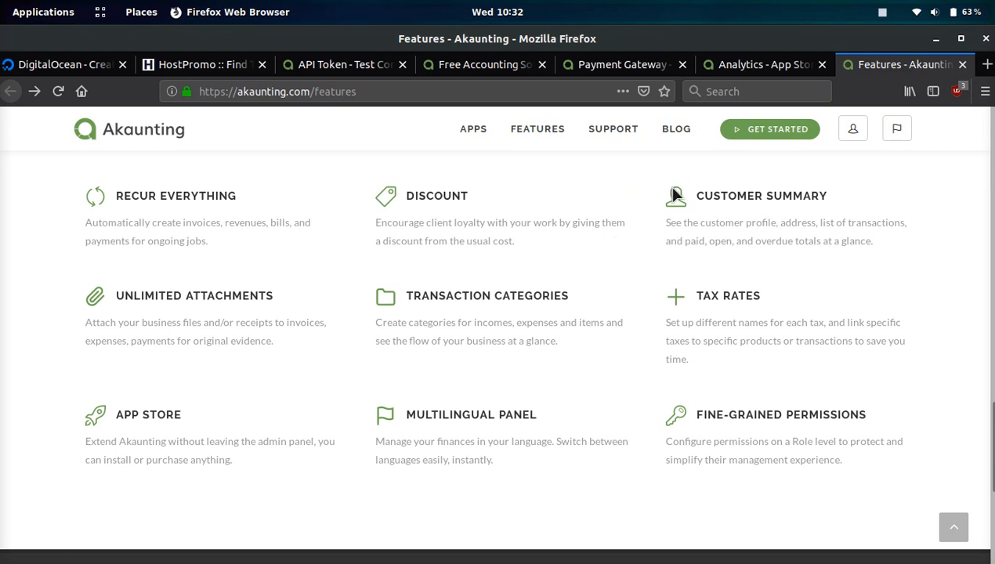
mouse_move(652, 222)
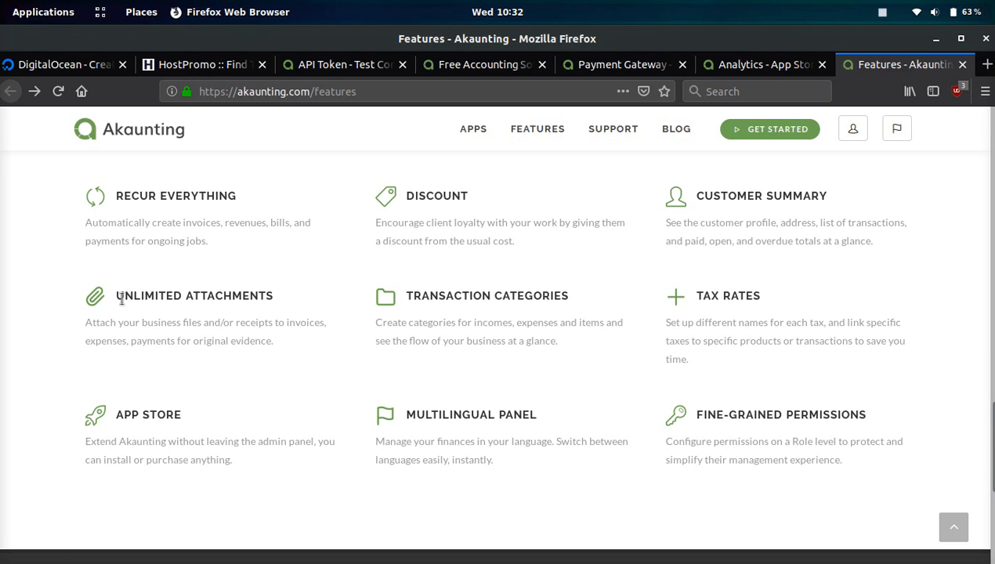
mouse_move(107, 313)
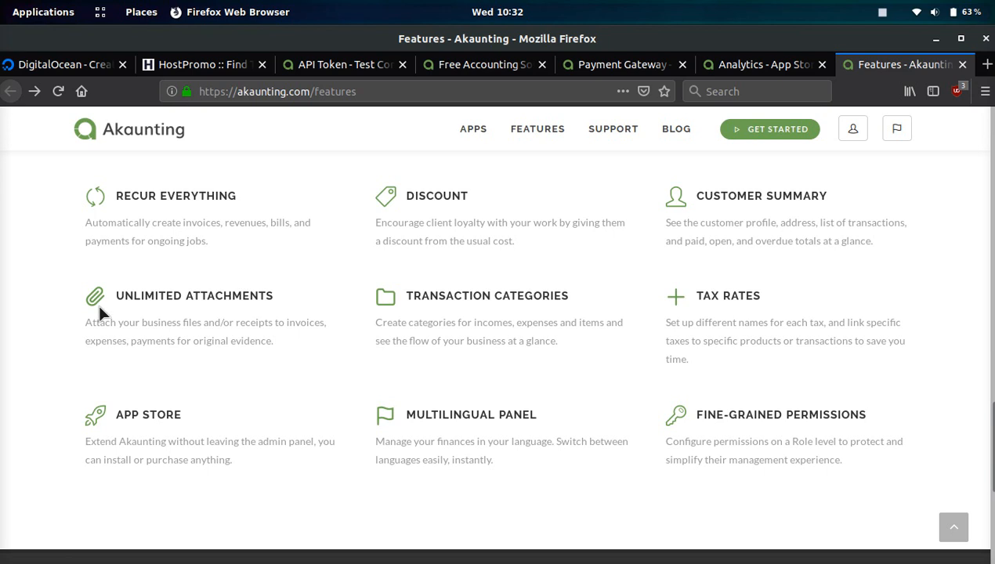
mouse_move(157, 325)
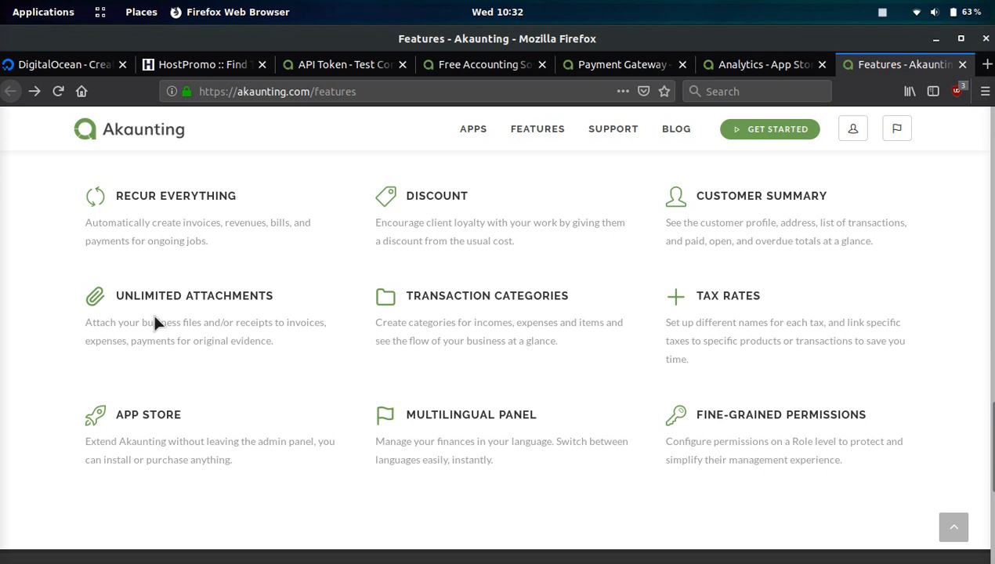
mouse_move(258, 294)
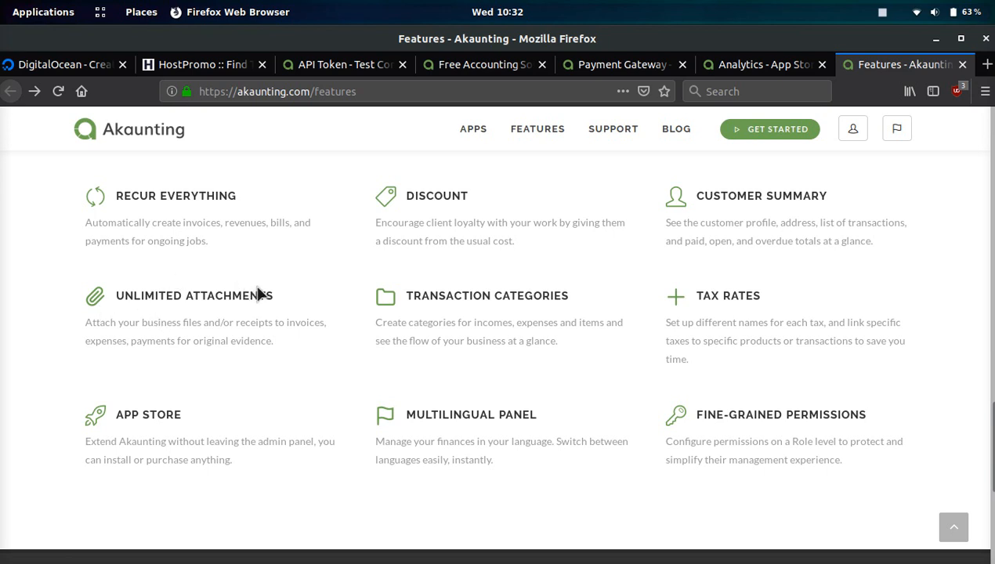
mouse_move(577, 316)
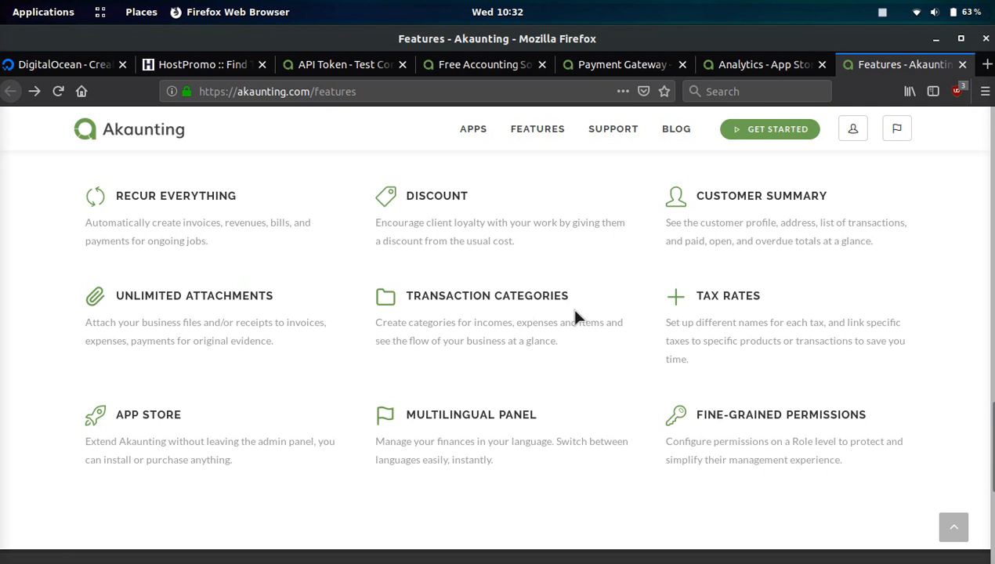
mouse_move(676, 357)
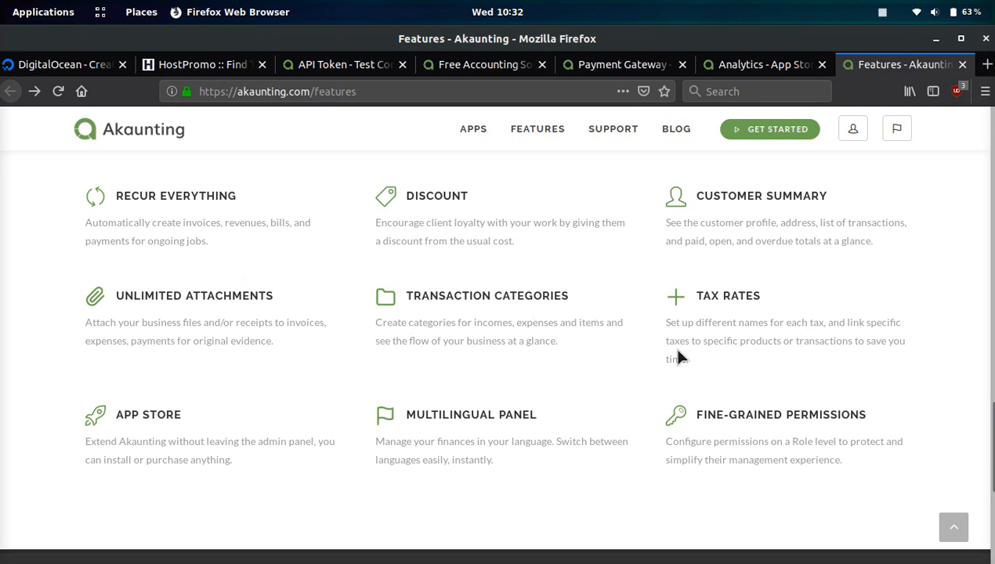
mouse_move(874, 398)
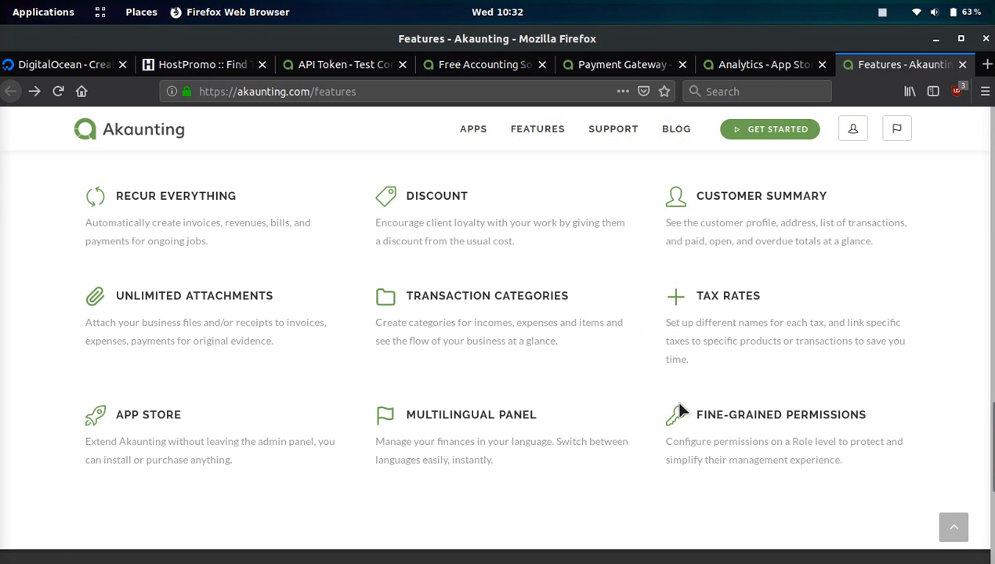
mouse_move(555, 388)
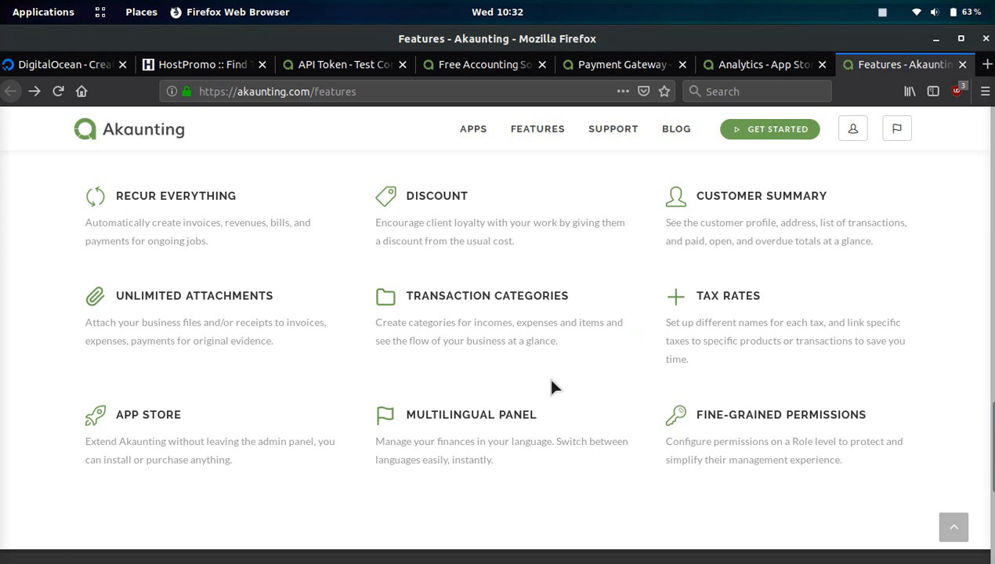
mouse_move(535, 439)
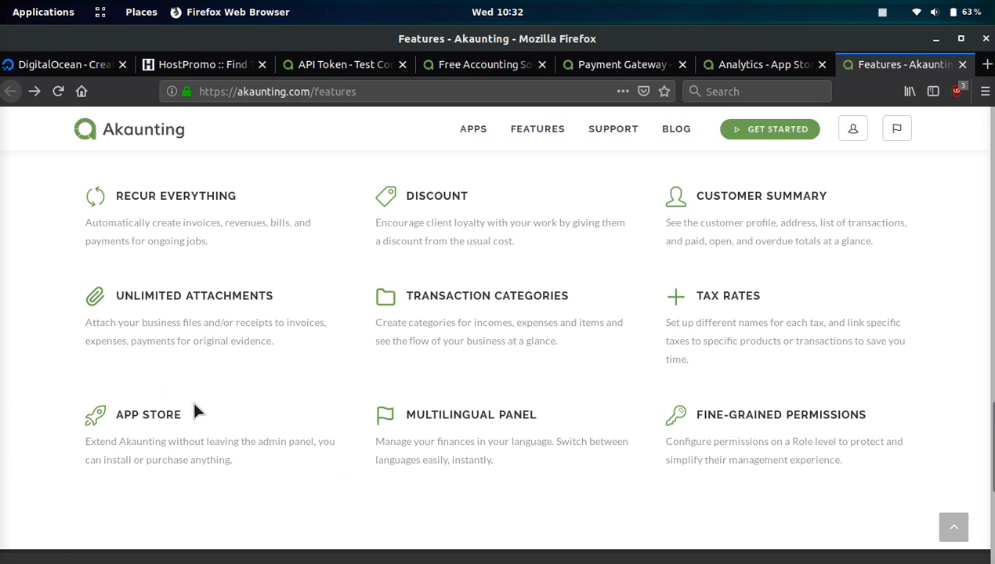
scroll("down", 3)
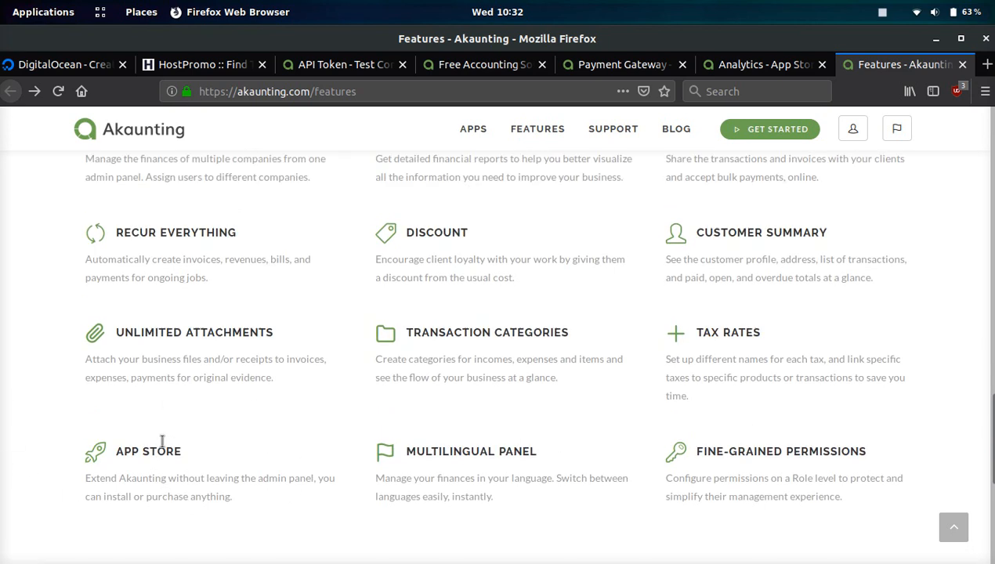
scroll("up", 3)
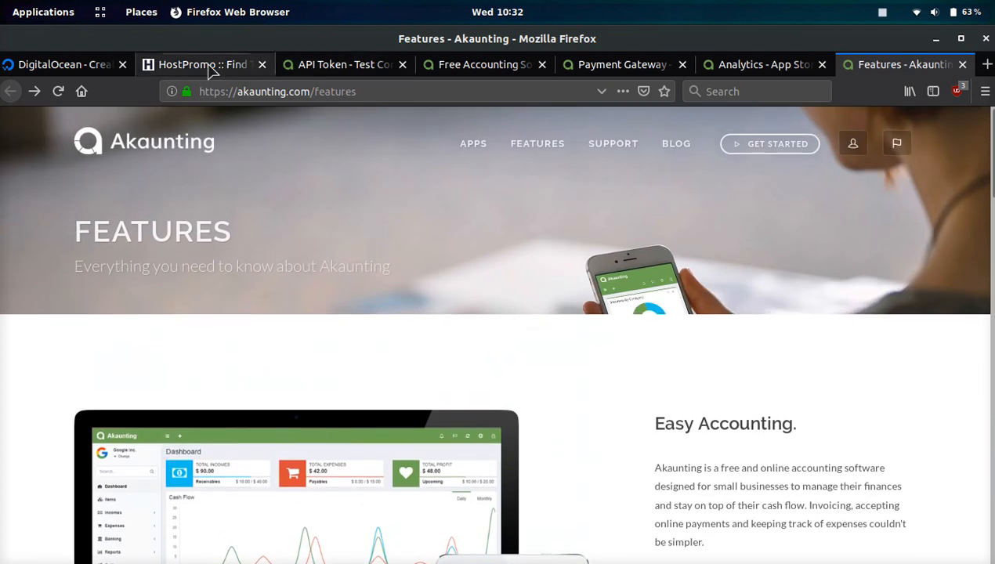
Step: Return to the Test Company tab and go from the API Token page to the Dashboard
left_click(341, 64)
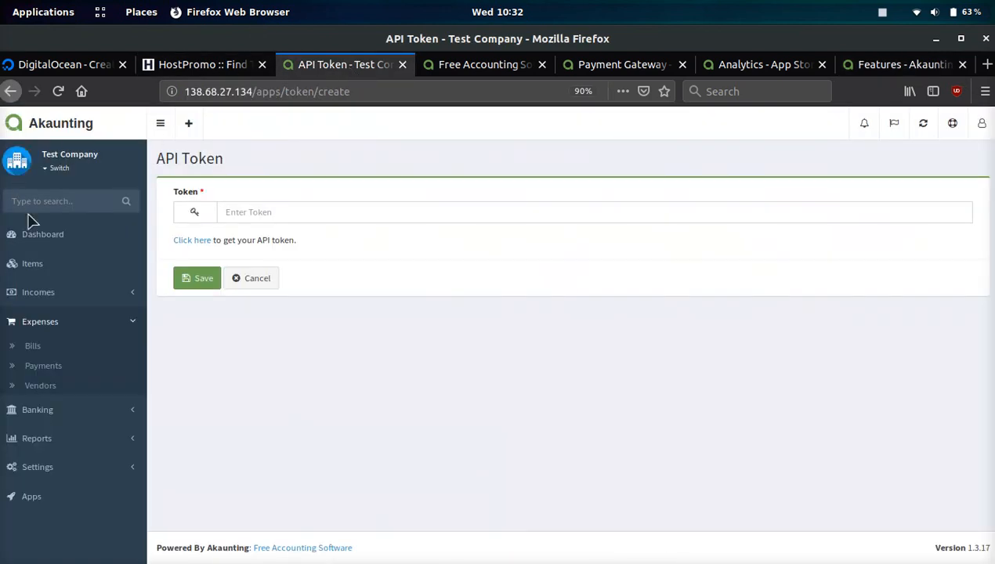
left_click(42, 234)
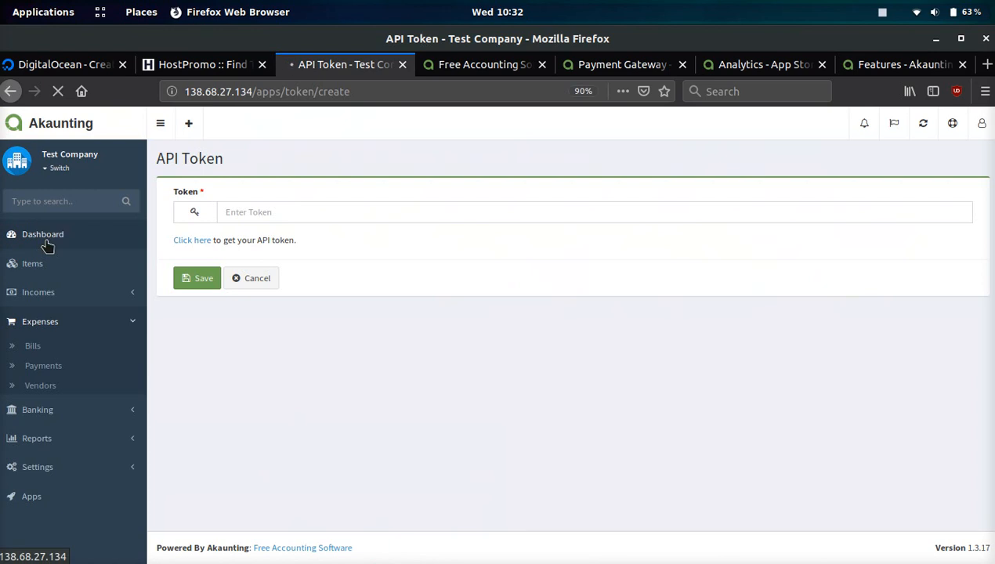
left_click(42, 233)
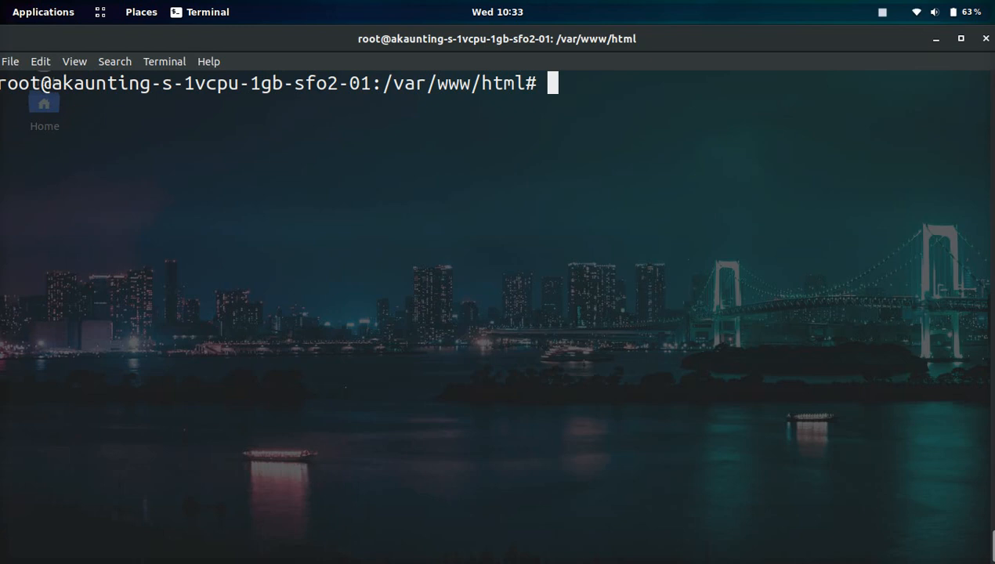
Step: List /var/www/html, move into the routes folder and view api.php with less
type("ls -l")
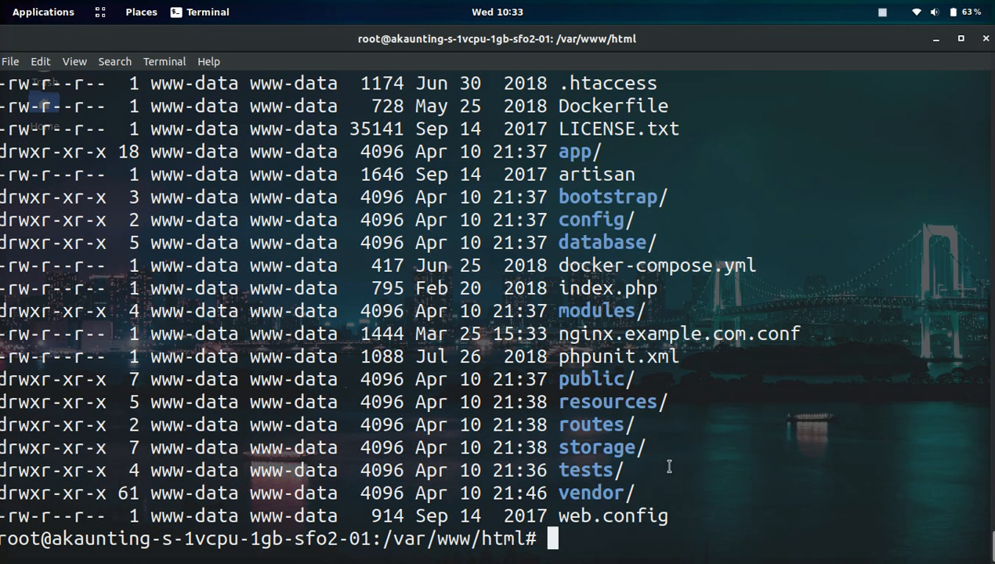
double_click(589, 423)
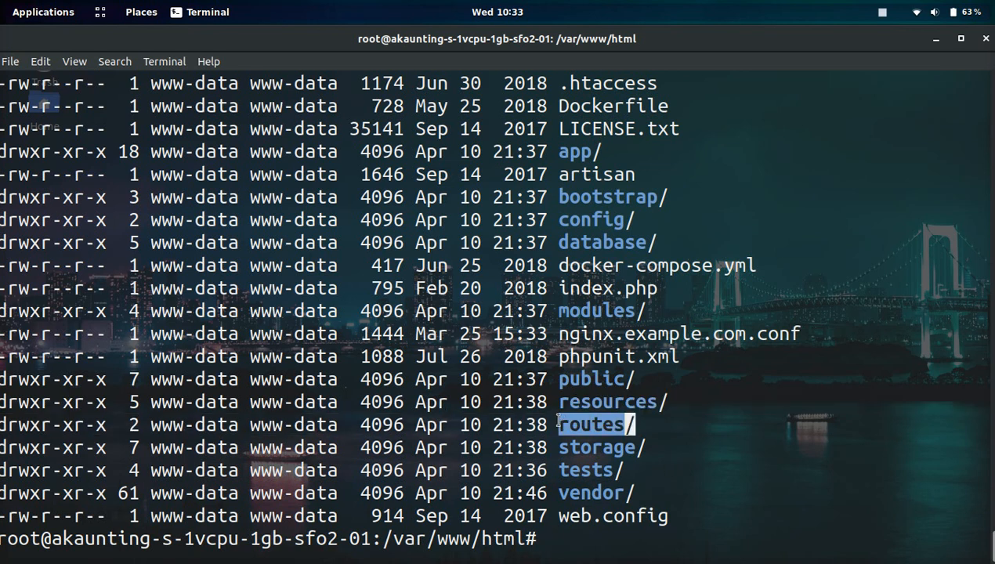
type("cd r")
type("ll")
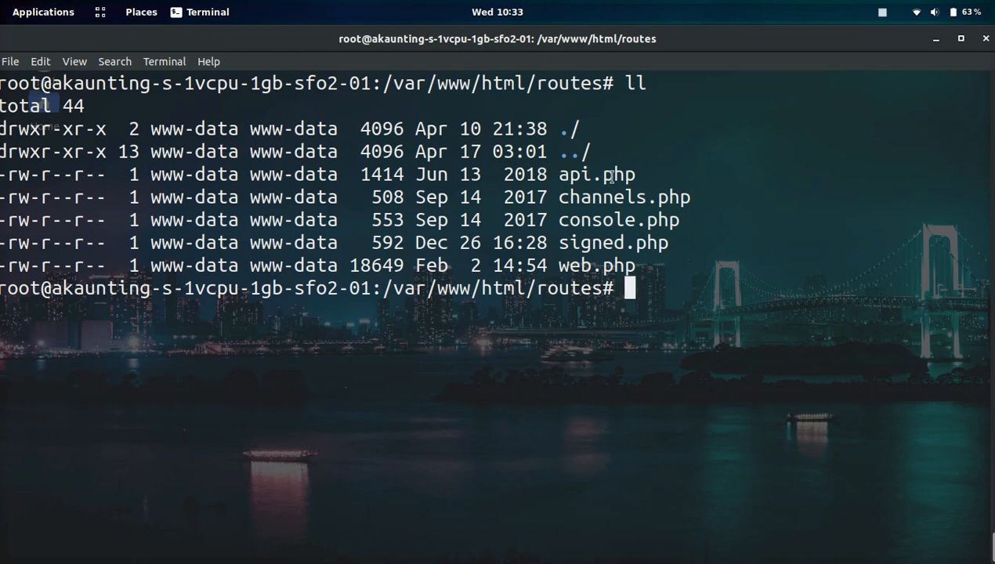
mouse_move(643, 176)
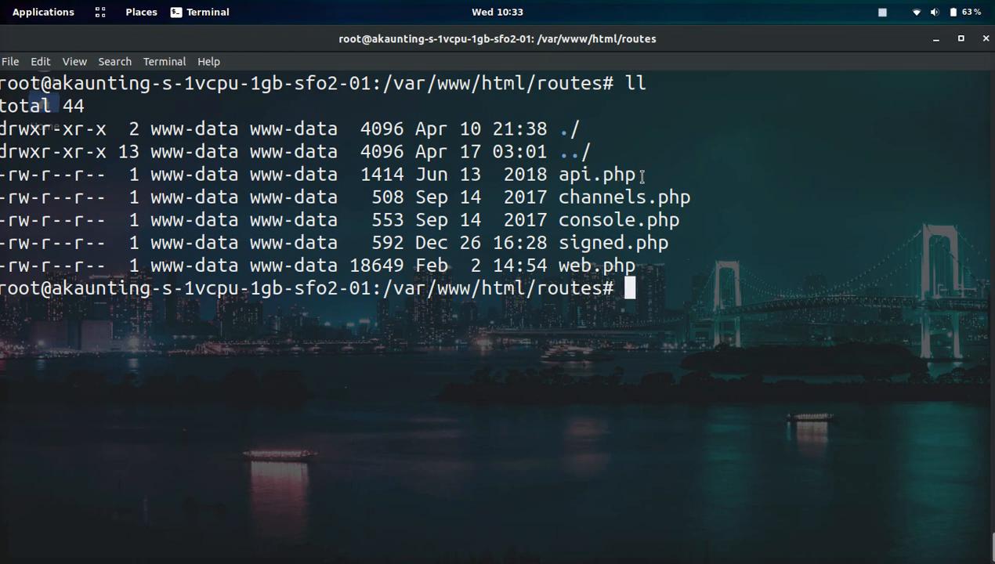
mouse_move(641, 174)
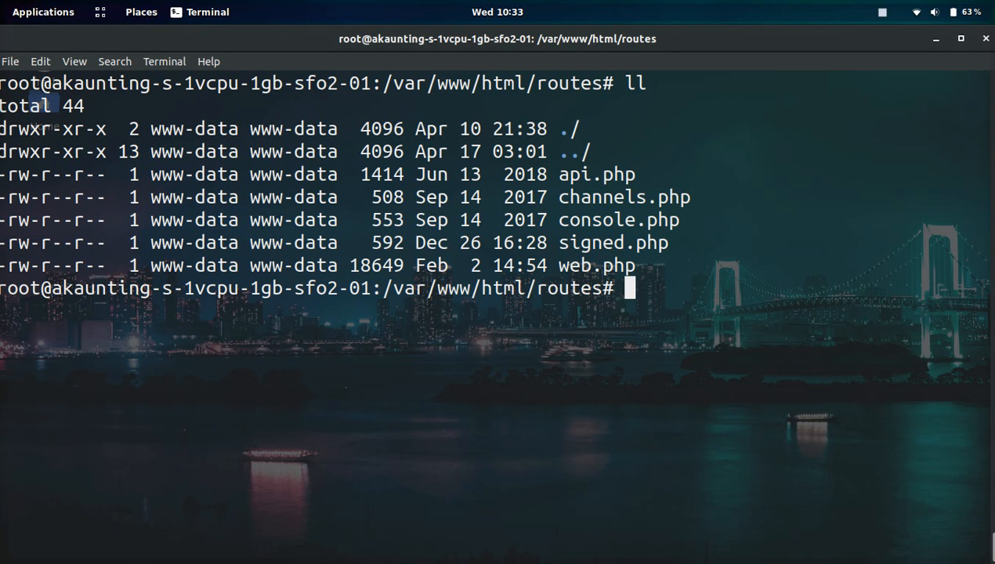
type("less api.php")
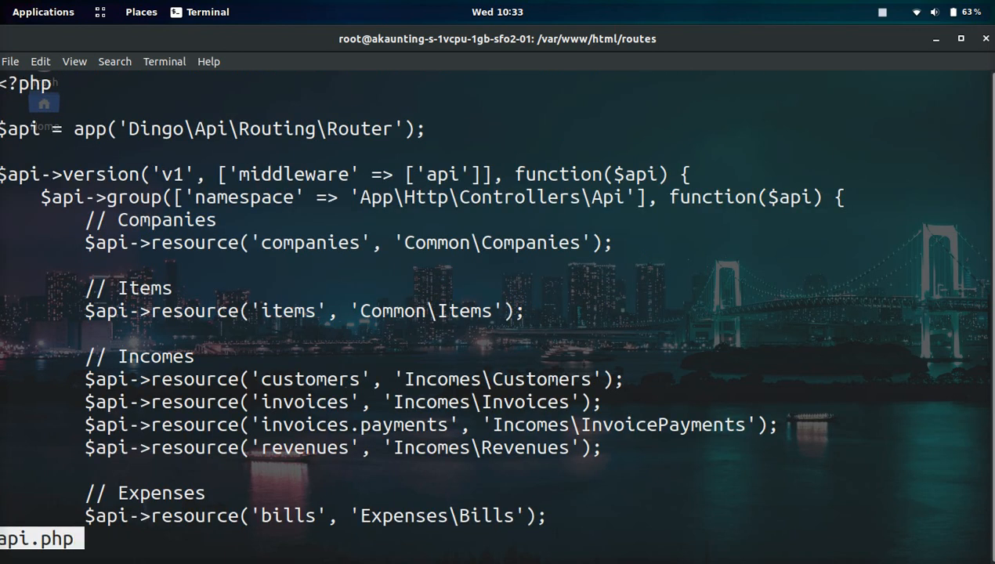
Step: Read api.php's customers, incomes, expenses, banking and settings resource routes, then quit less
scroll("down", 3)
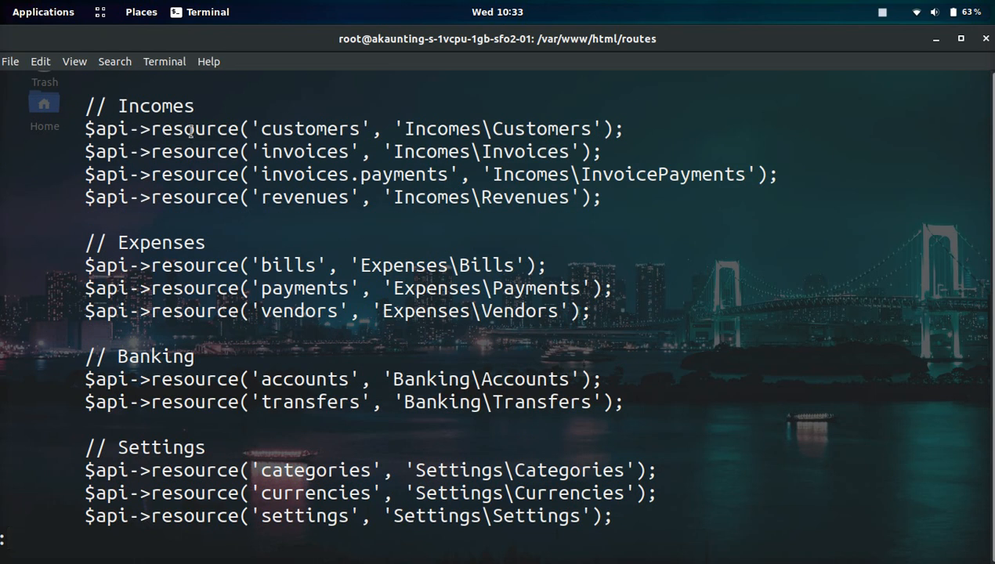
double_click(310, 128)
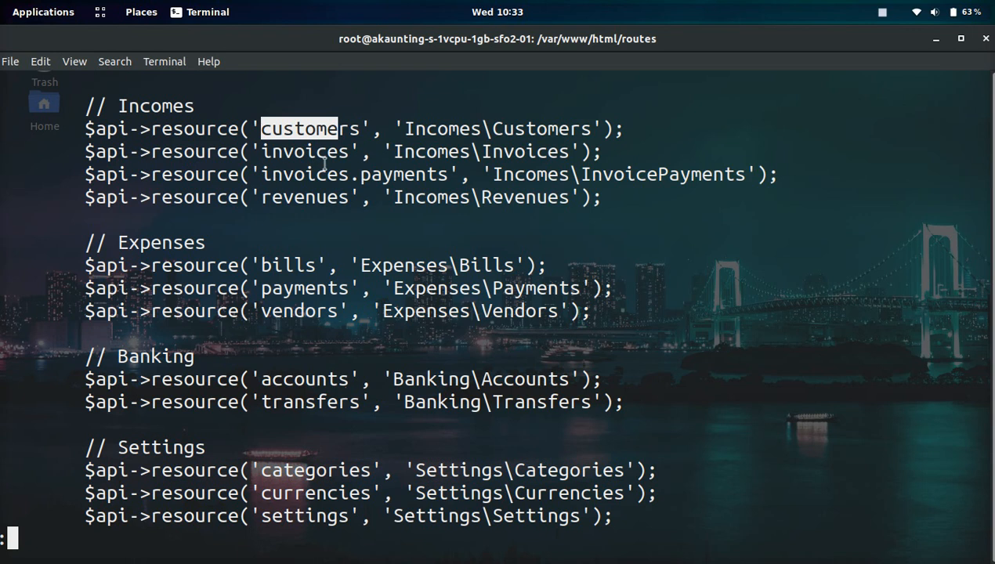
double_click(491, 129)
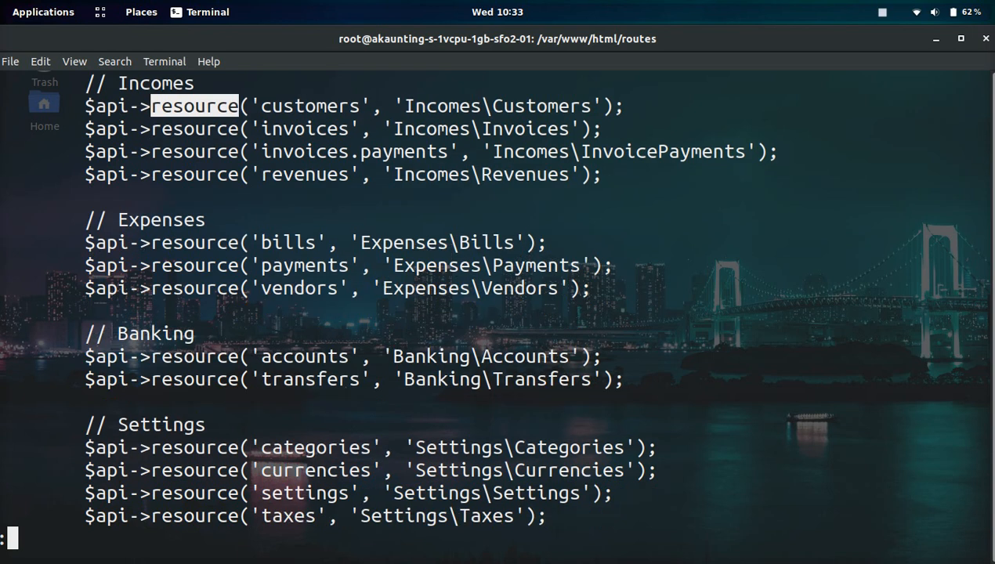
scroll("down", 3)
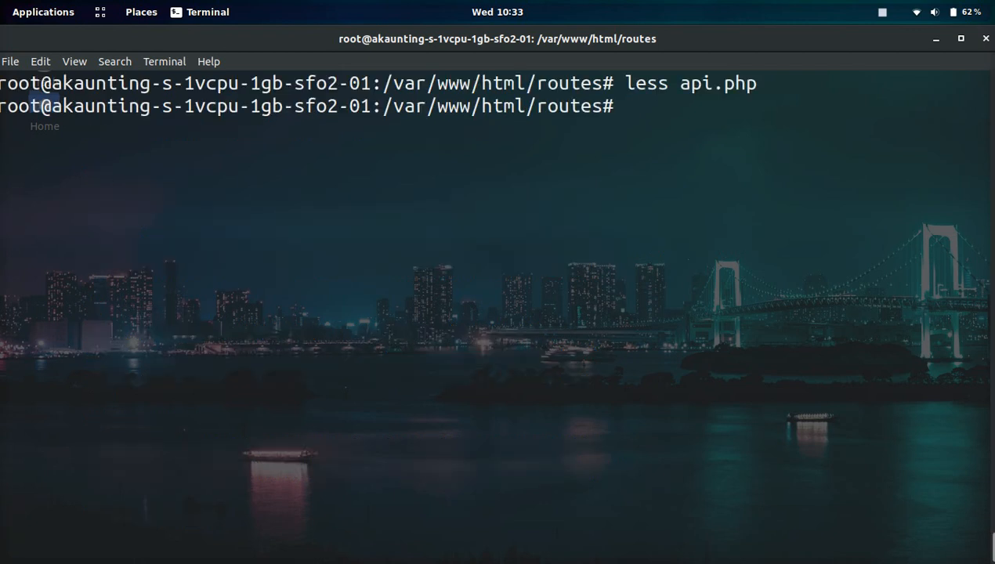
Step: Move up and into app/Http/Controllers/Api/ and list its contents
type("c")
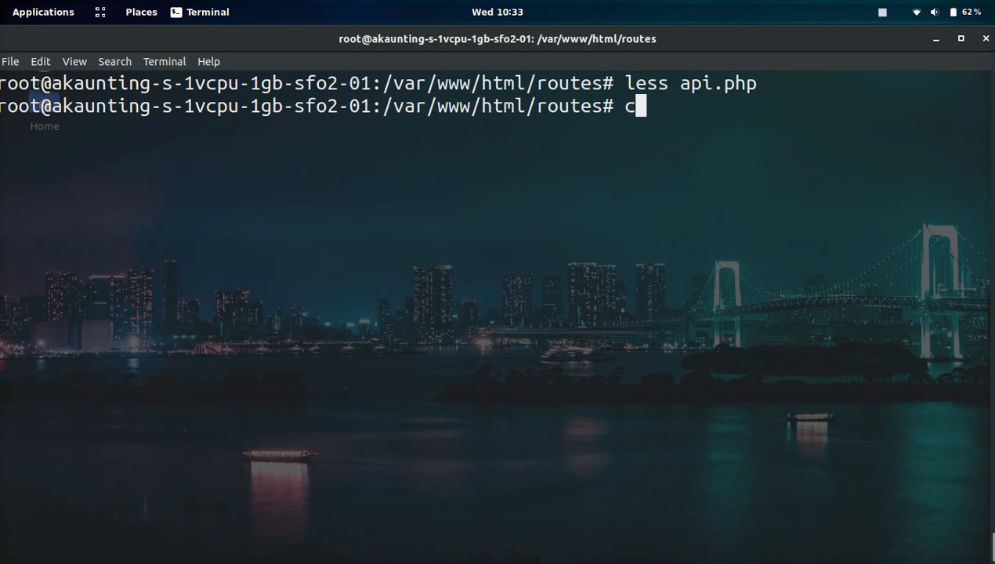
type("d ..")
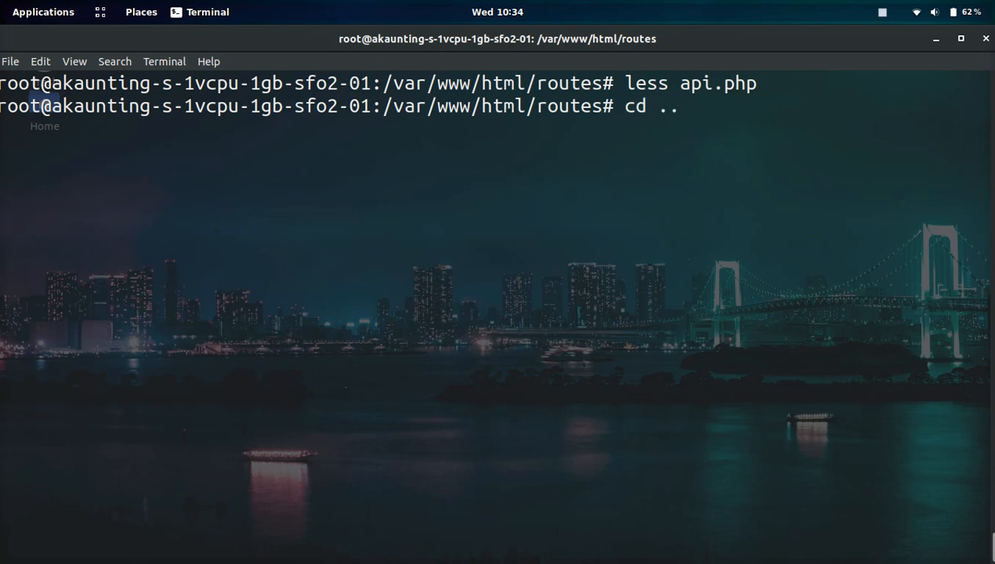
type("cd")
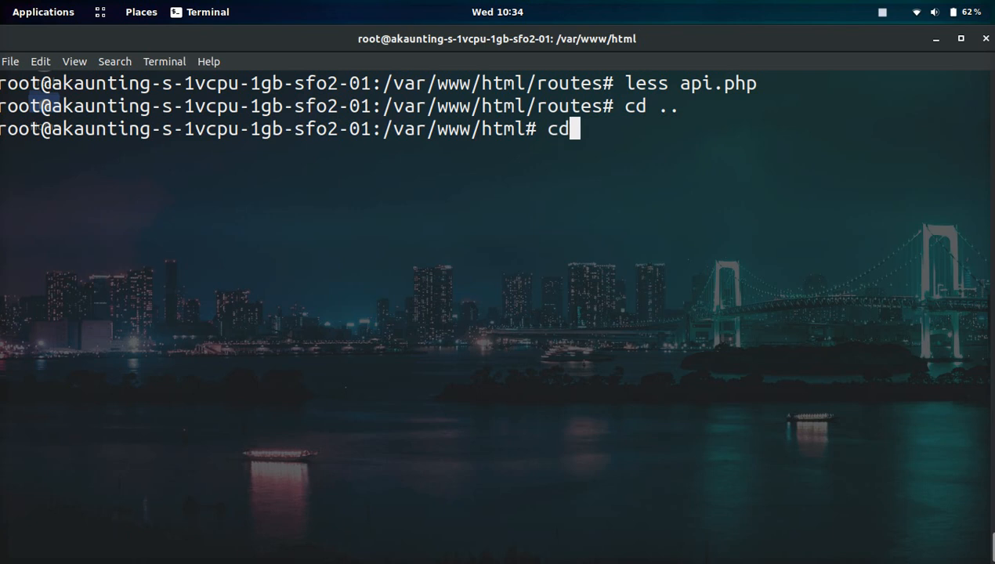
type("app/")
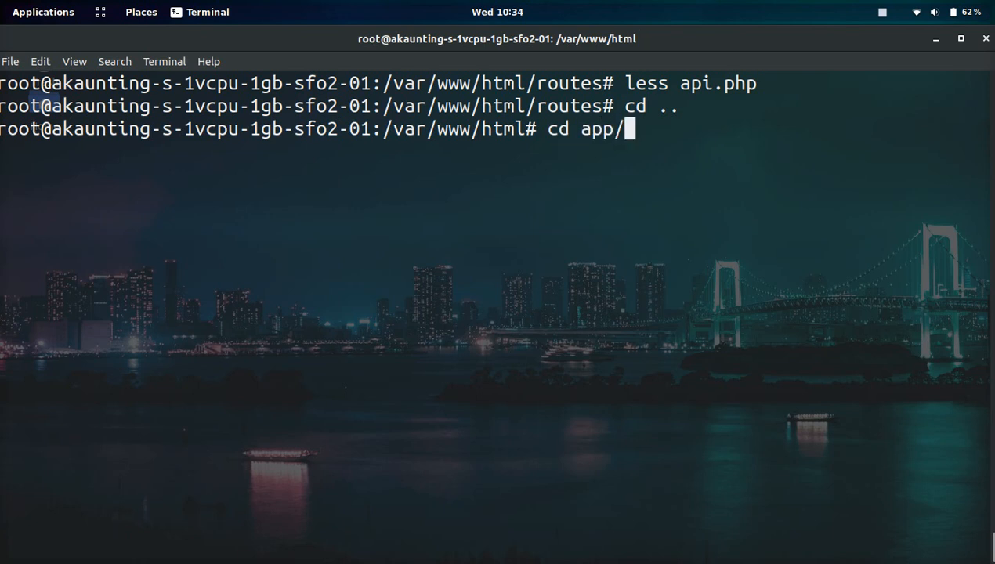
type("Http/")
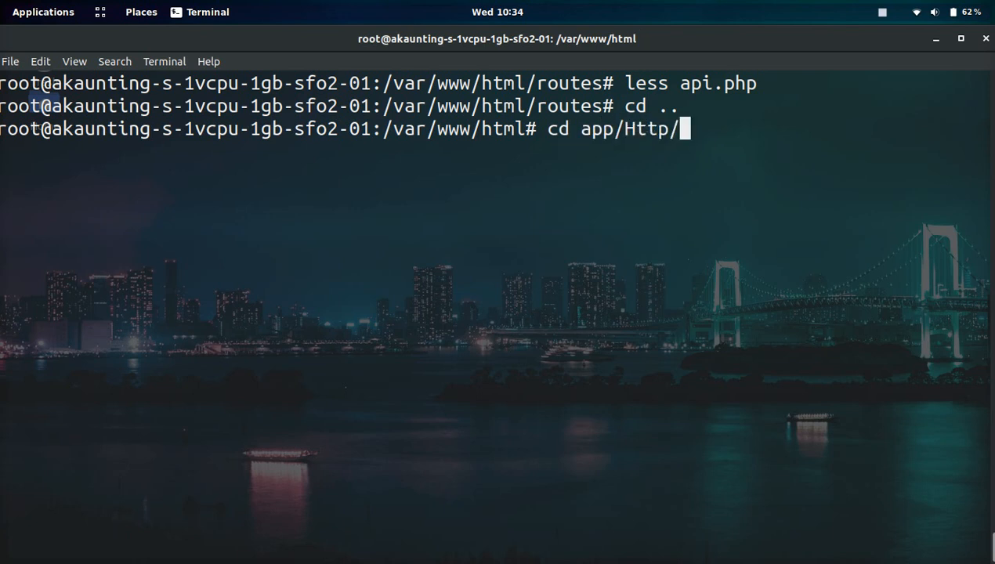
type("Controllers/Api/")
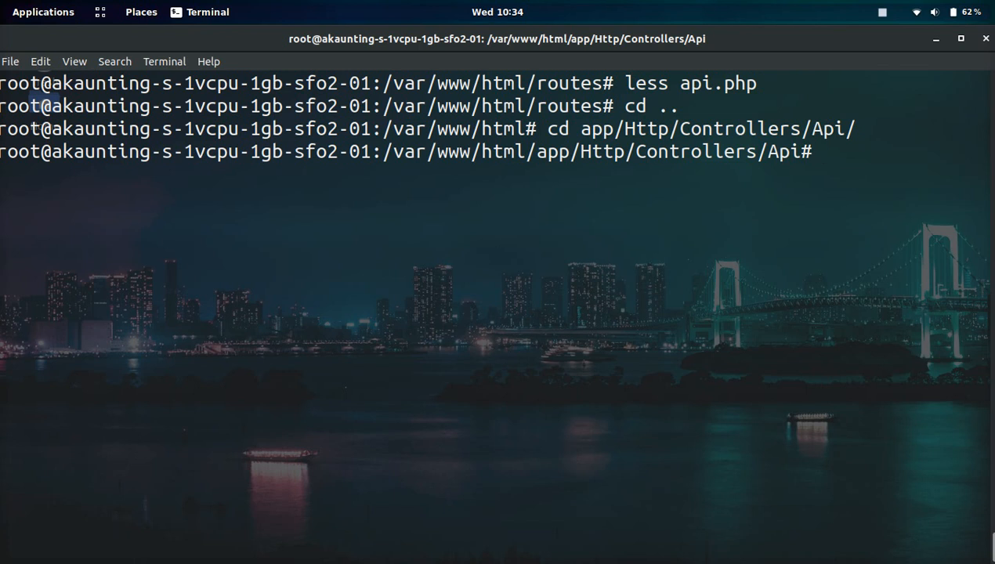
type("ll")
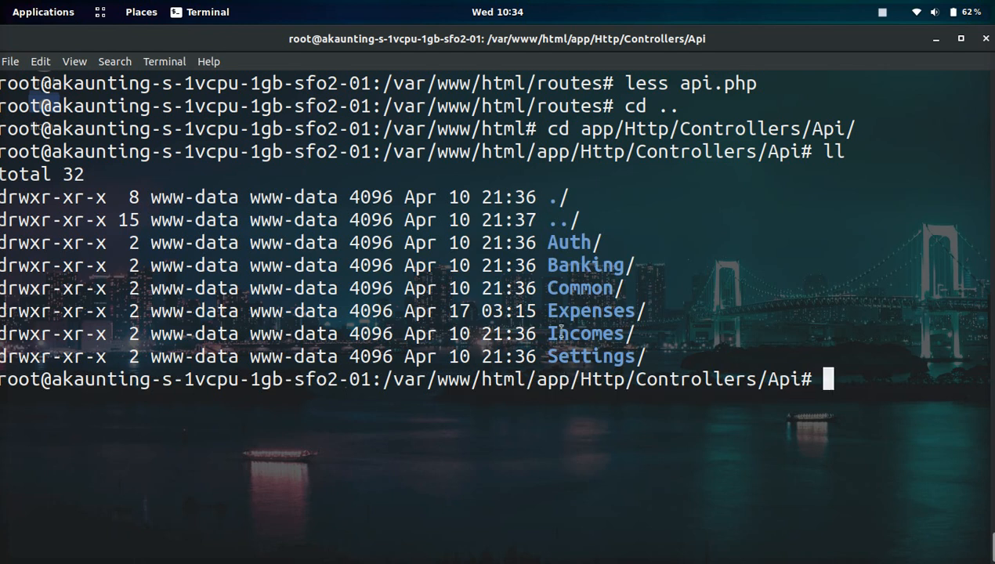
Step: Enter the Banking folder listing Accounts.php and Transfers.php, and begin viewing Transfers.php with less
type("cd")
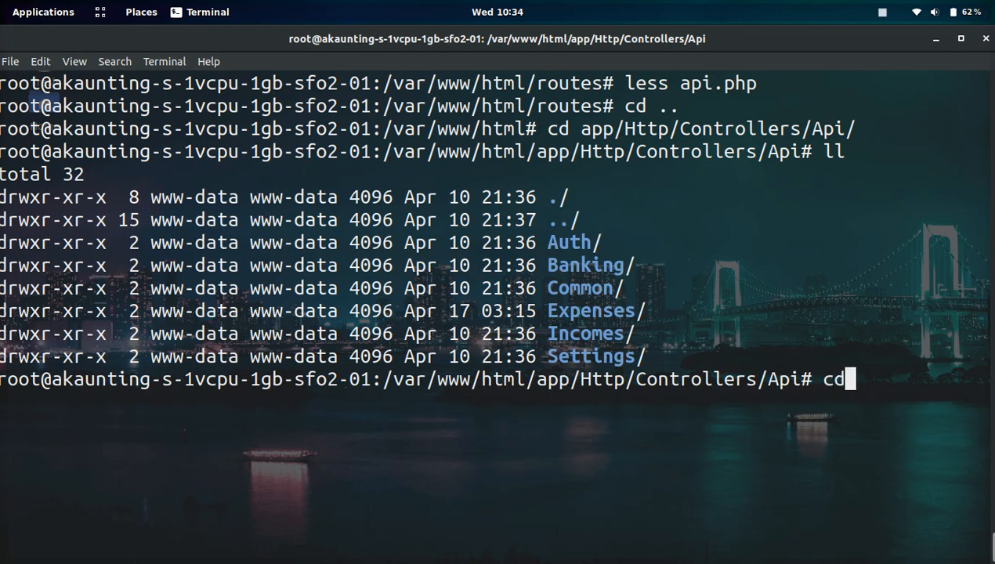
type("Banking/")
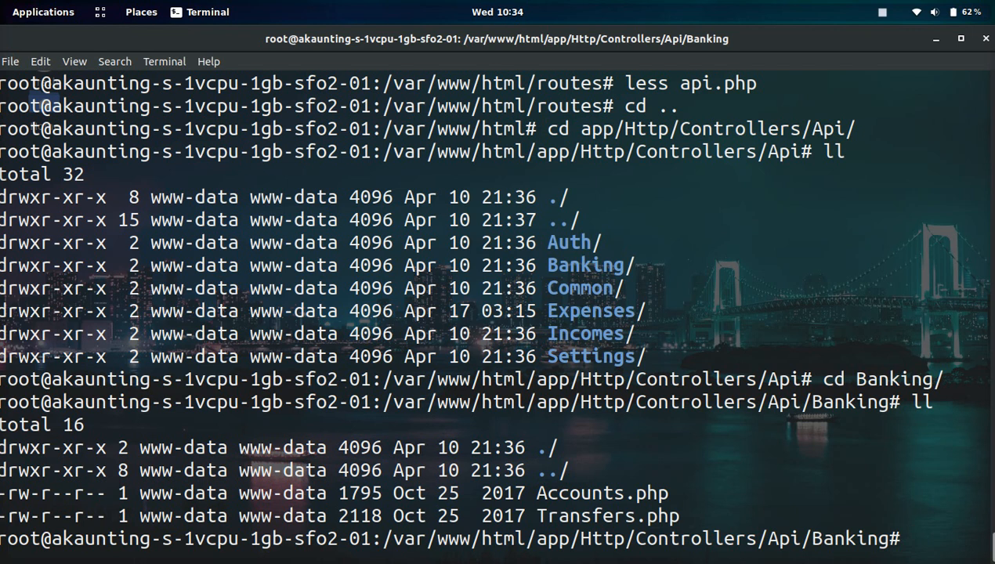
type("less T")
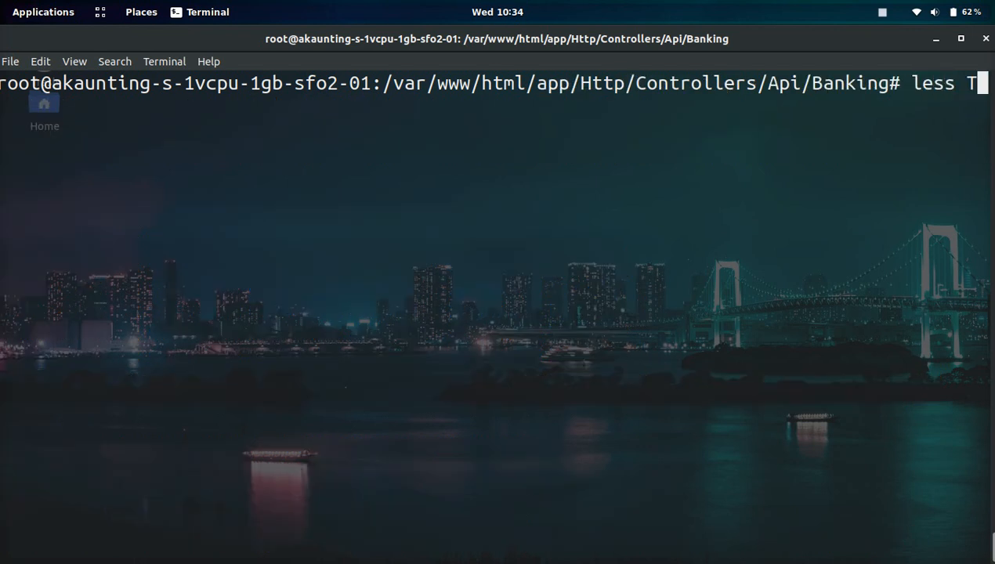
Step: View Transfers.php with less, reading down through its destroy method to (END), and quit
type("ransfers.php")
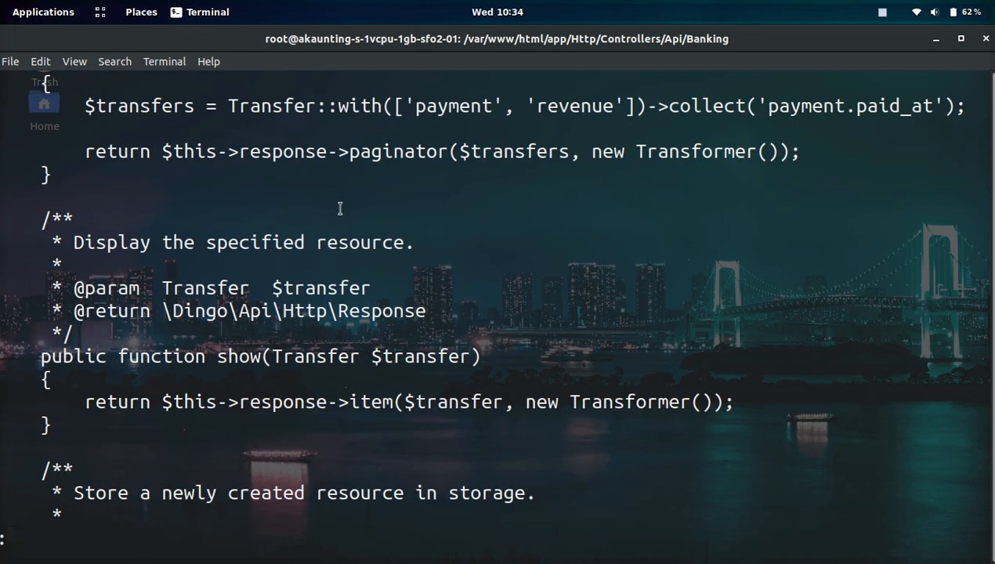
scroll("down", 3)
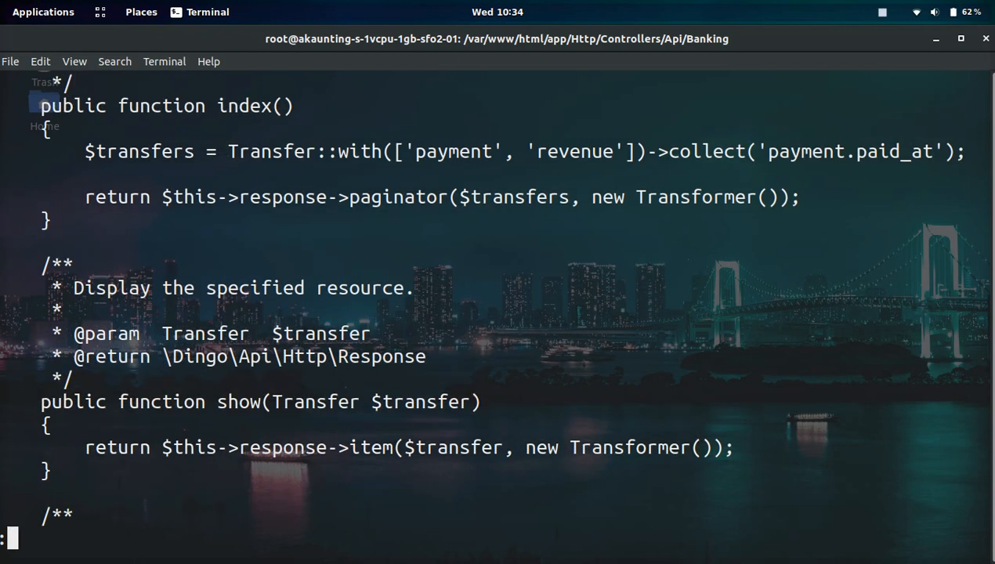
scroll("down", 3)
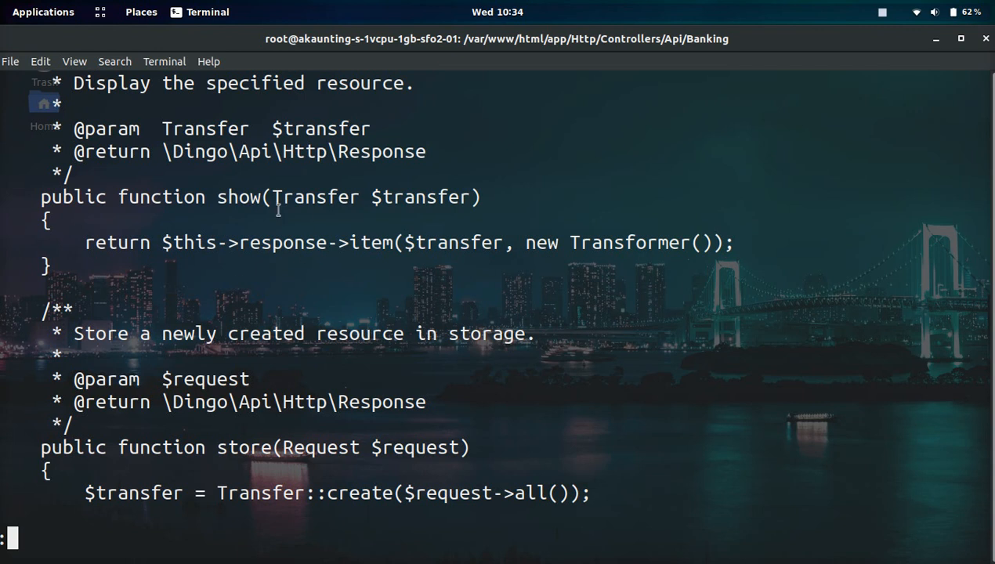
scroll("down", 3)
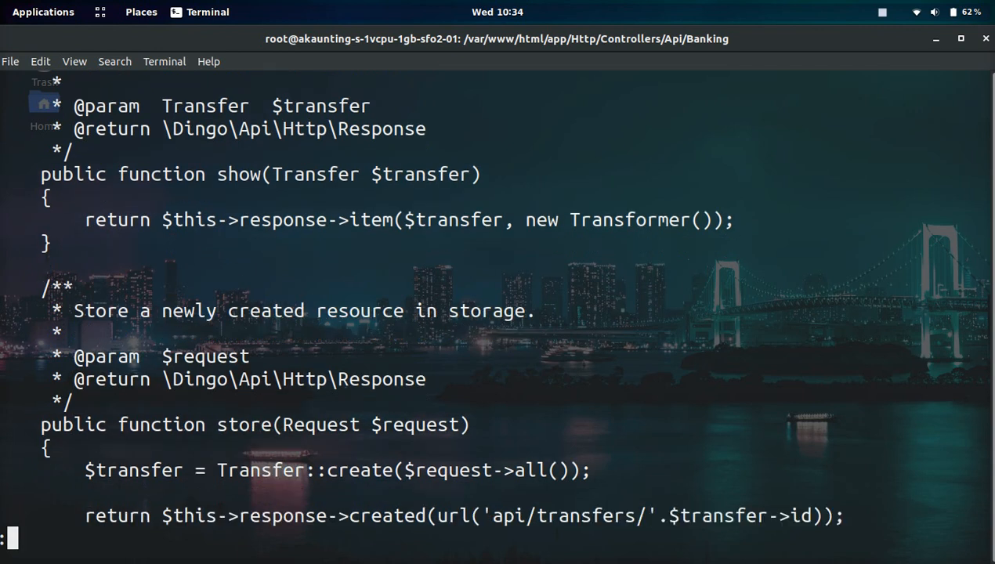
scroll("down", 3)
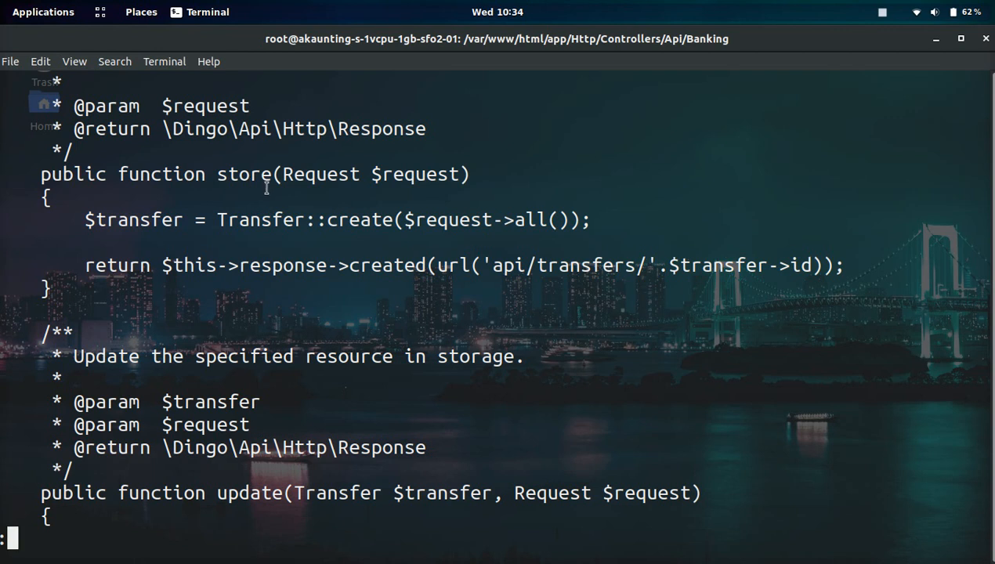
scroll("down", 3)
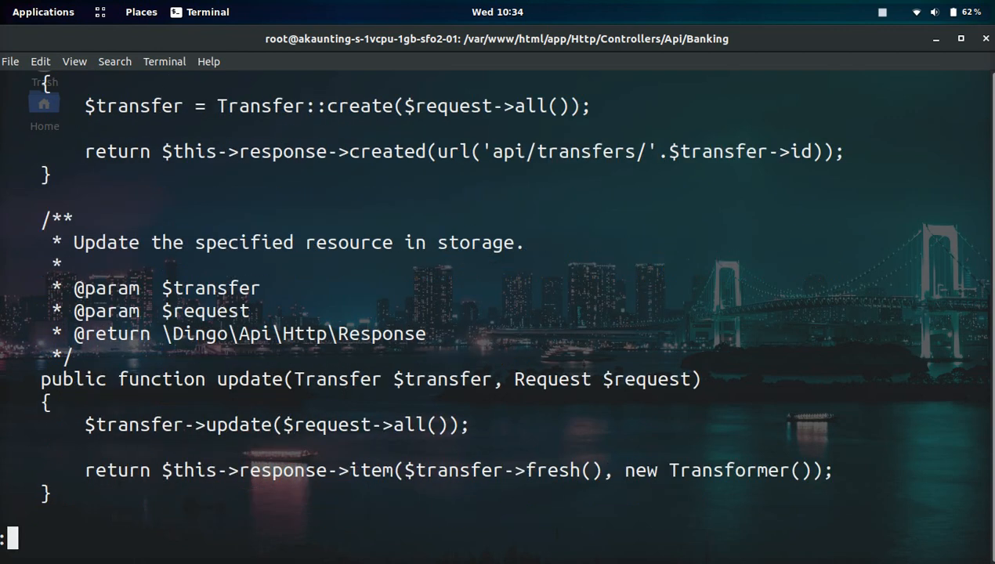
scroll("down", 3)
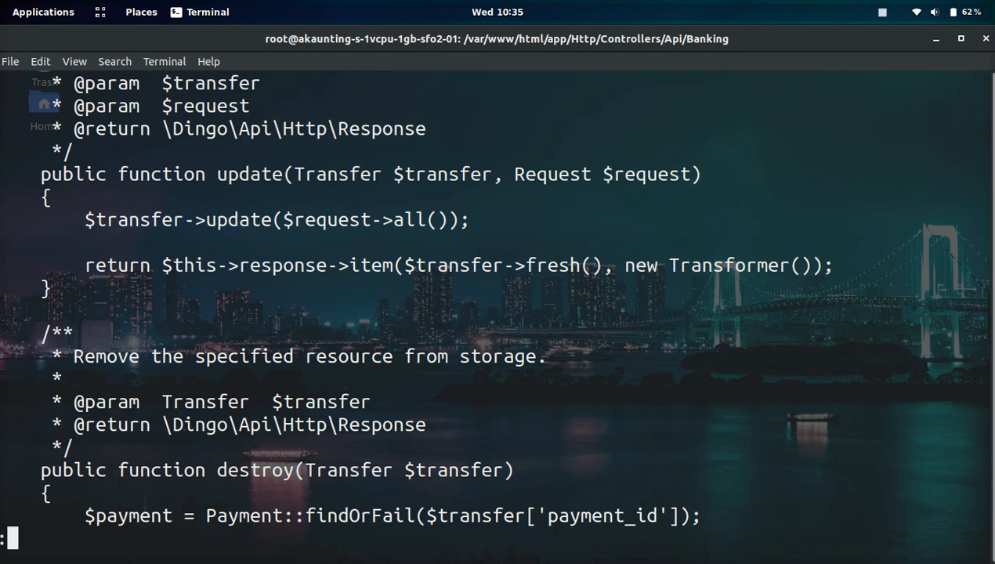
scroll("down", 3)
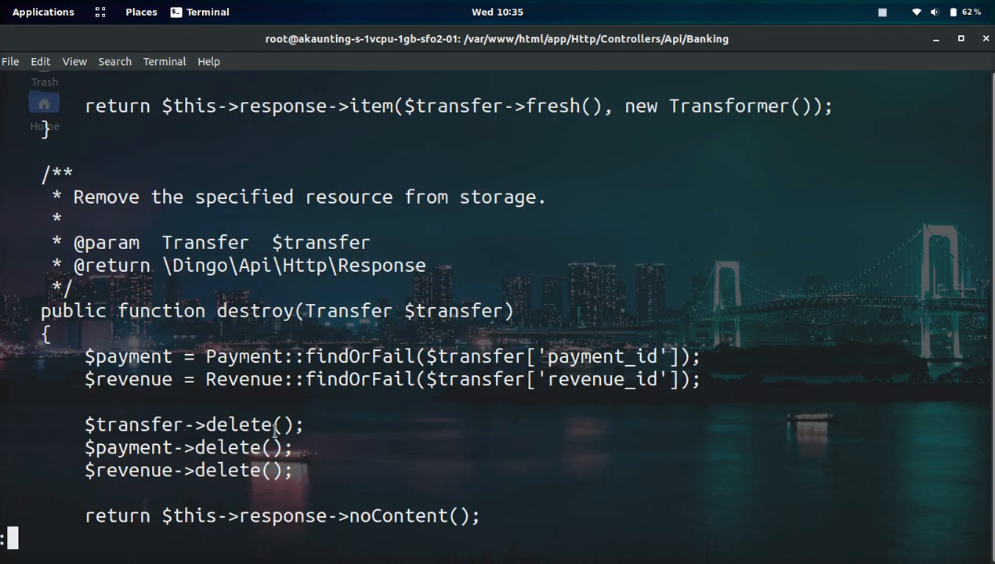
scroll("down", 3)
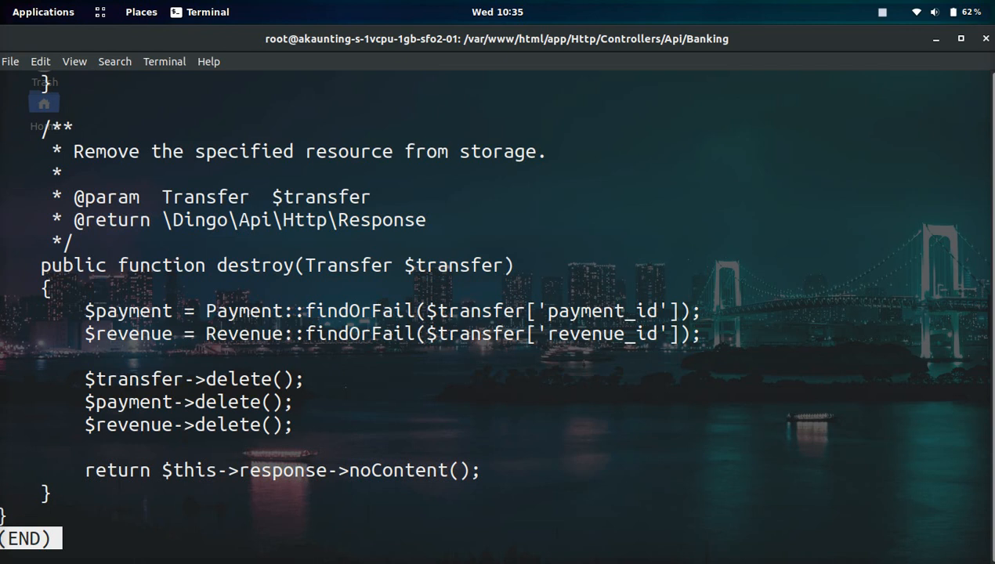
key("q")
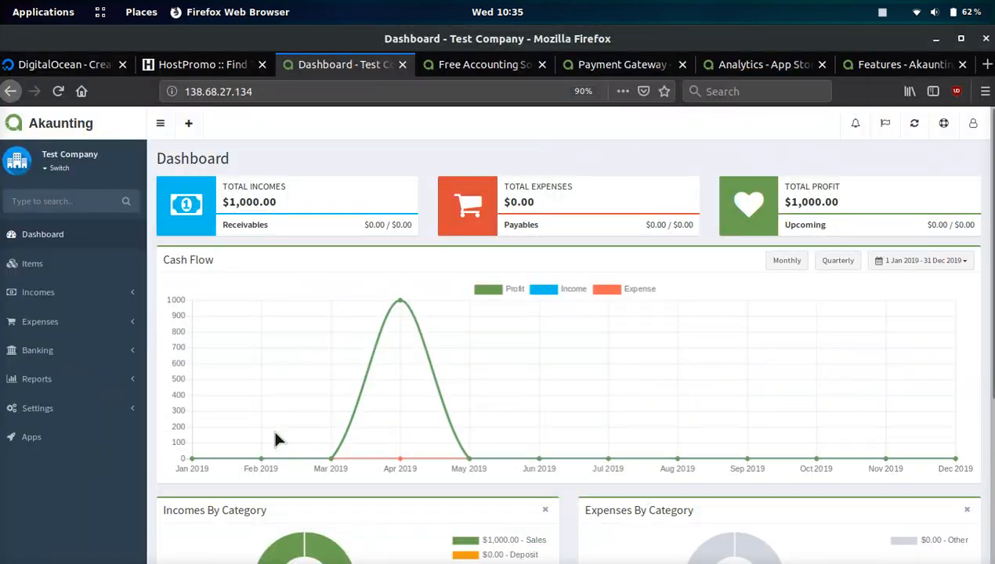
mouse_move(295, 216)
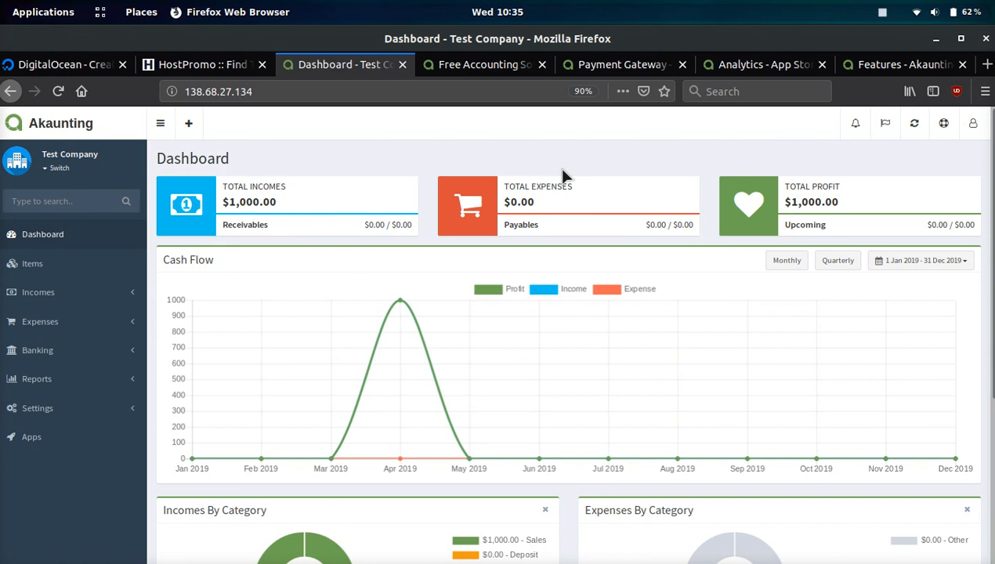
Step: Scroll through the dashboard widgets, then return to the DigitalOcean Create Droplets page
scroll("down", 3)
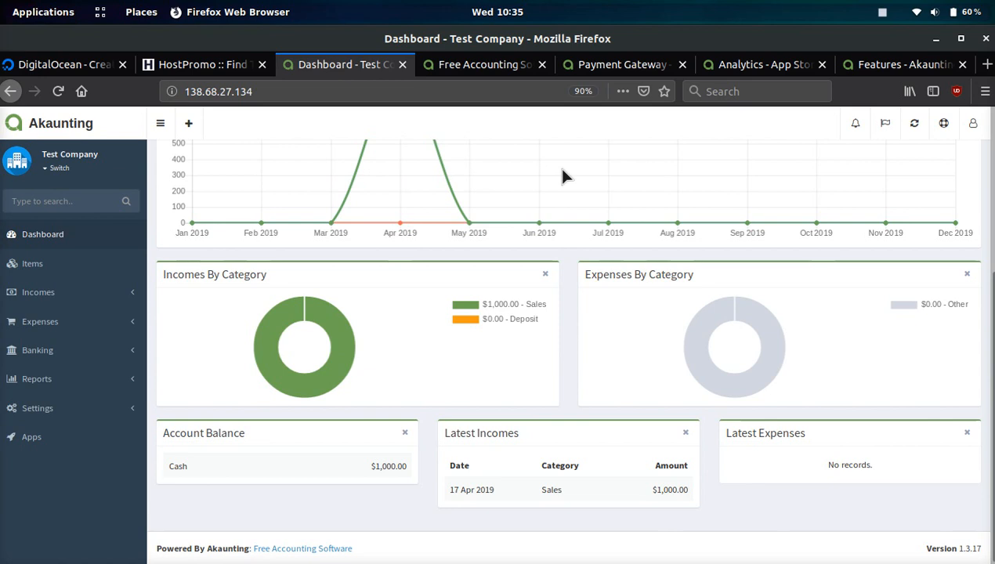
scroll("down", 3)
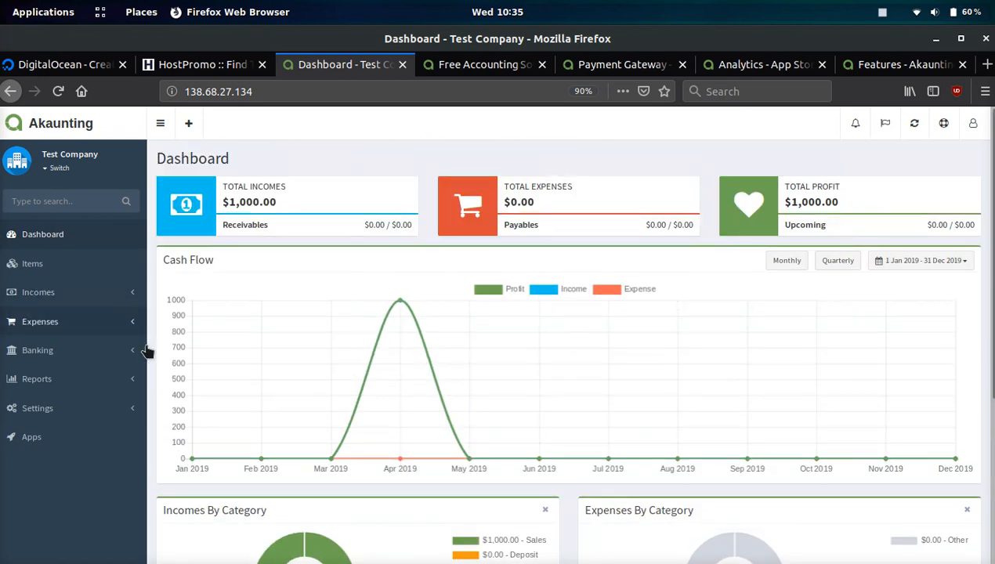
mouse_move(44, 55)
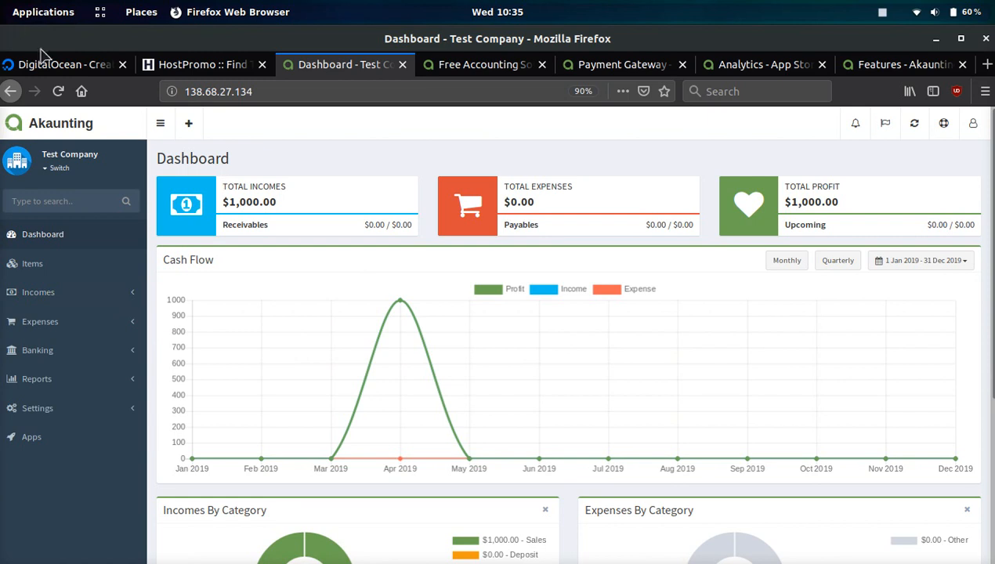
left_click(61, 64)
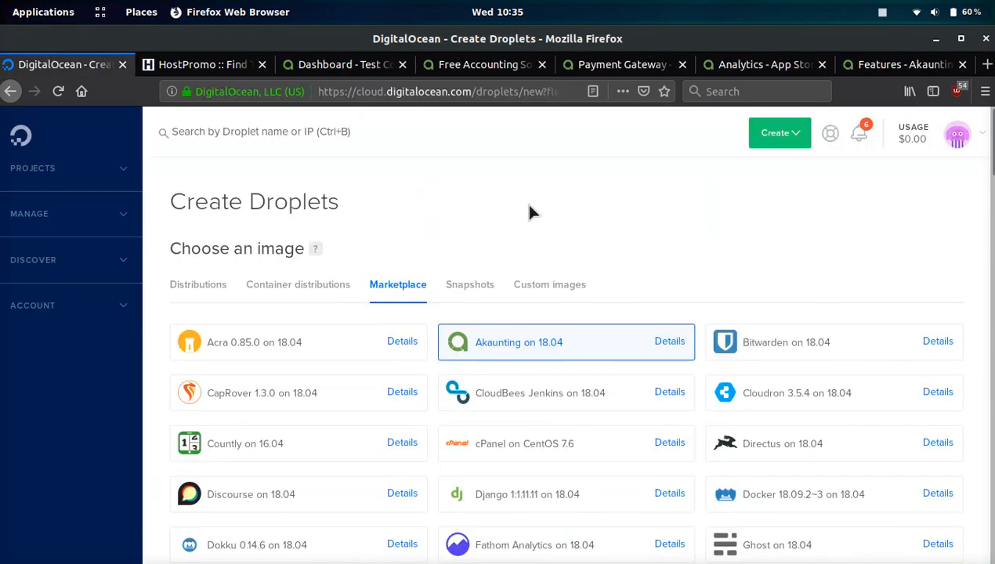
Step: Glance at the HostPromo page, then return to the Akaunting Test Company dashboard
left_click(200, 64)
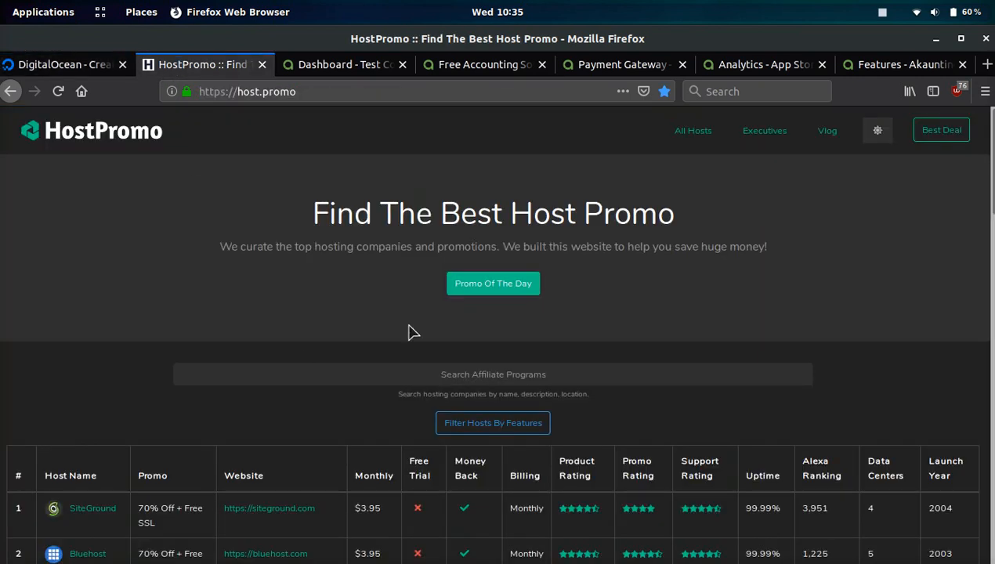
mouse_move(276, 207)
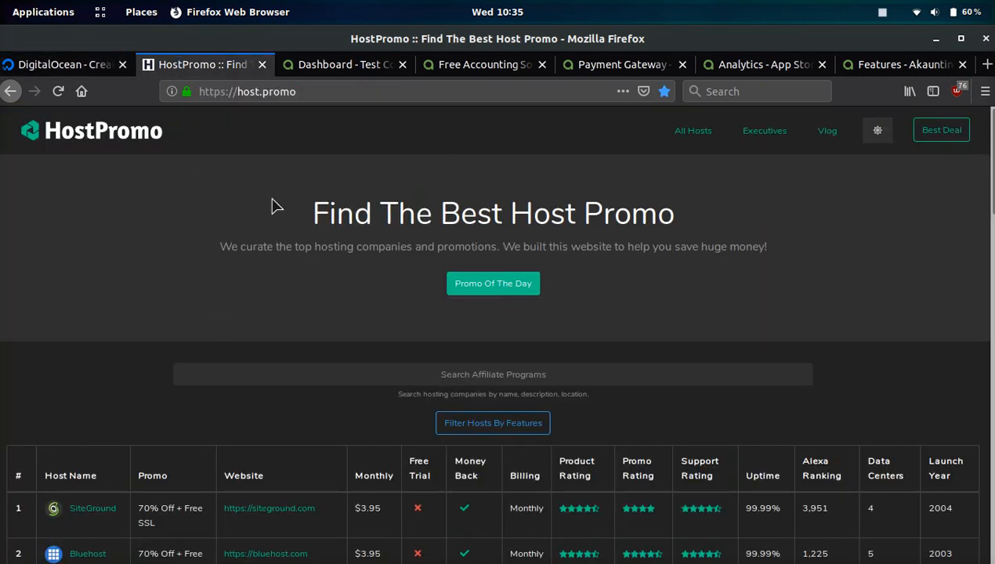
left_click(345, 64)
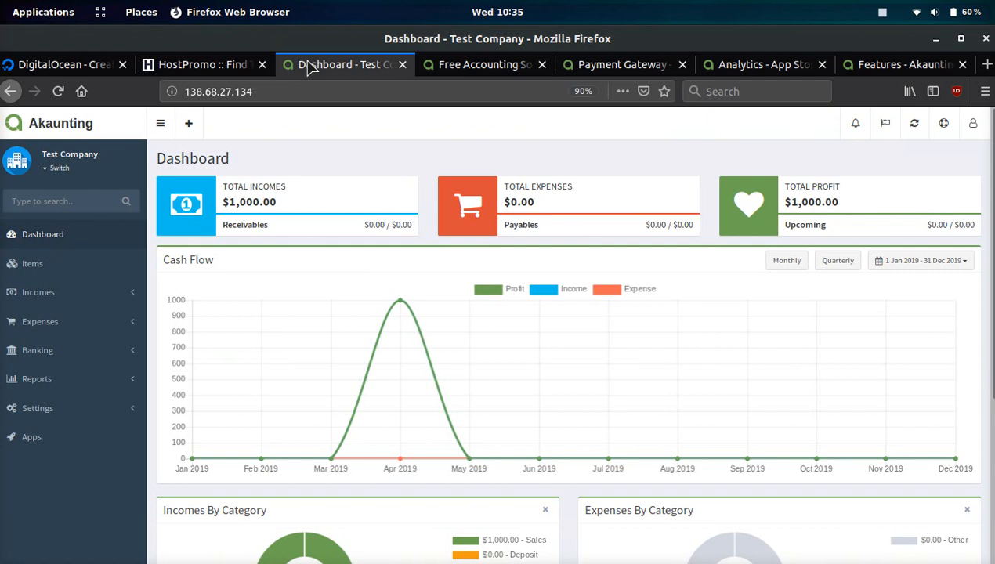
scroll("down", 3)
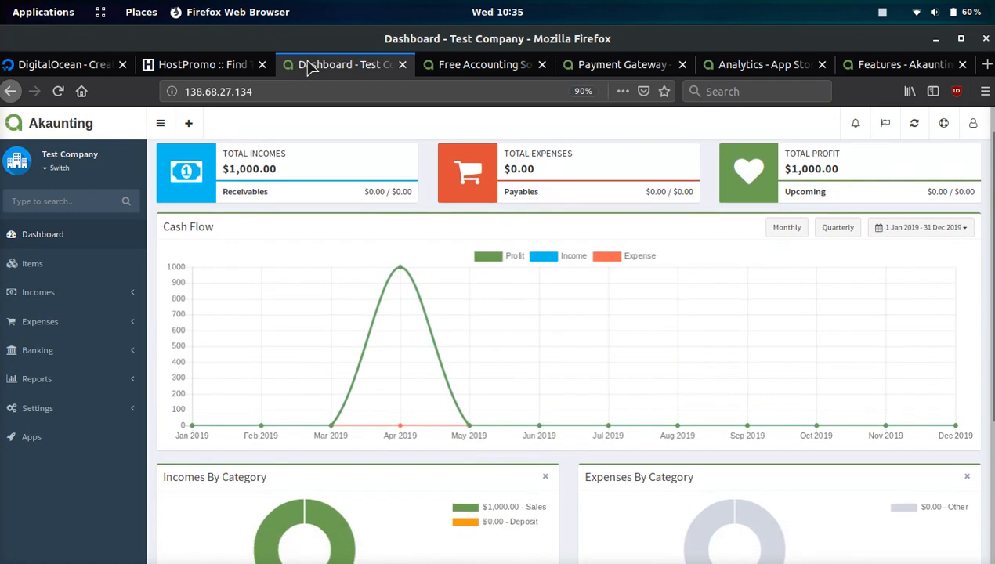